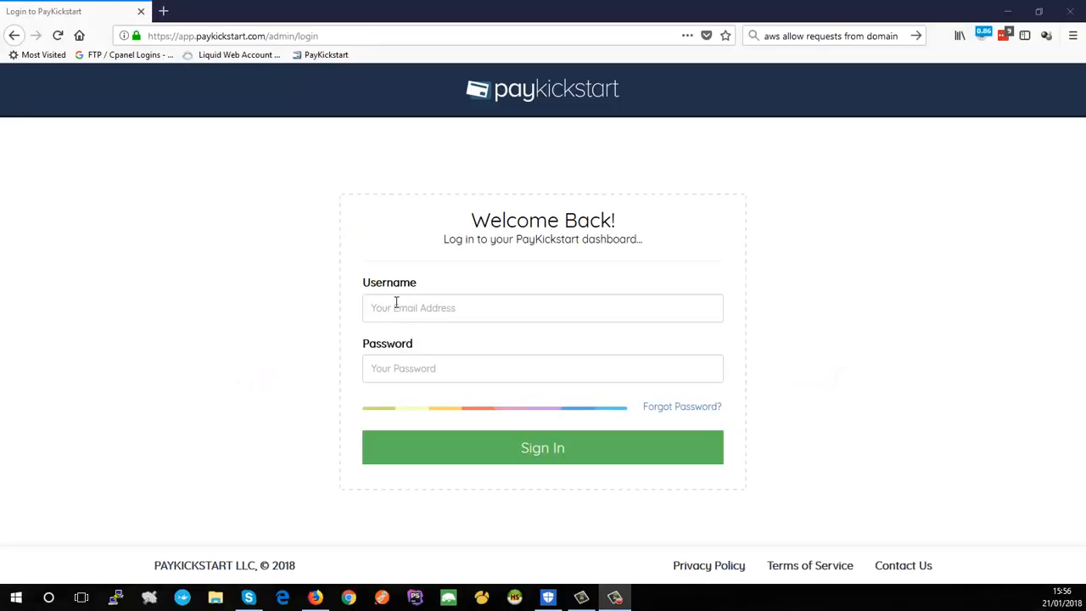
{"action": "mouse_move", "coordinate": [374, 251]}
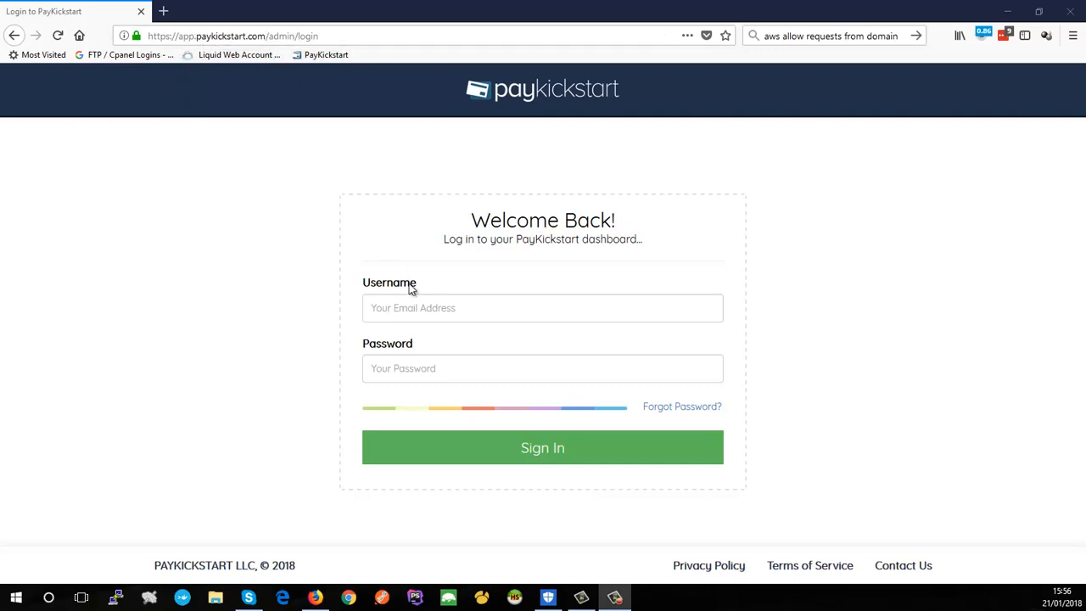
Enter the admin email and password and sign in to PayKickstart
{"action": "left_click", "coordinate": [542, 307]}
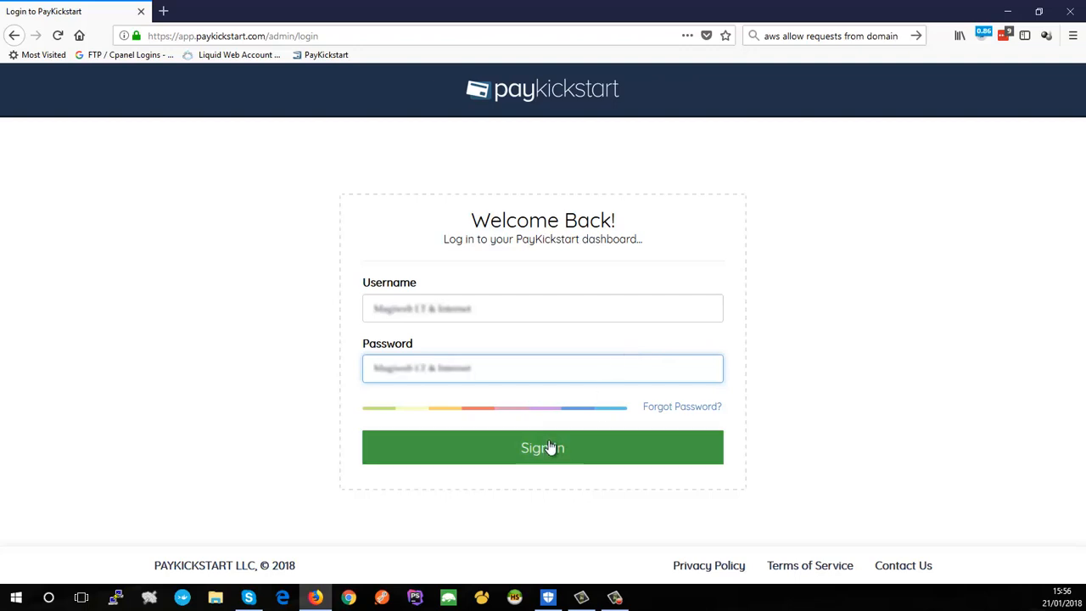
{"action": "left_click", "coordinate": [542, 447]}
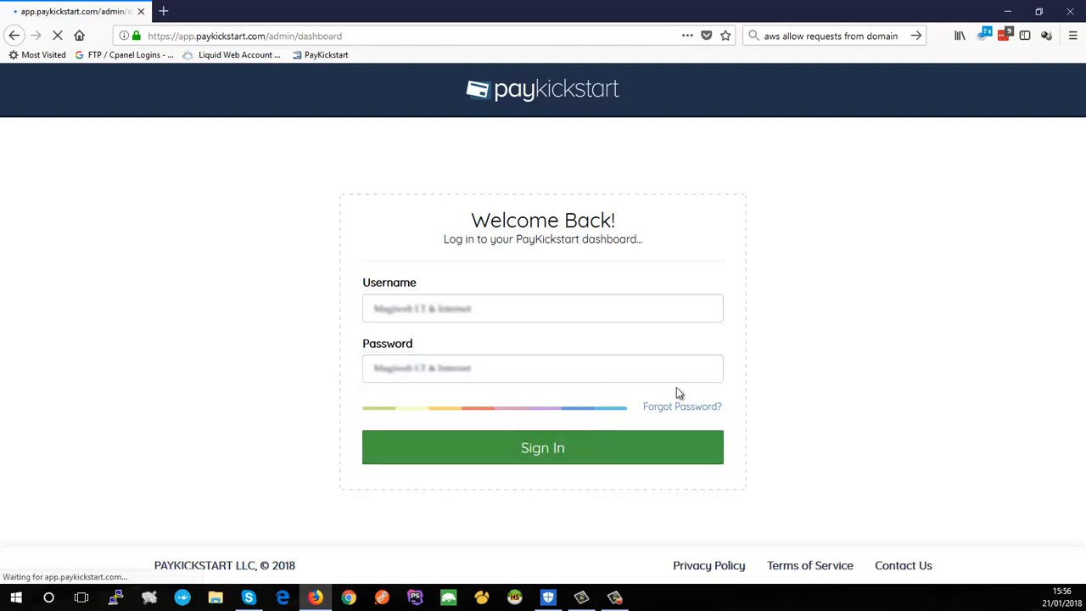
Dismiss the LastPass password-update prompt and tick 'Do Not Show Again' on the progress panel
{"action": "left_click", "coordinate": [543, 447]}
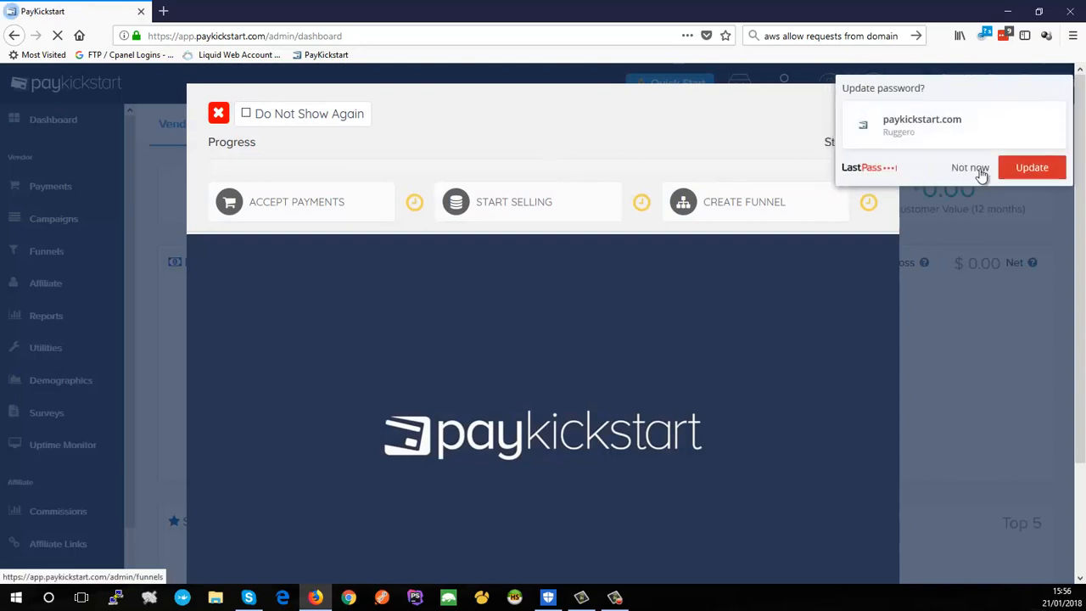
{"action": "left_click", "coordinate": [970, 167]}
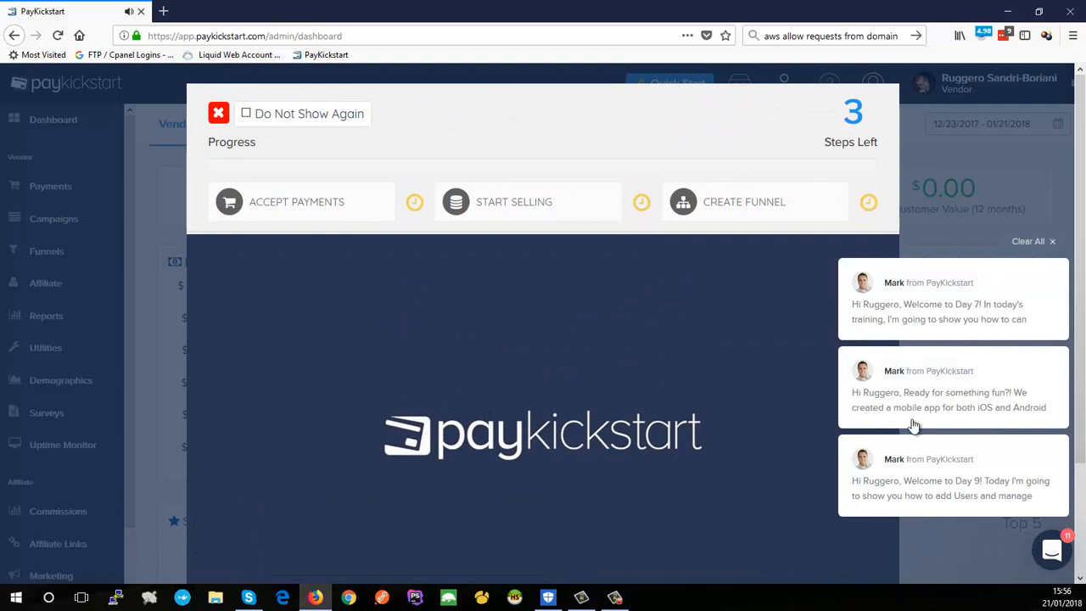
{"action": "mouse_move", "coordinate": [1019, 283]}
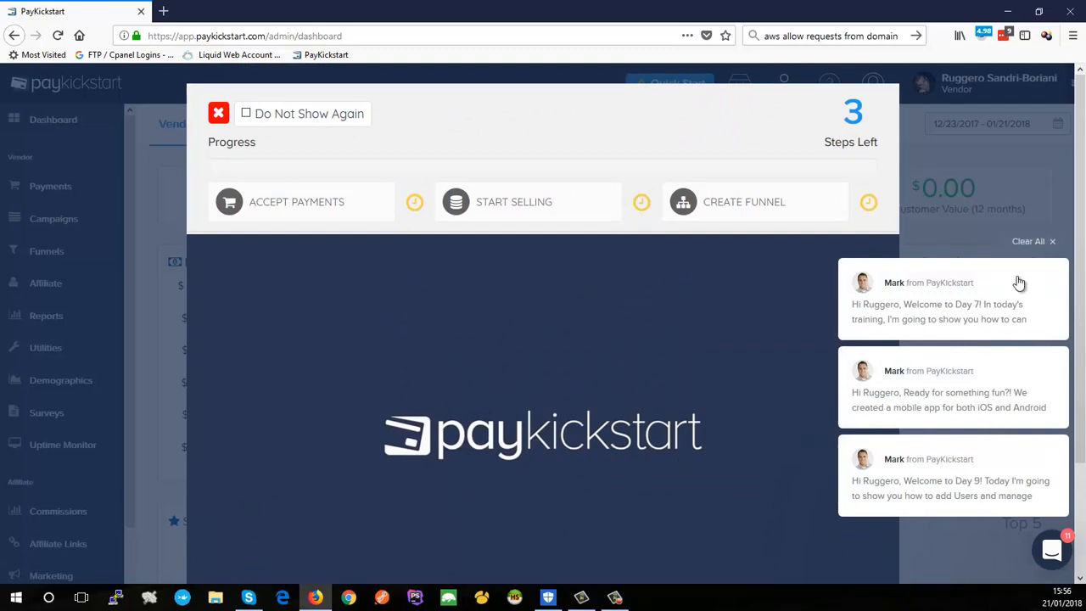
{"action": "mouse_move", "coordinate": [1004, 321]}
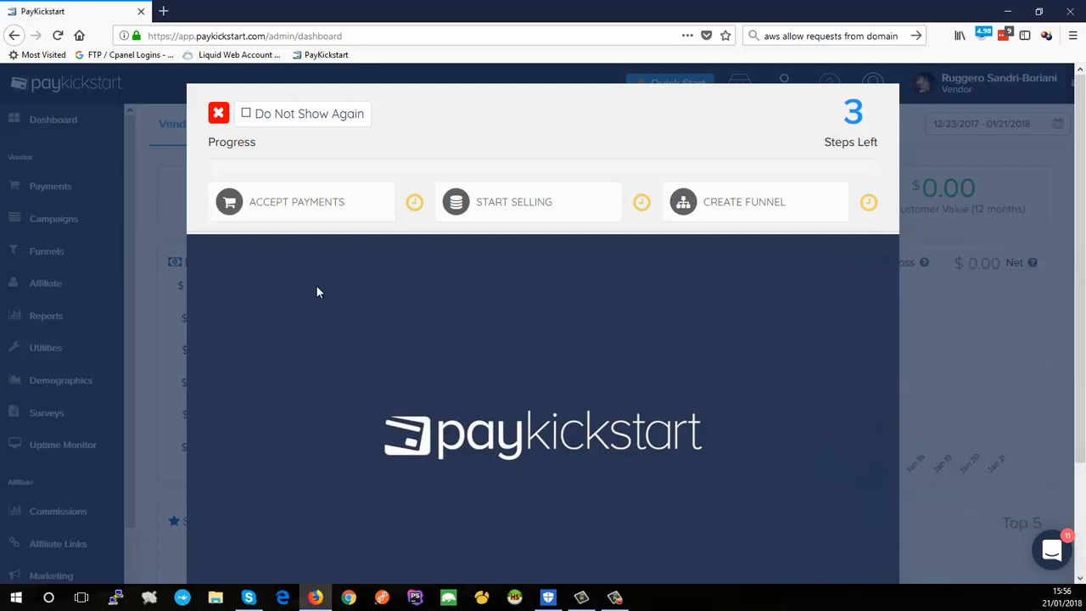
{"action": "mouse_move", "coordinate": [720, 201]}
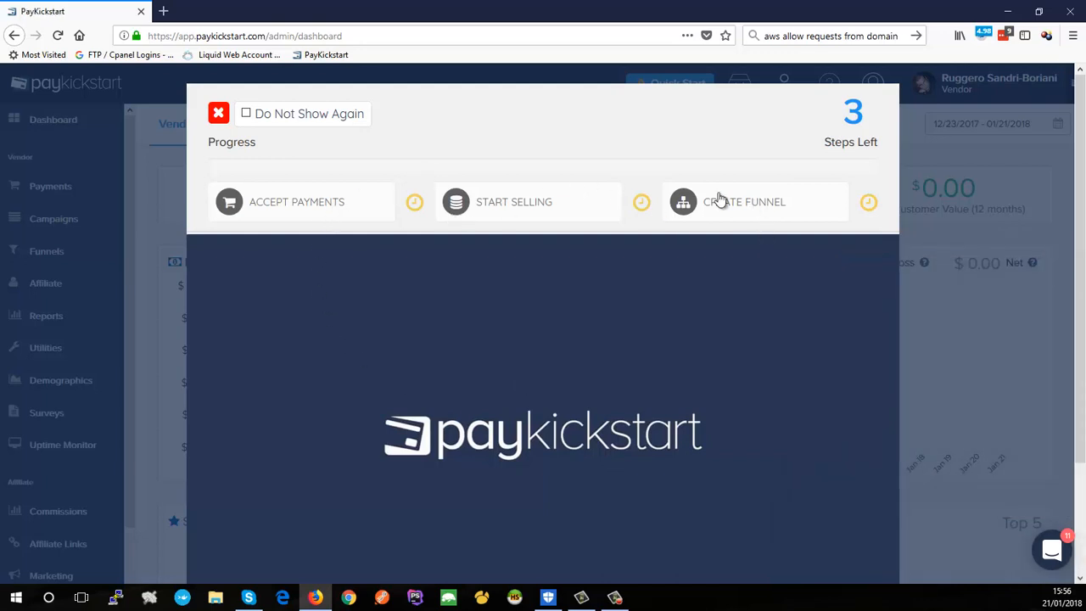
{"action": "mouse_move", "coordinate": [230, 382]}
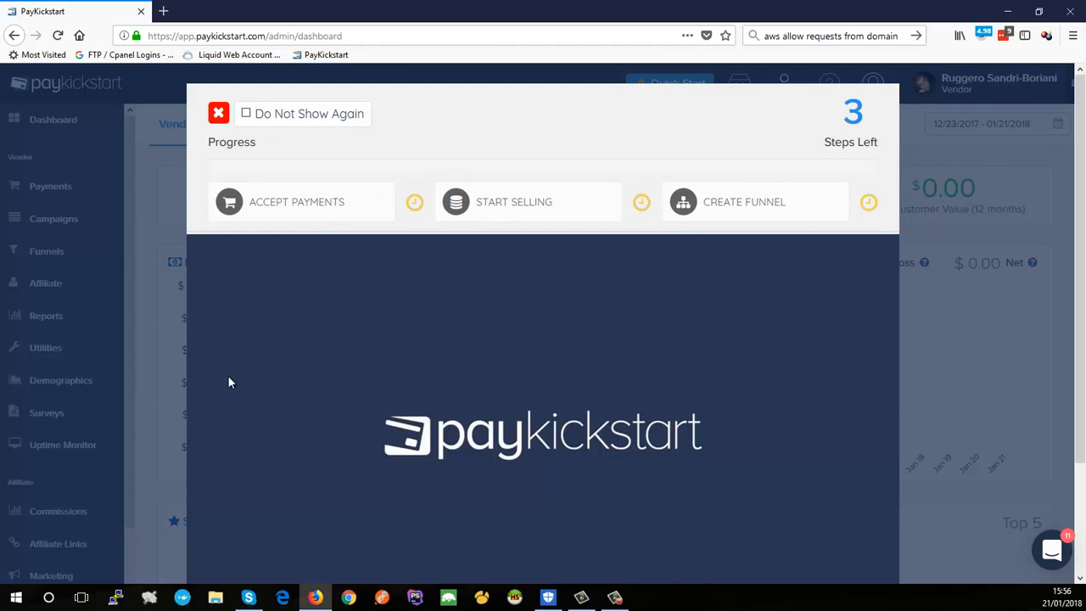
{"action": "mouse_move", "coordinate": [679, 176]}
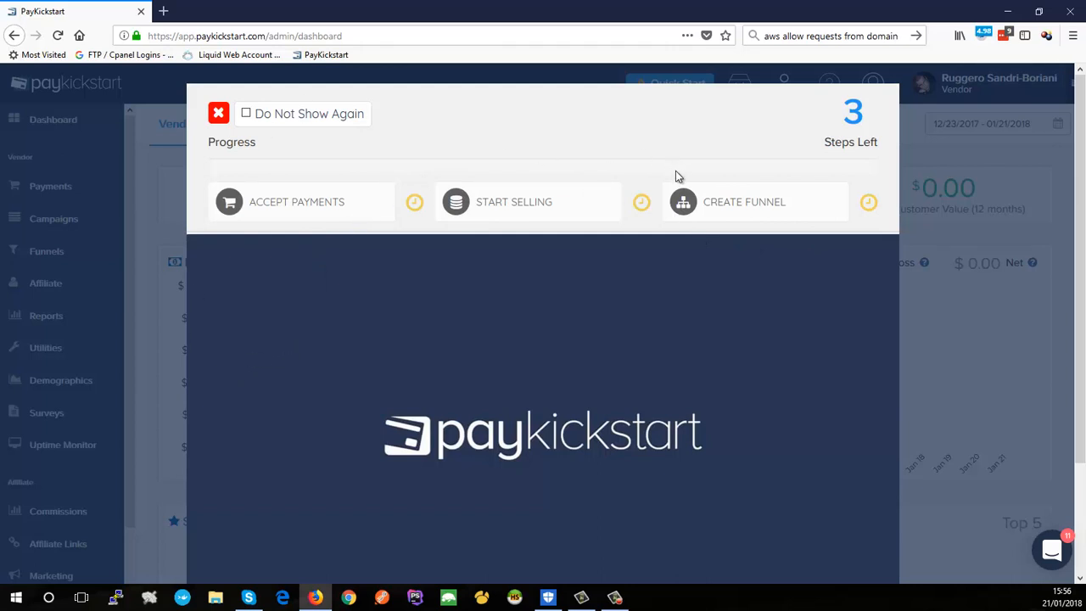
{"action": "mouse_move", "coordinate": [382, 193]}
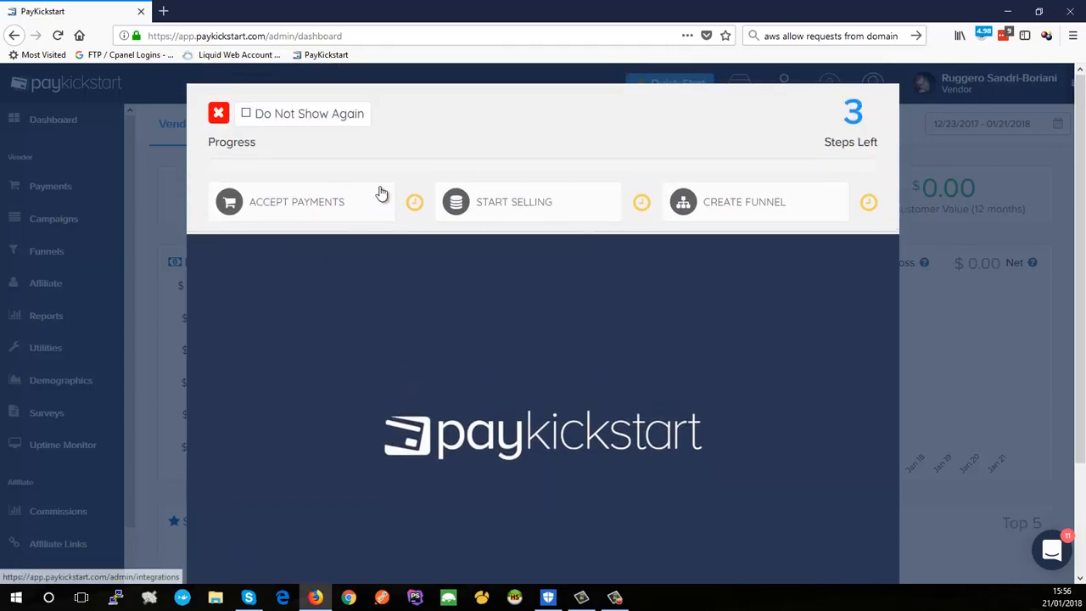
{"action": "mouse_move", "coordinate": [259, 123]}
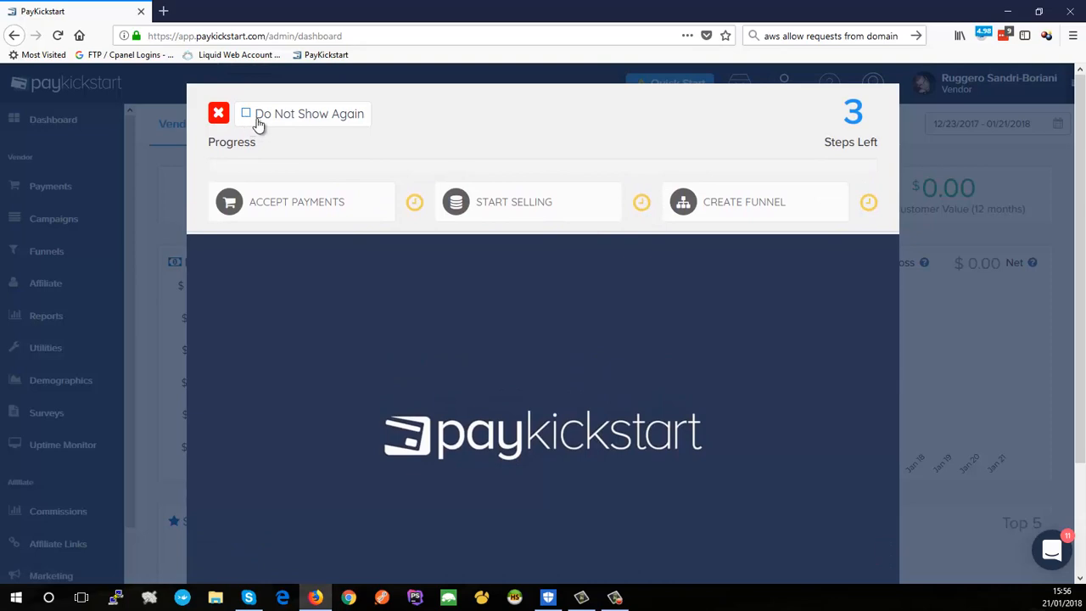
{"action": "left_click", "coordinate": [246, 113]}
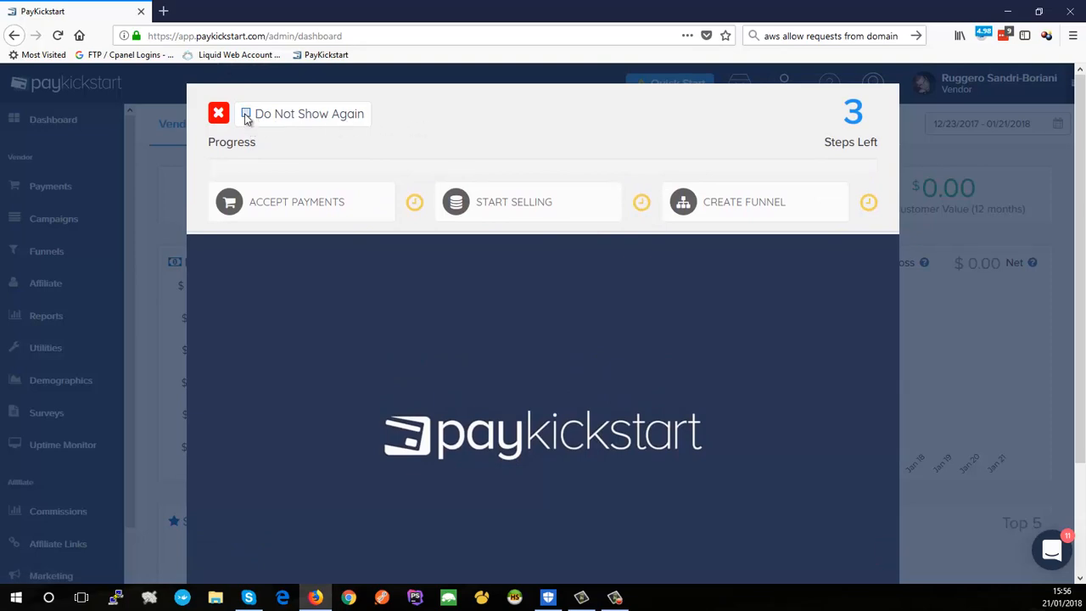
Close the onboarding Progress overlay using its red X
{"action": "left_click", "coordinate": [218, 113]}
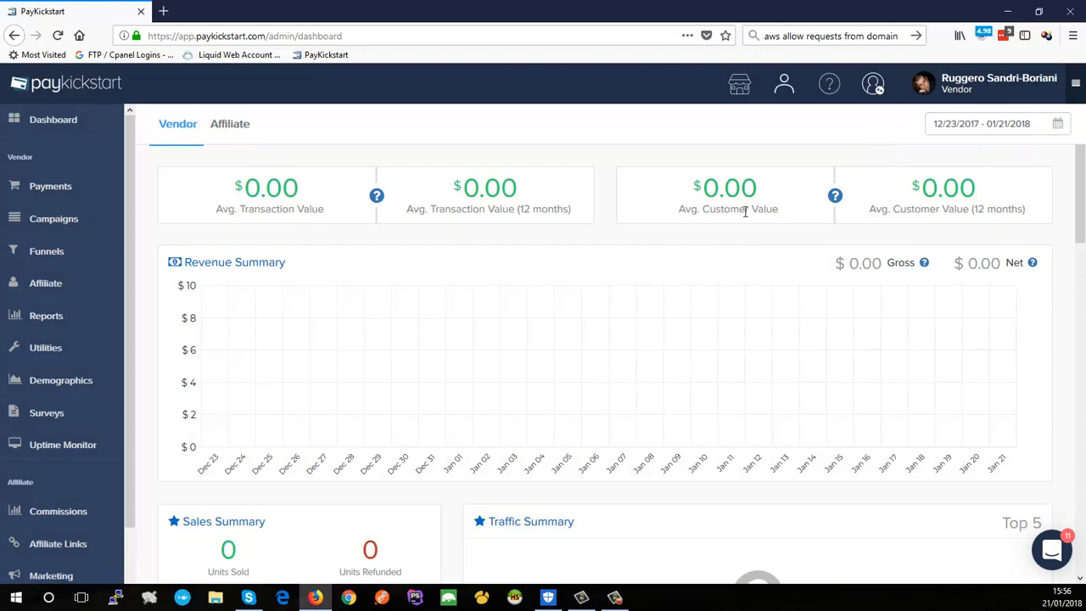
{"action": "mouse_move", "coordinate": [477, 241]}
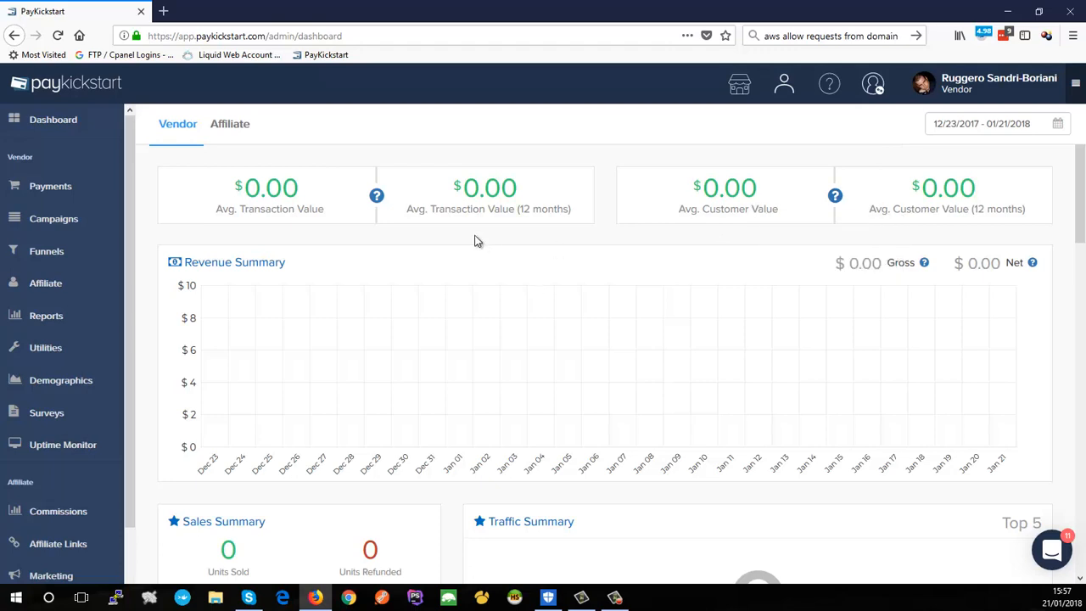
{"action": "mouse_move", "coordinate": [835, 195]}
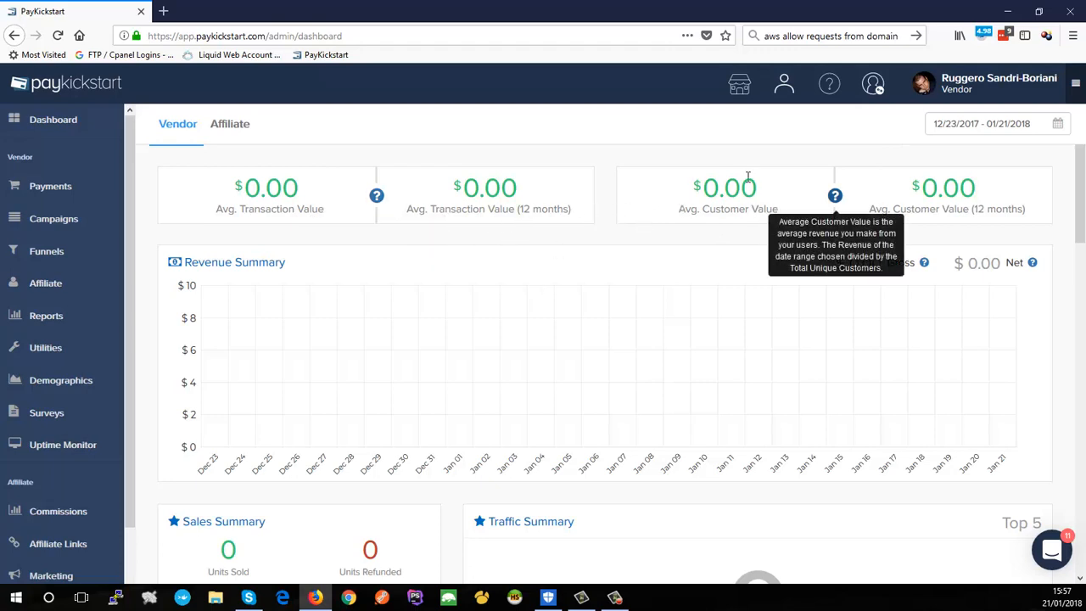
{"action": "mouse_move", "coordinate": [813, 164]}
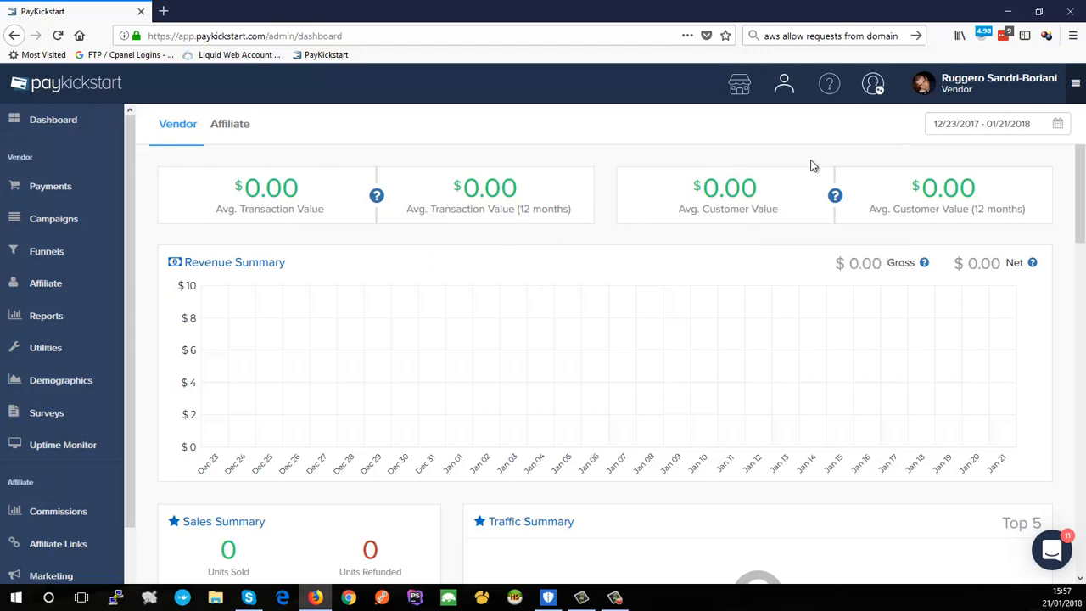
{"action": "mouse_move", "coordinate": [806, 174]}
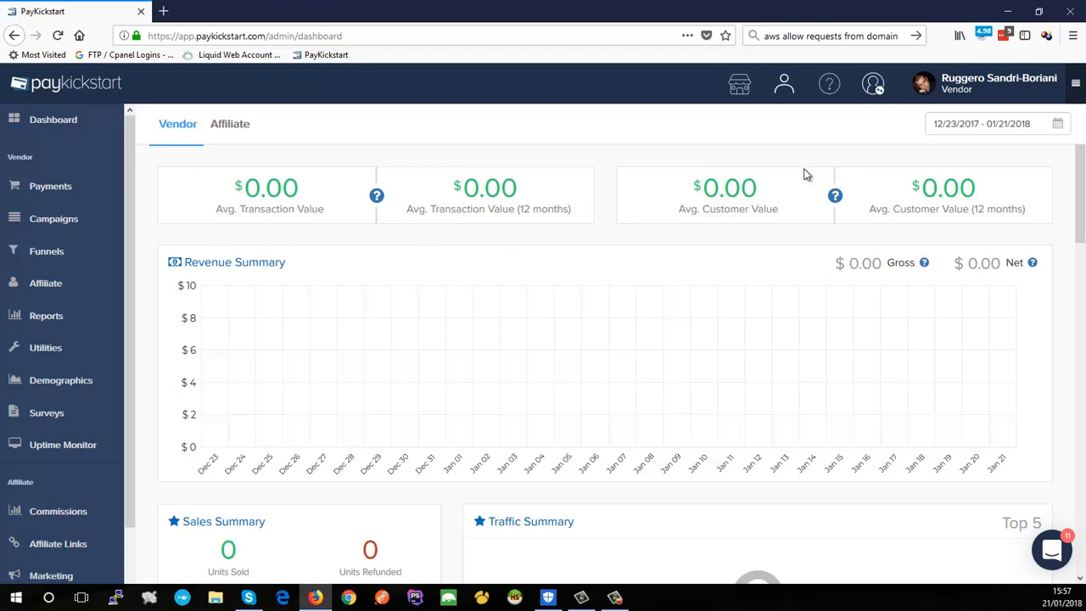
{"action": "mouse_move", "coordinate": [835, 196]}
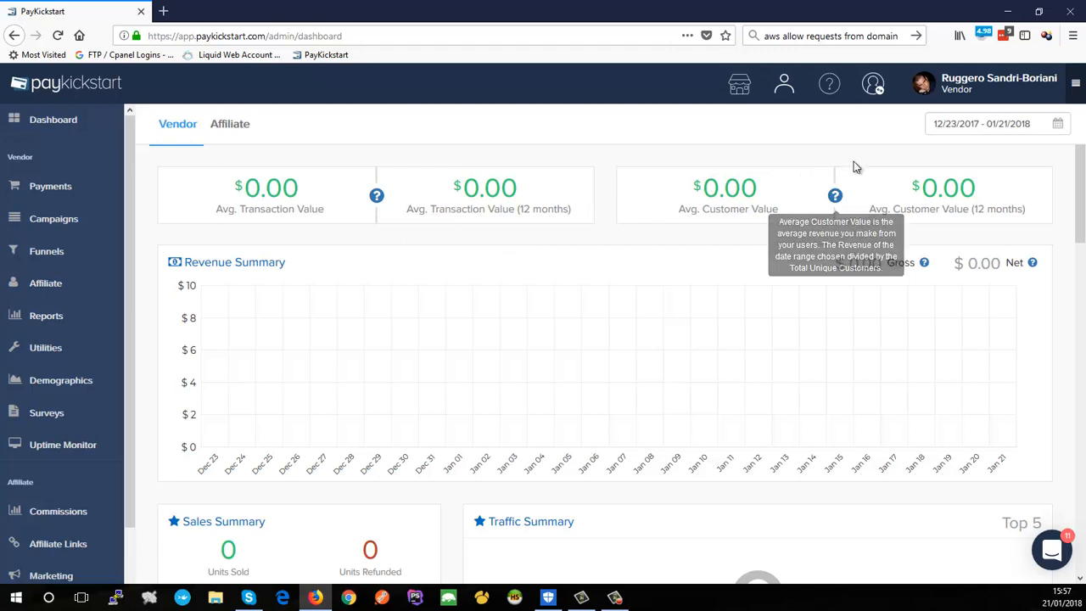
{"action": "mouse_move", "coordinate": [871, 148]}
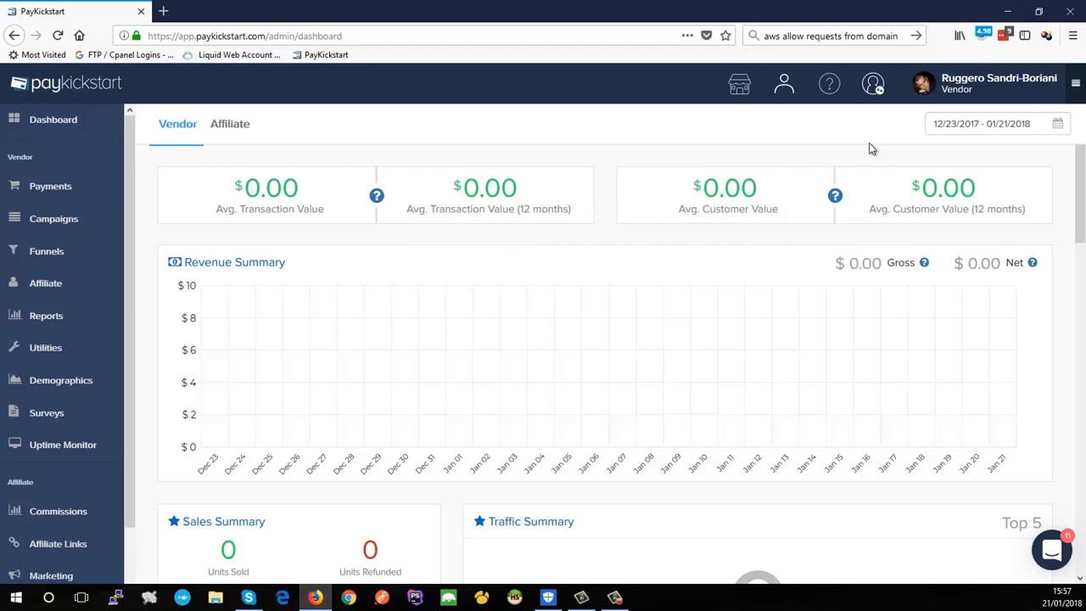
{"action": "mouse_move", "coordinate": [881, 151]}
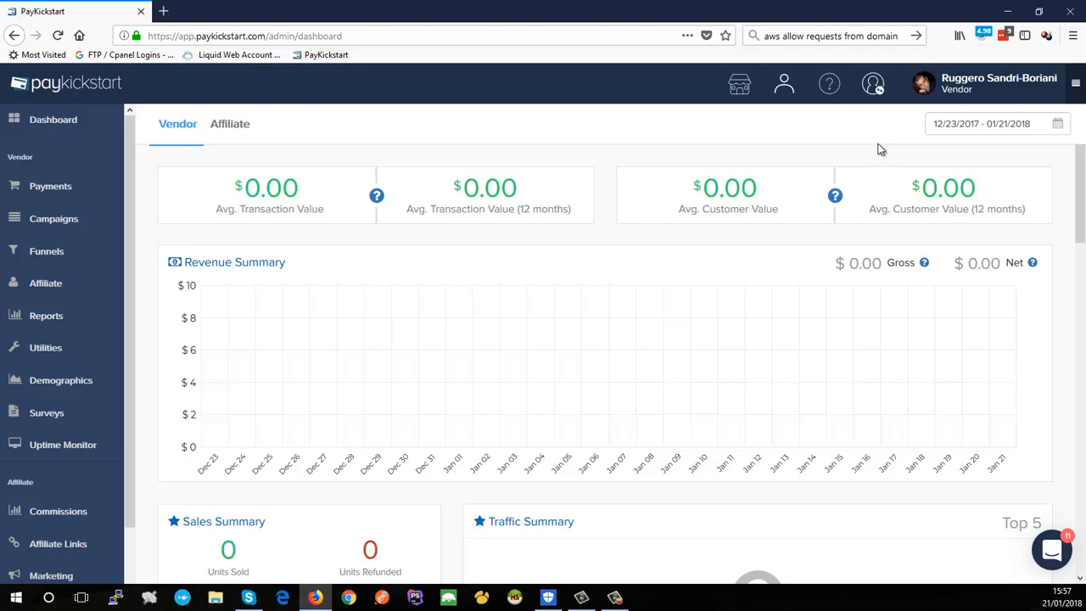
{"action": "mouse_move", "coordinate": [903, 126]}
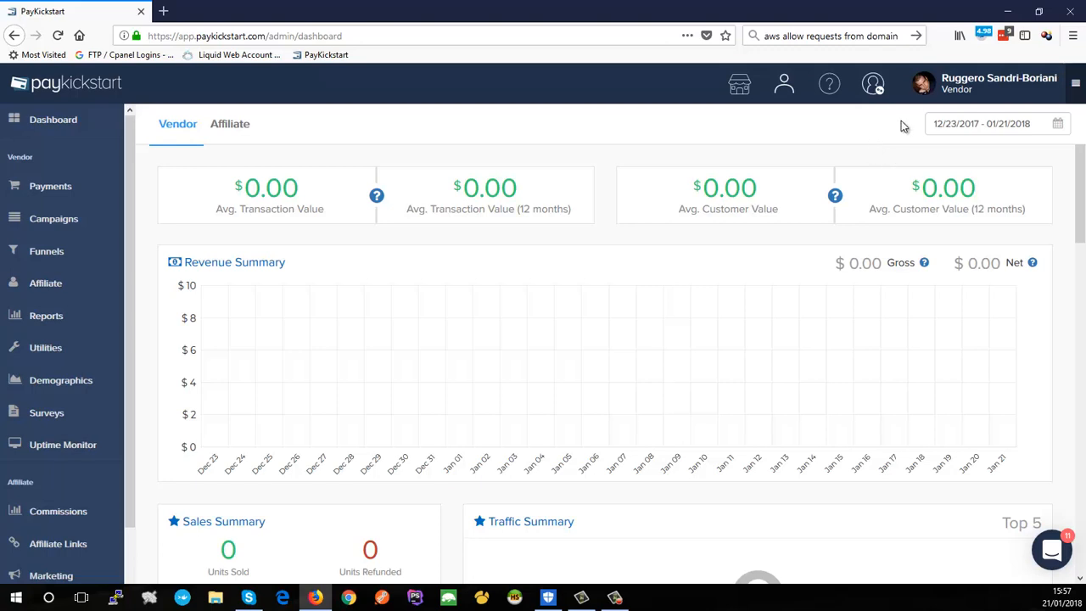
{"action": "mouse_move", "coordinate": [911, 126]}
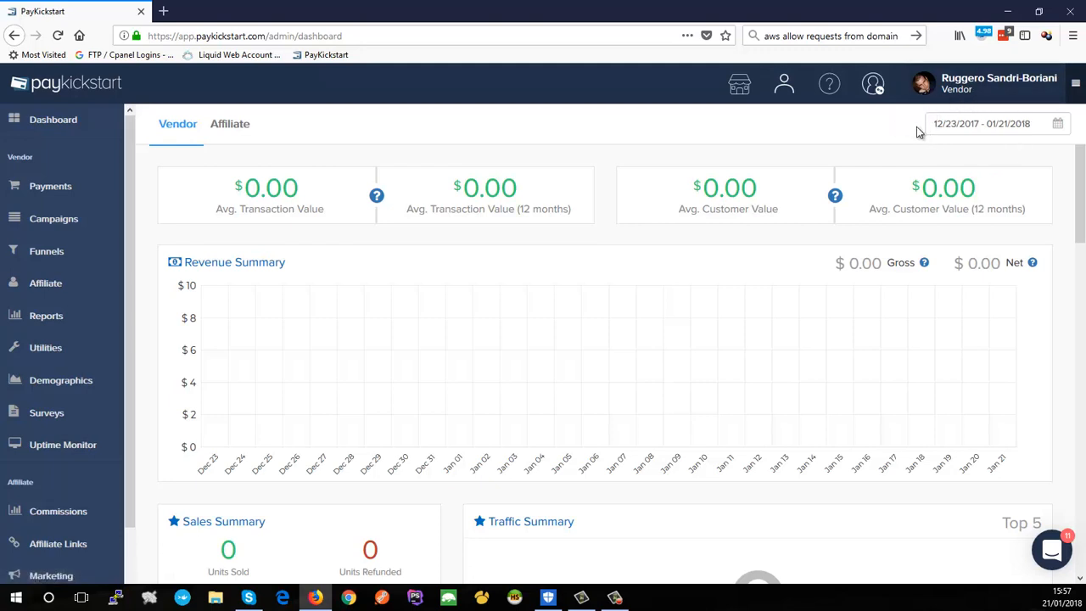
{"action": "mouse_move", "coordinate": [1048, 106]}
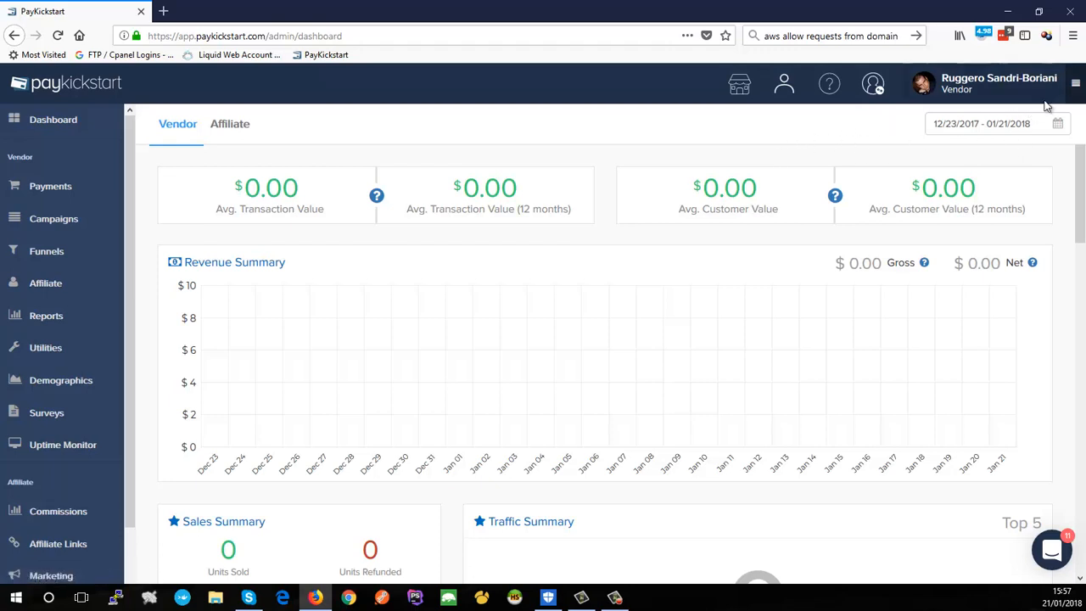
{"action": "left_click", "coordinate": [1076, 84]}
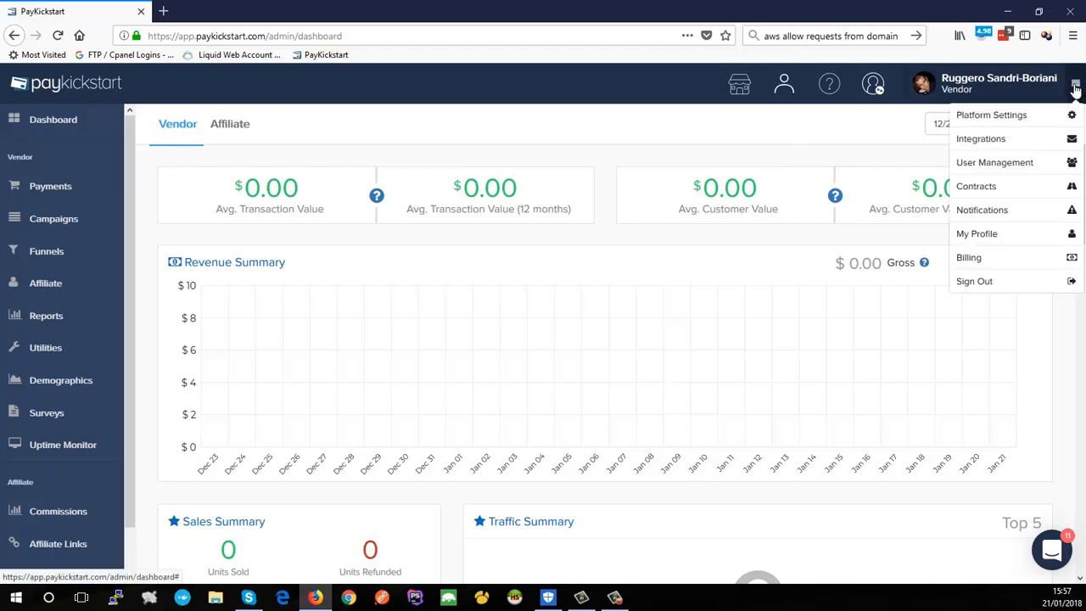
{"action": "mouse_move", "coordinate": [981, 138]}
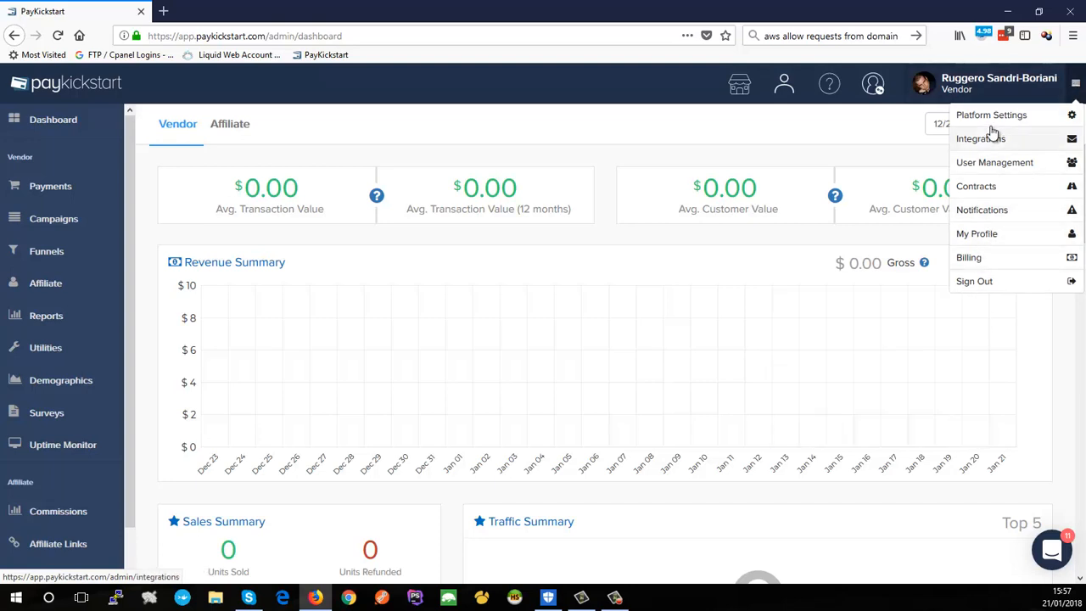
{"action": "mouse_move", "coordinate": [1001, 234]}
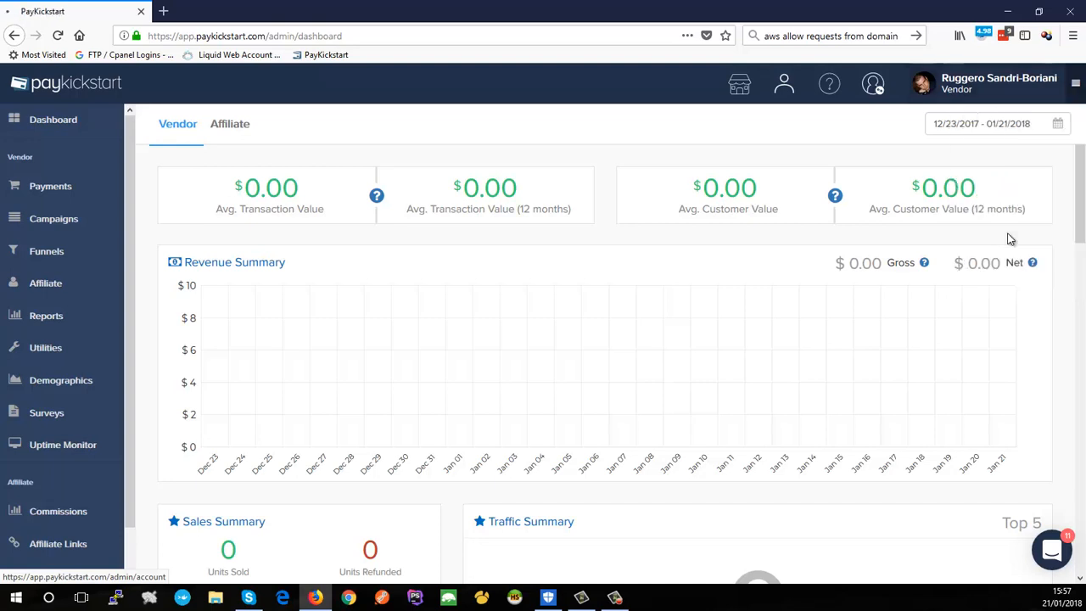
{"action": "left_click", "coordinate": [874, 83]}
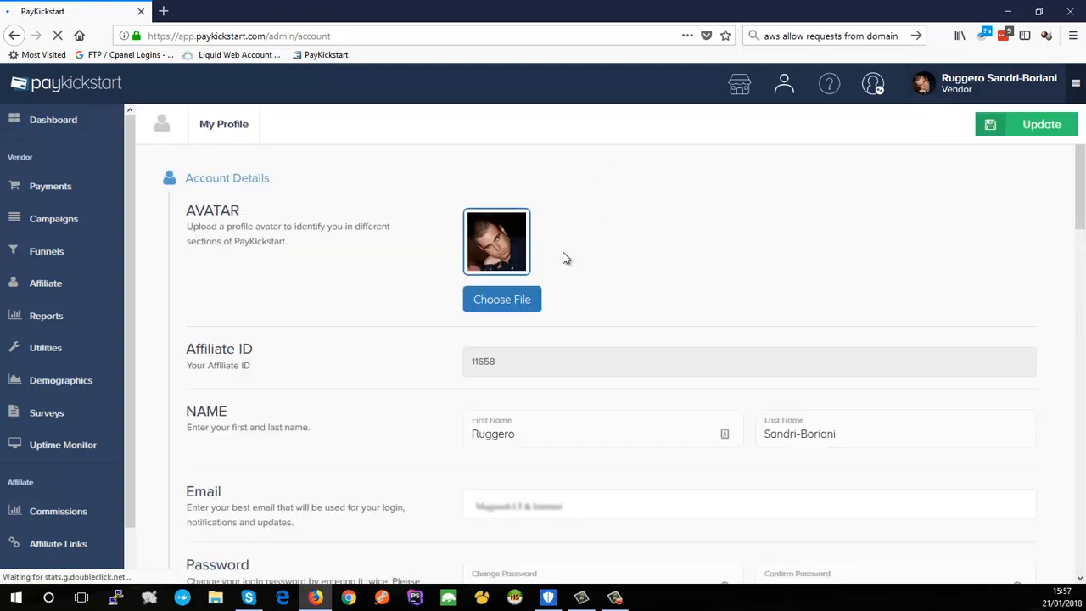
{"action": "mouse_move", "coordinate": [499, 244]}
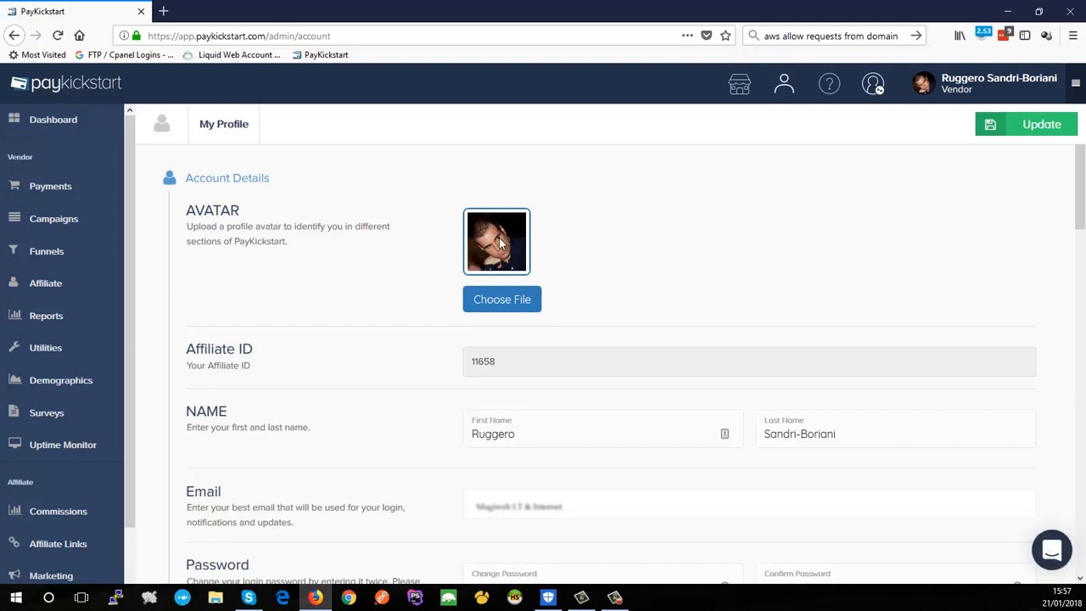
{"action": "left_click", "coordinate": [1052, 550]}
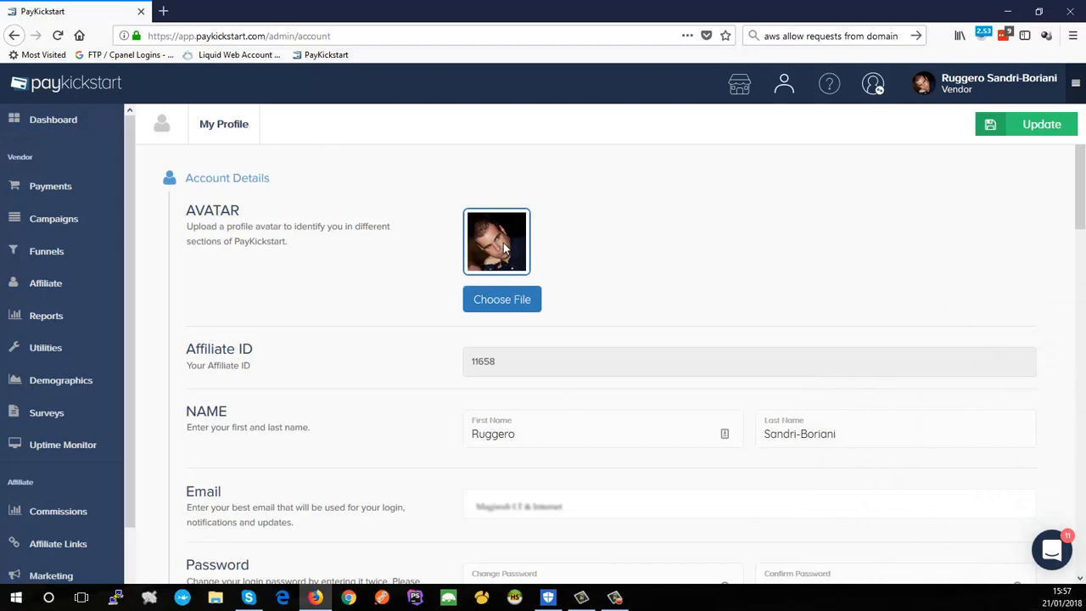
{"action": "scroll", "scroll_direction": "down", "scroll_amount": 3}
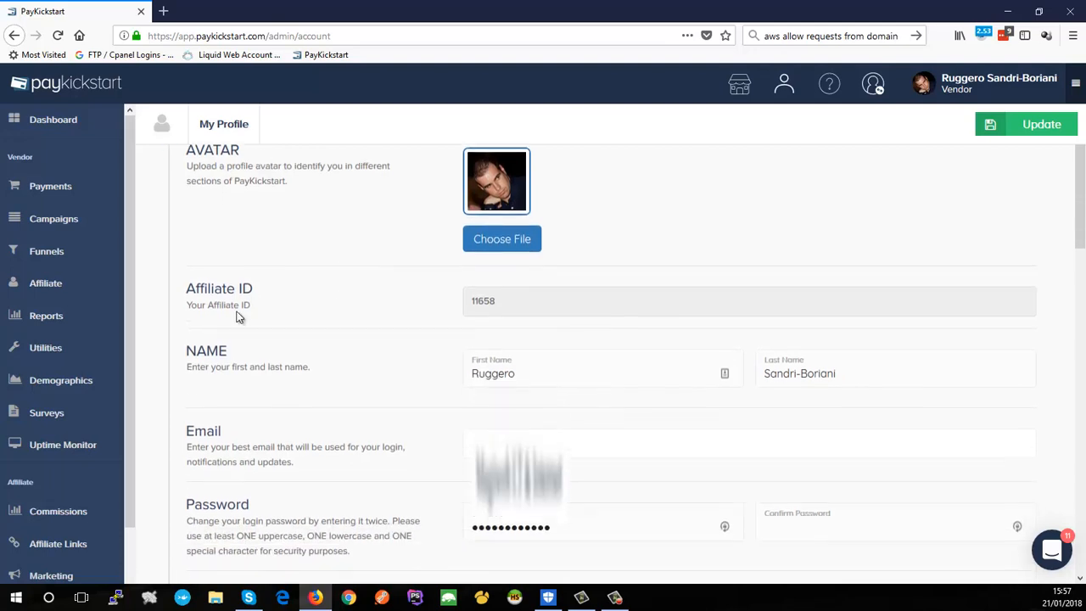
{"action": "scroll", "scroll_direction": "down", "scroll_amount": 3}
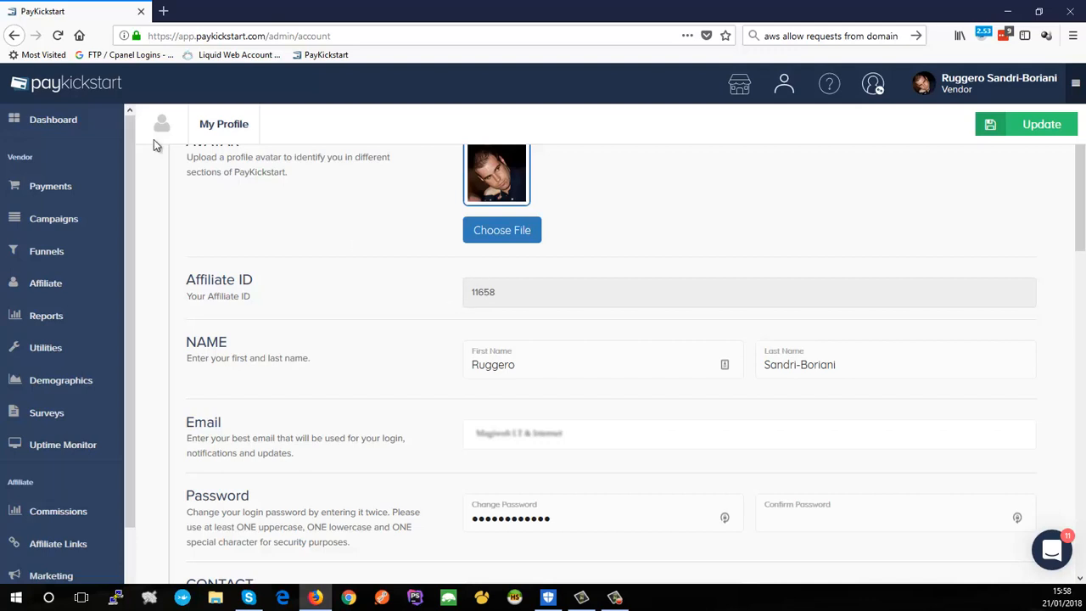
{"action": "scroll", "scroll_direction": "down", "scroll_amount": 3}
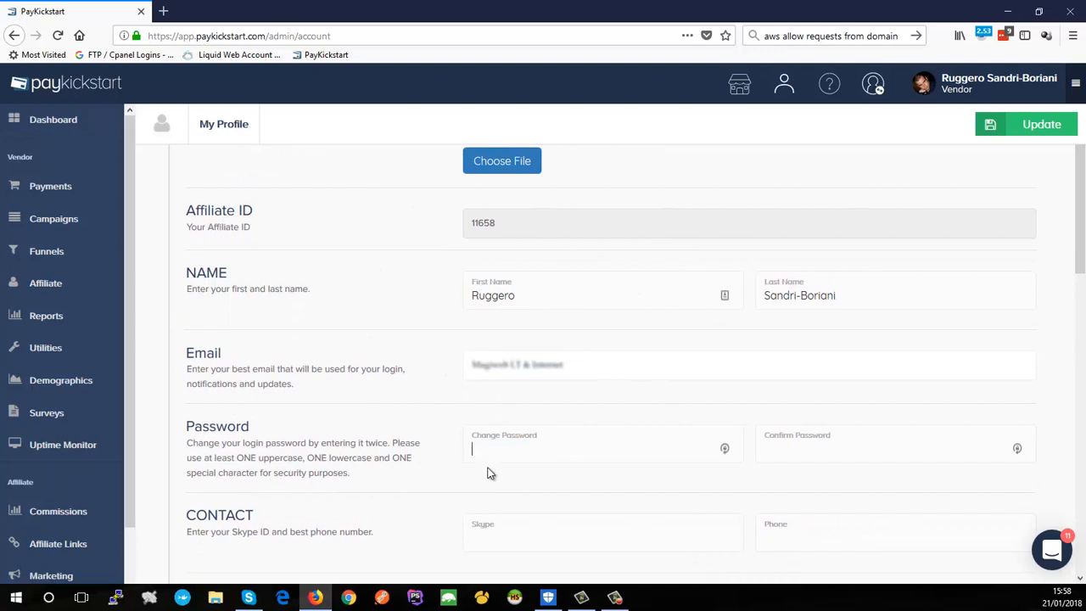
{"action": "mouse_move", "coordinate": [785, 470]}
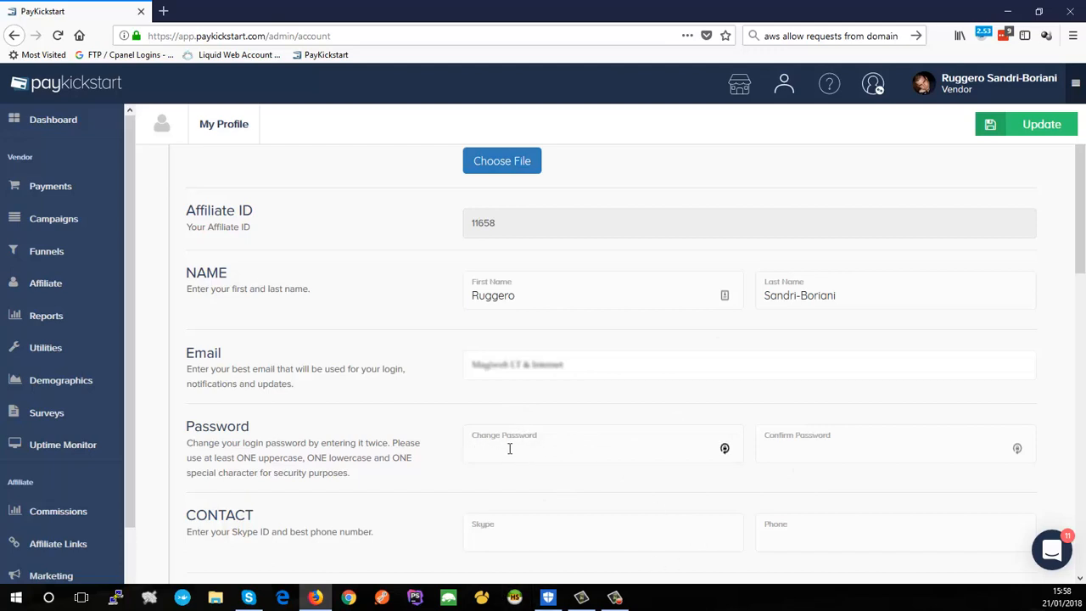
{"action": "mouse_move", "coordinate": [760, 469]}
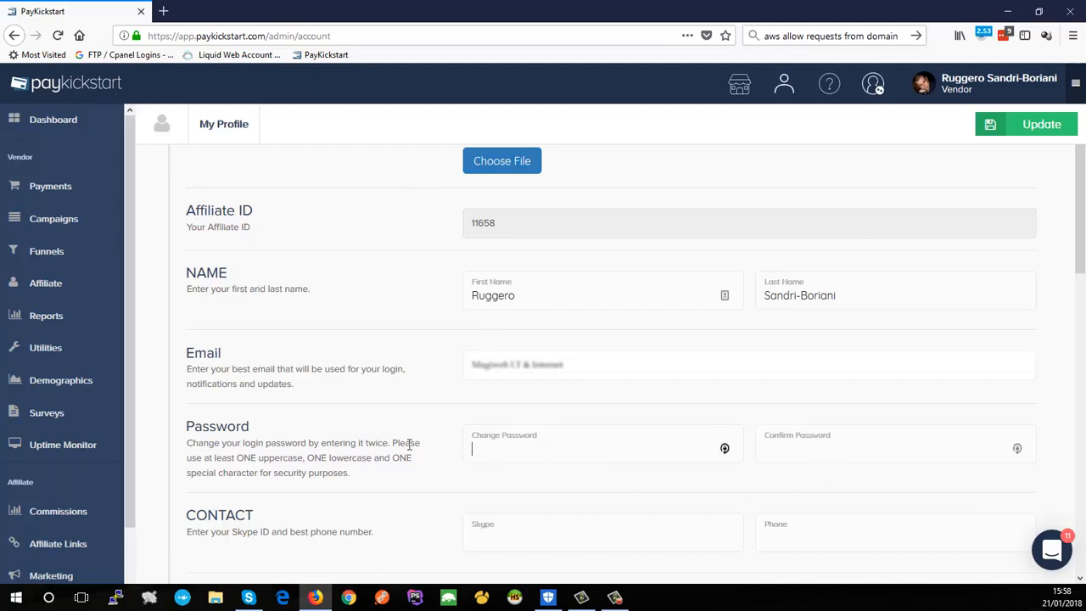
{"action": "scroll", "scroll_direction": "down", "scroll_amount": 3}
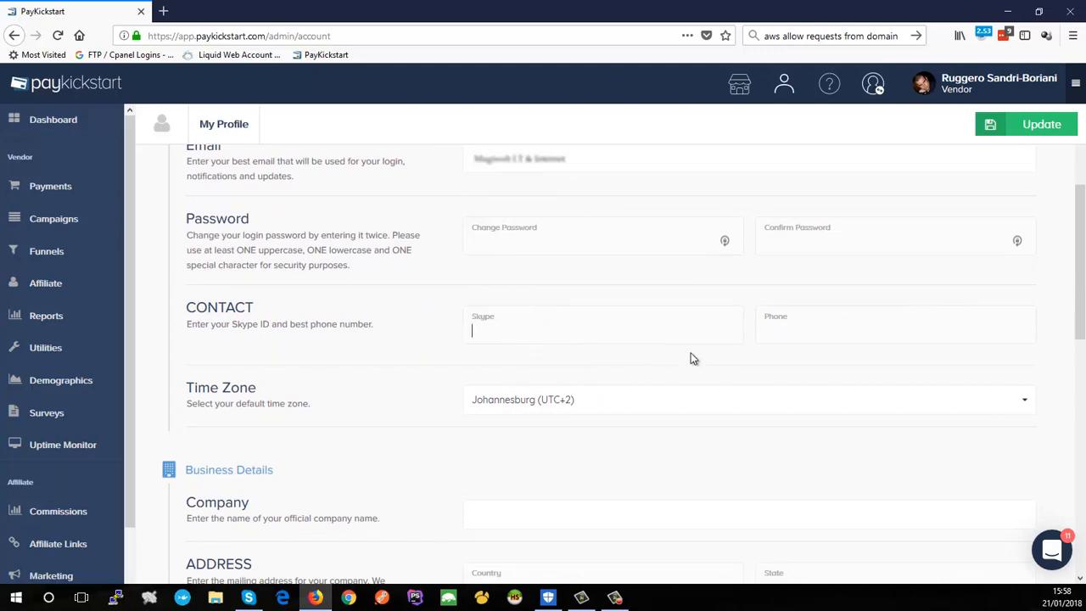
{"action": "left_click", "coordinate": [849, 331]}
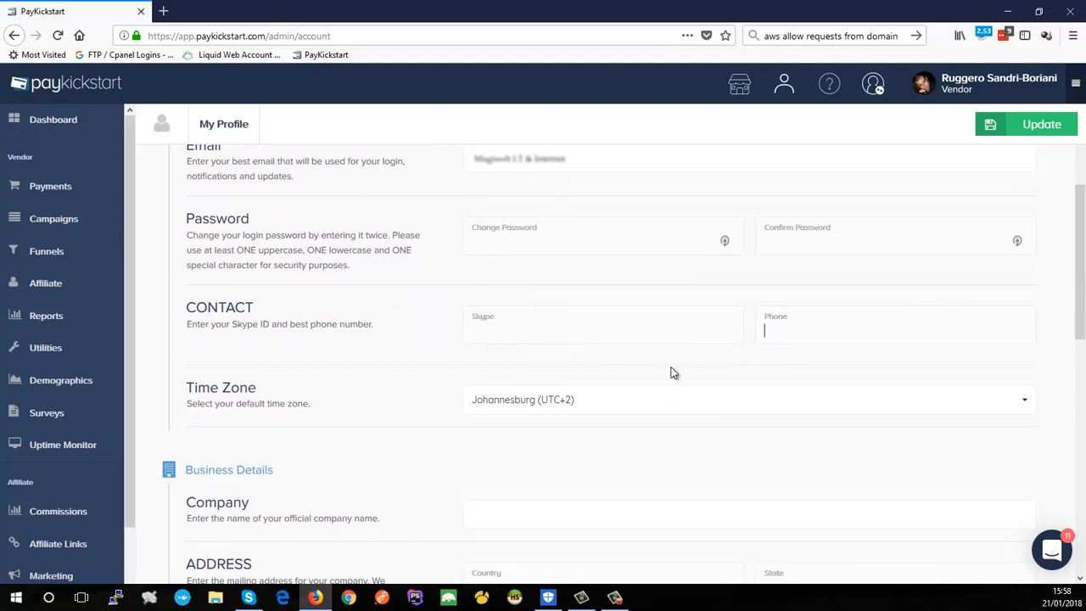
{"action": "scroll", "scroll_direction": "down", "scroll_amount": 3}
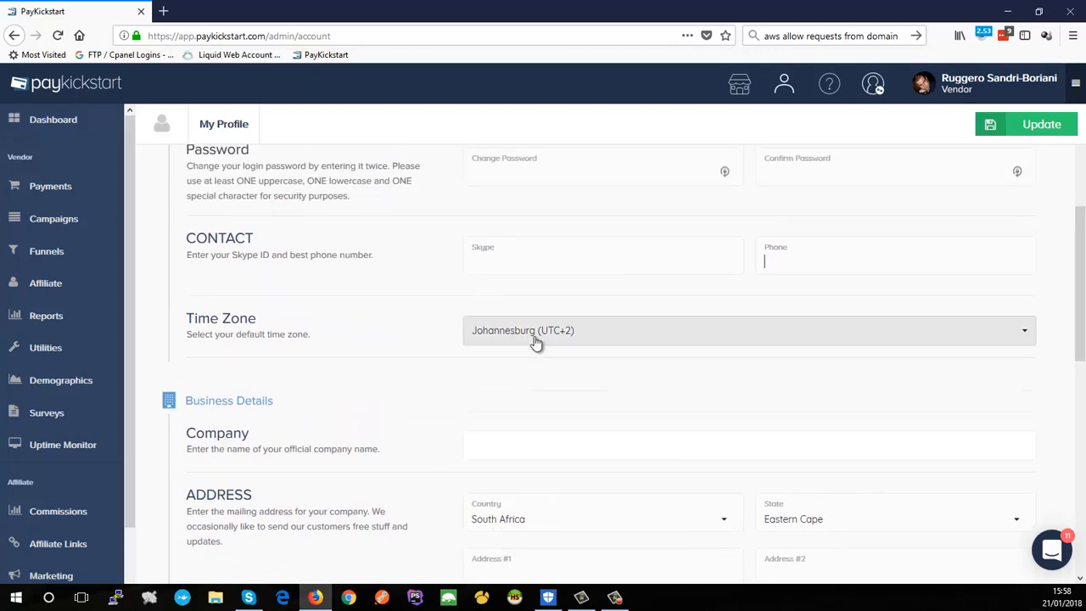
{"action": "mouse_move", "coordinate": [550, 342]}
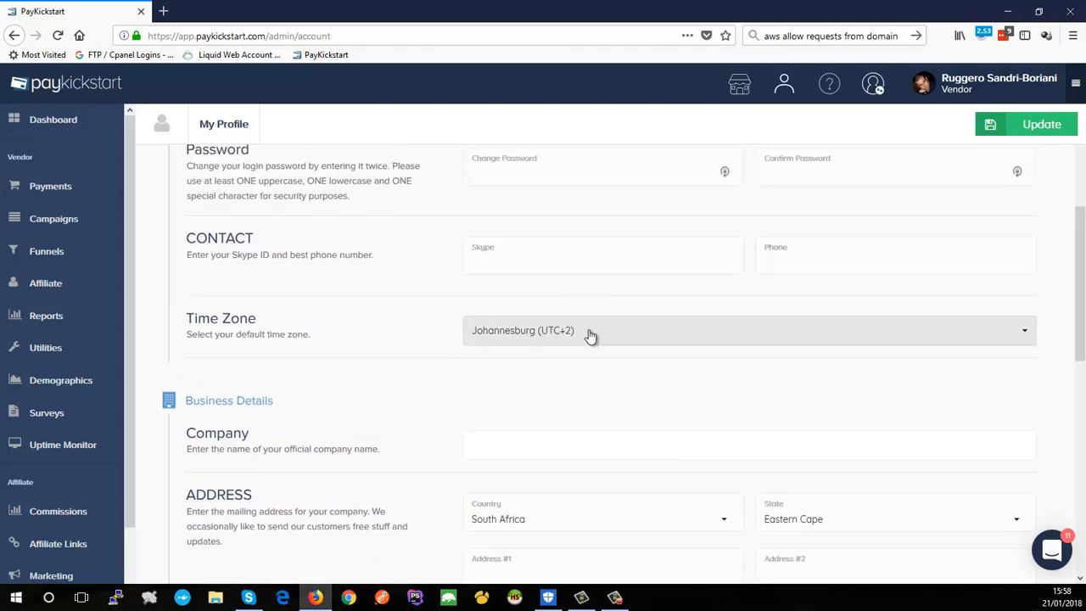
{"action": "left_click", "coordinate": [750, 330]}
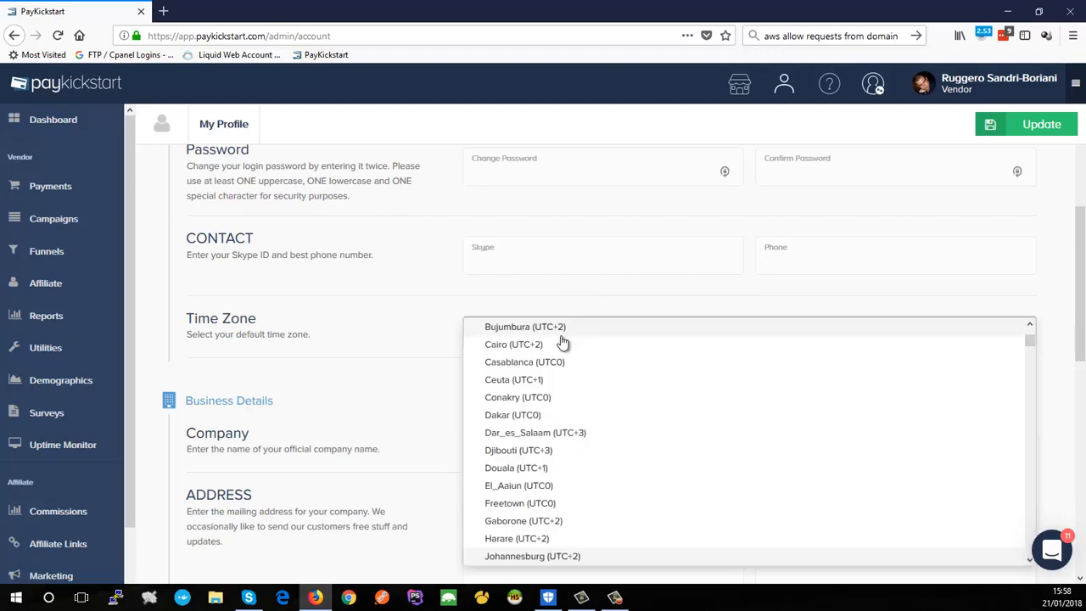
{"action": "left_click", "coordinate": [532, 556]}
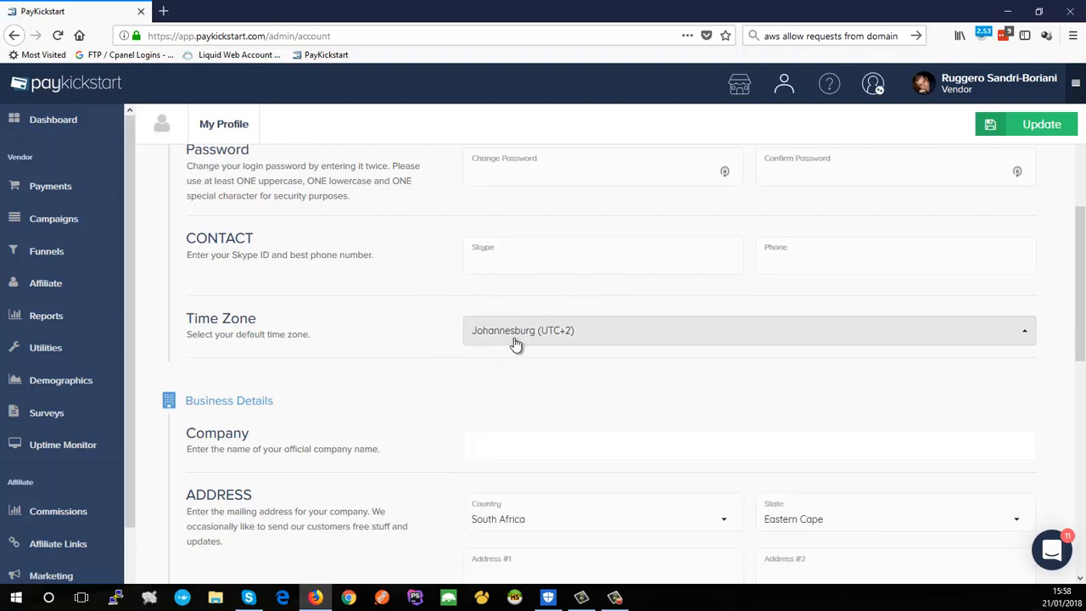
{"action": "mouse_move", "coordinate": [530, 348]}
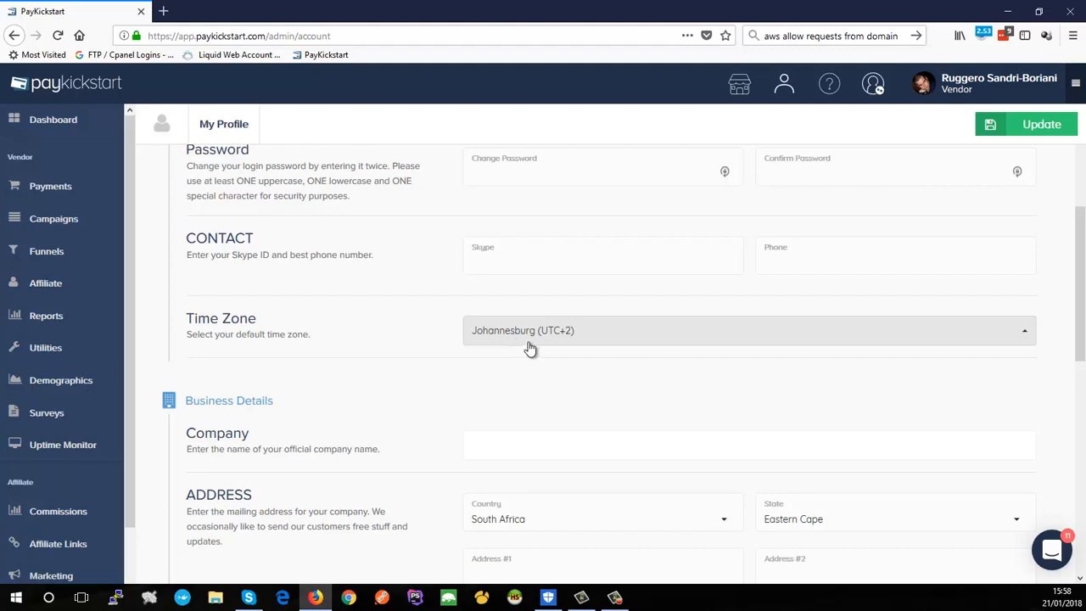
{"action": "mouse_move", "coordinate": [463, 394]}
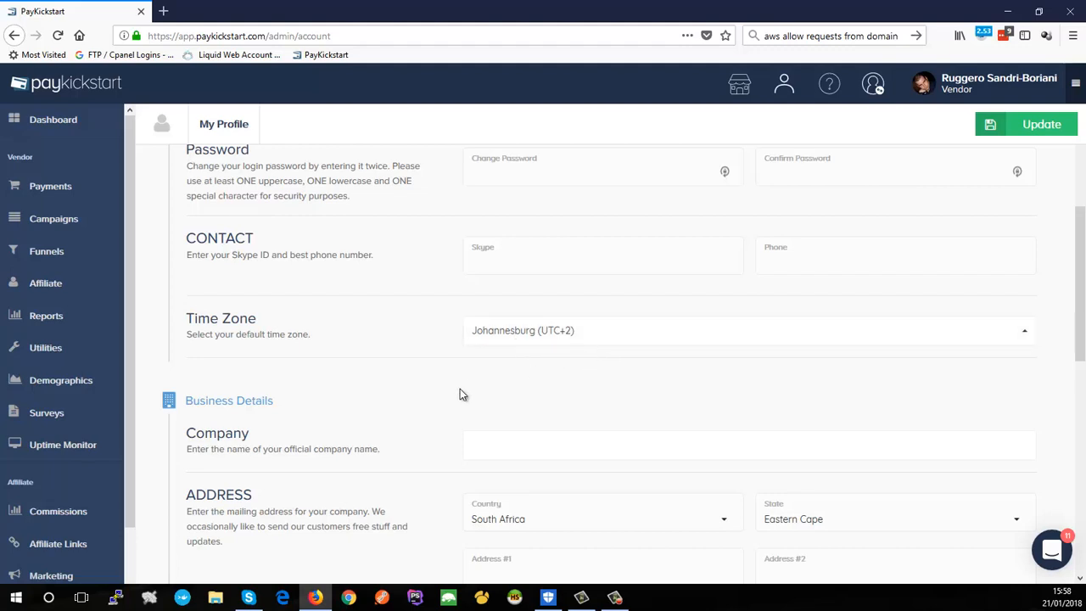
{"action": "mouse_move", "coordinate": [667, 388]}
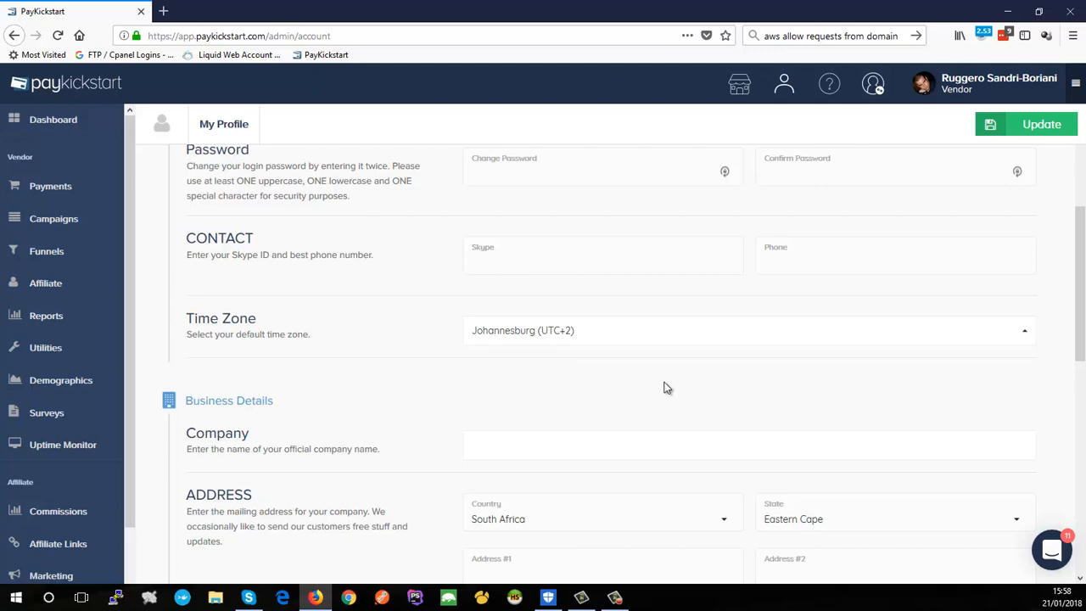
{"action": "mouse_move", "coordinate": [549, 368]}
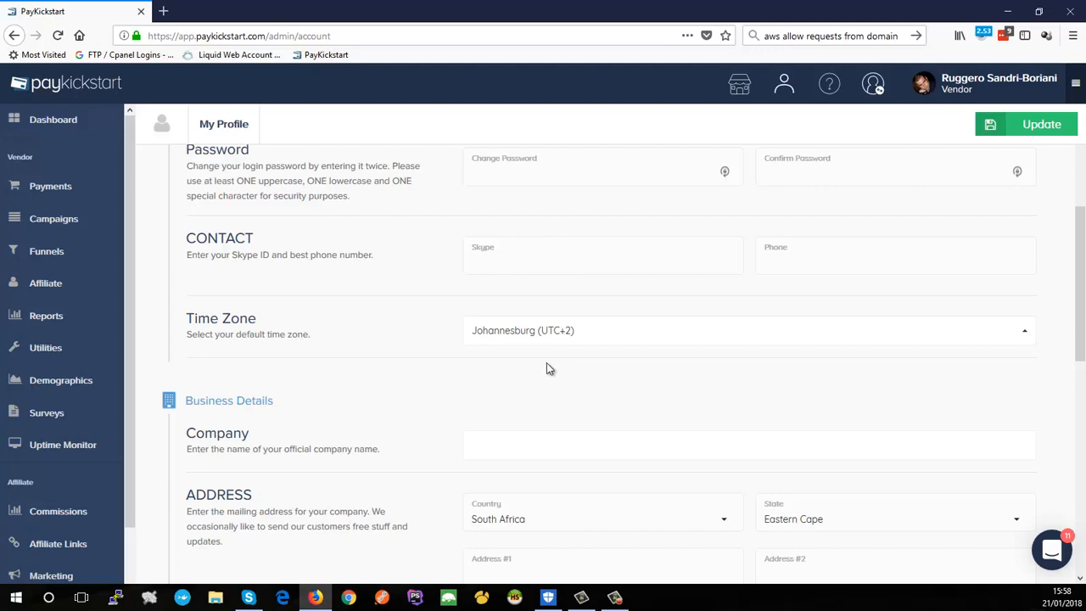
{"action": "mouse_move", "coordinate": [529, 370]}
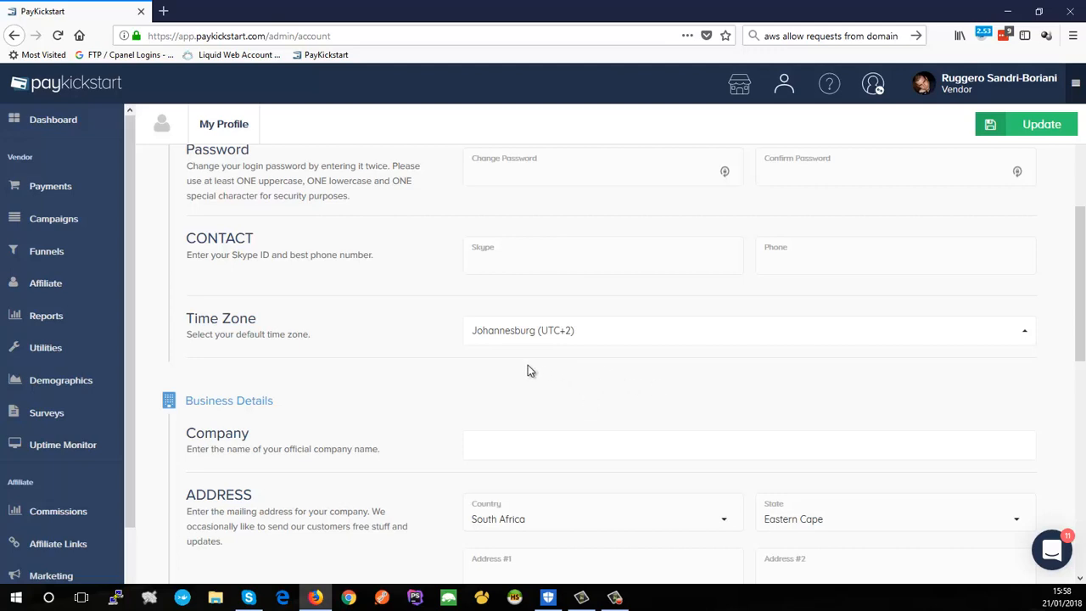
{"action": "mouse_move", "coordinate": [535, 385]}
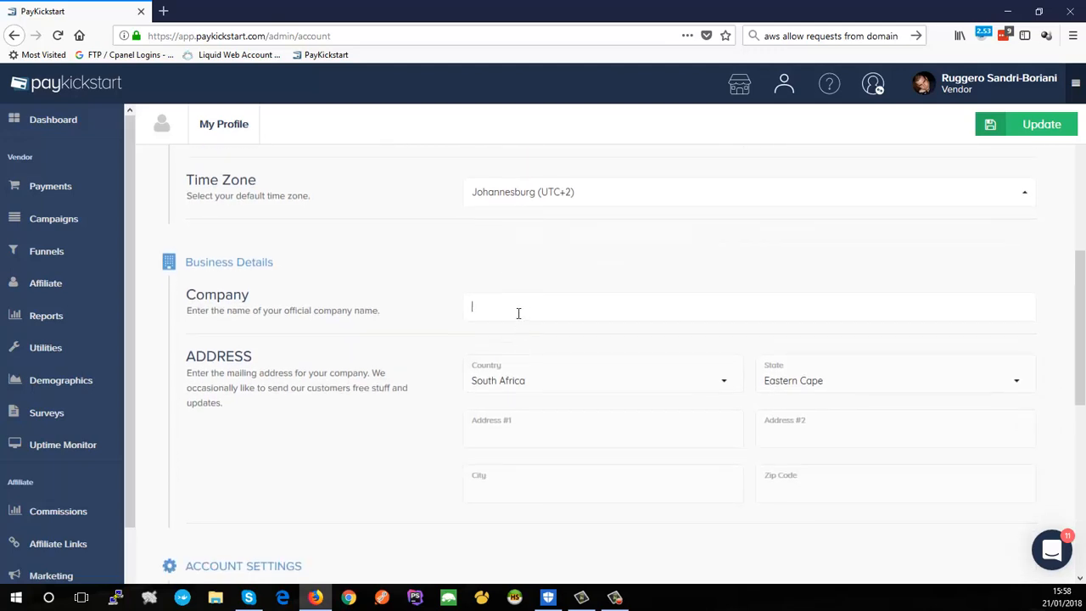
Enter company Magiweb I.T. and Internet cc, 114 Arum Rd, Table View 7441, state Western Cape
{"action": "type", "text": "M"}
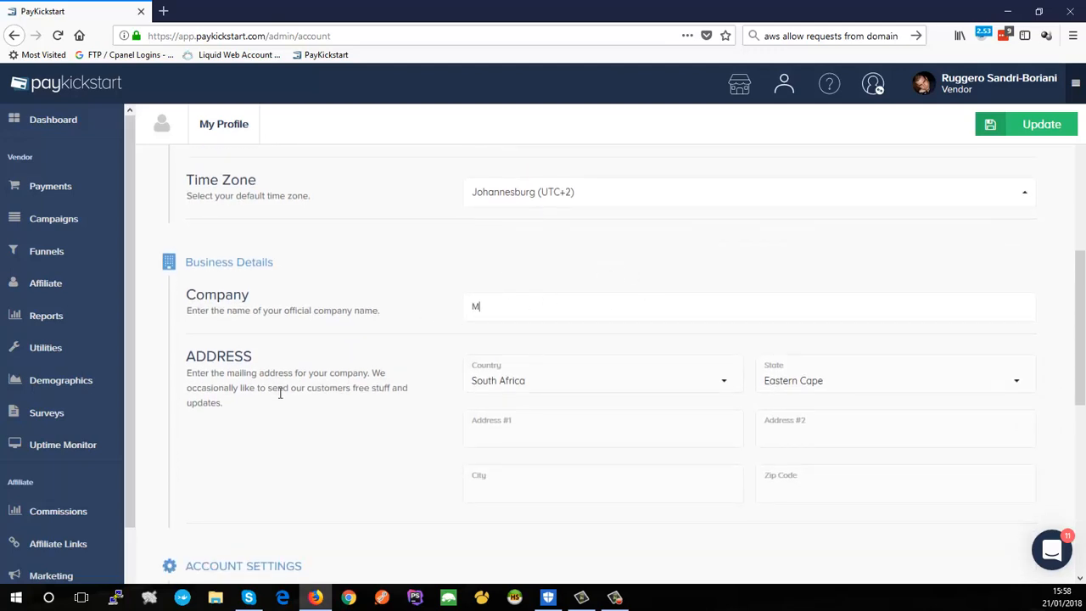
{"action": "type", "text": "agiweb I.T."}
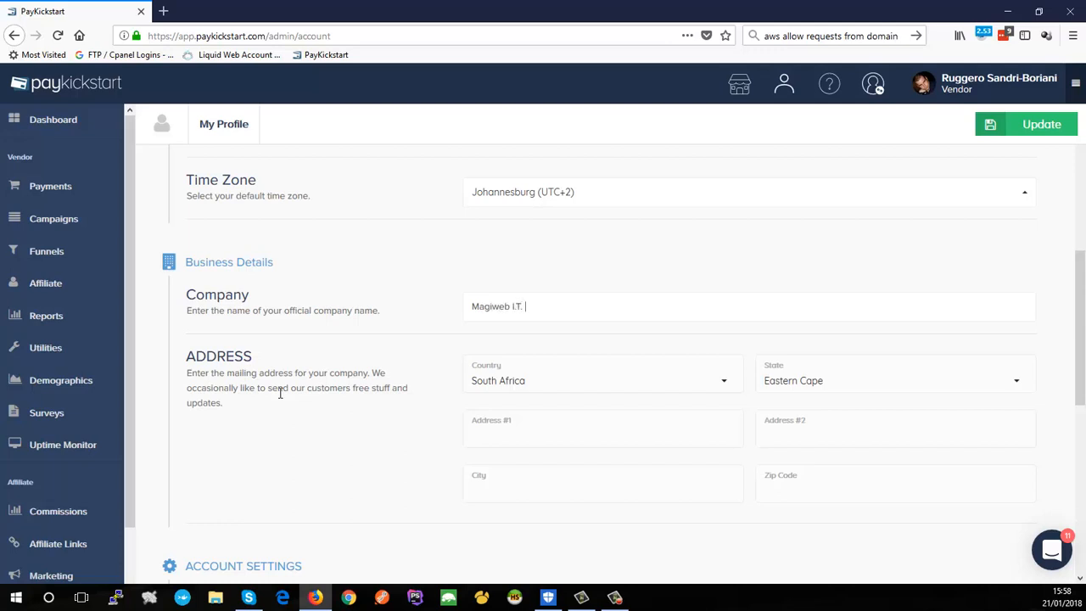
{"action": "type", "text": "and Internet cc"}
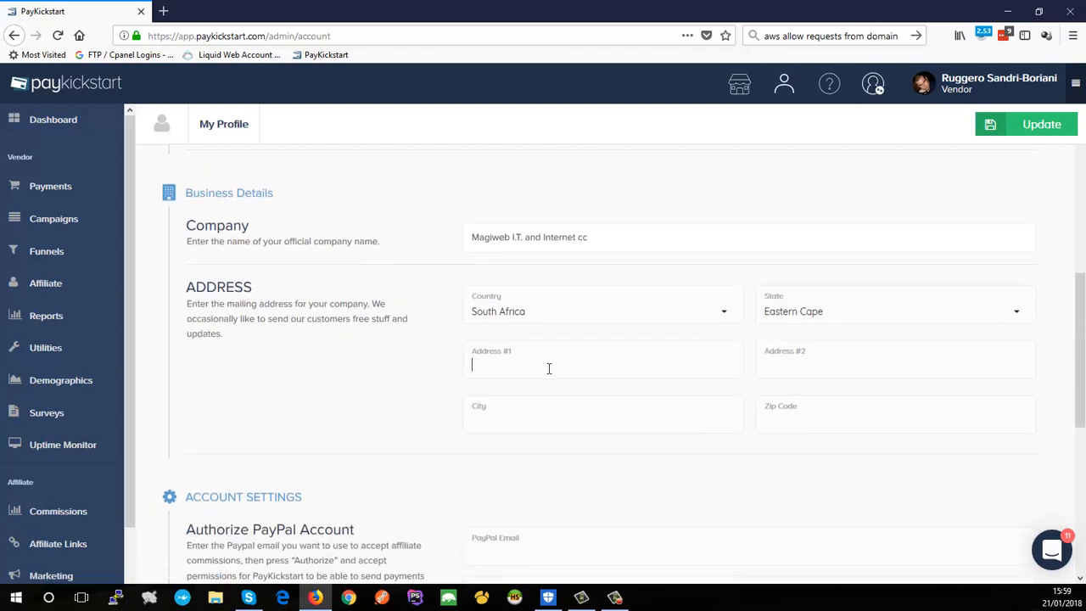
{"action": "type", "text": "114 Arum R"}
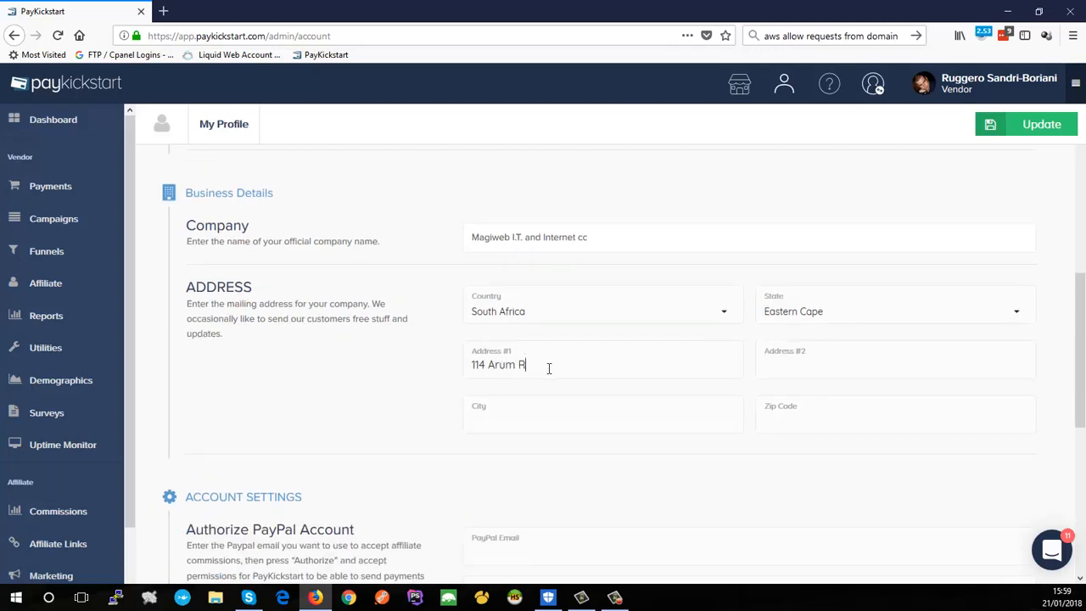
{"action": "type", "text": "Table View"}
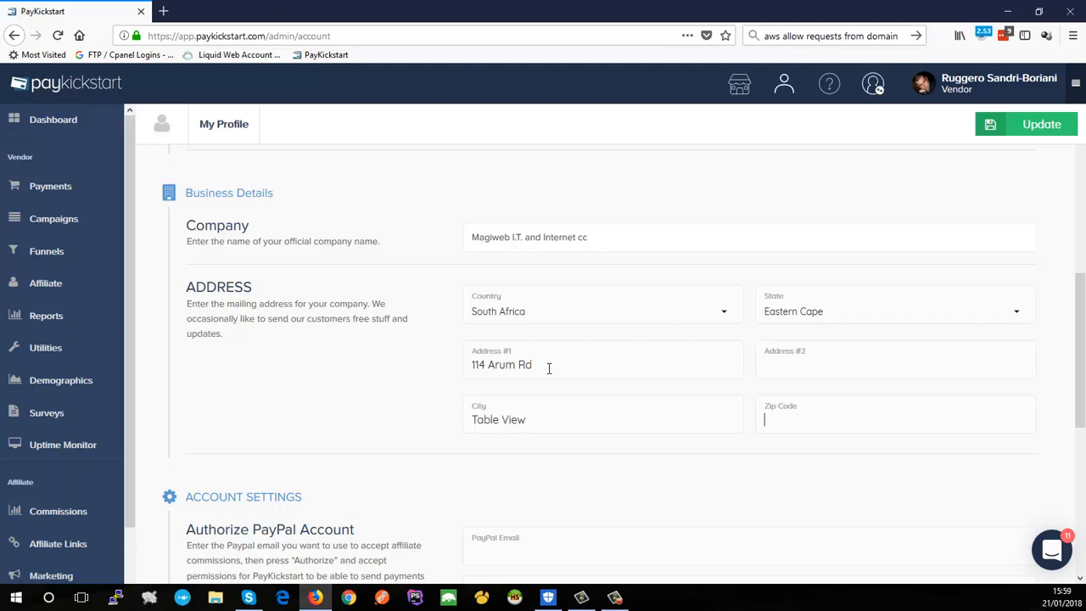
{"action": "type", "text": "7441"}
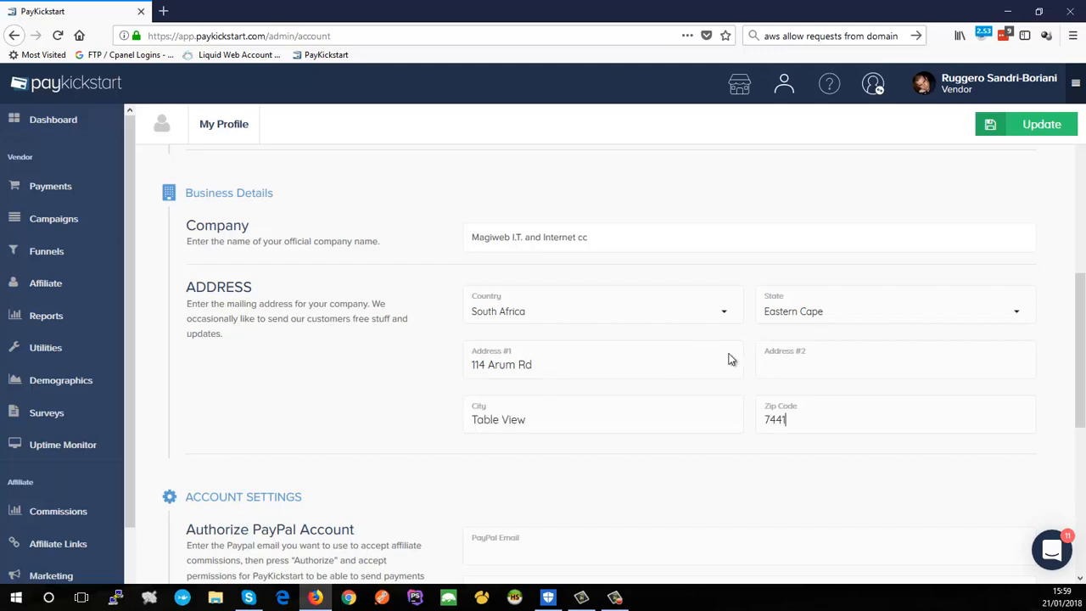
{"action": "left_click", "coordinate": [892, 311]}
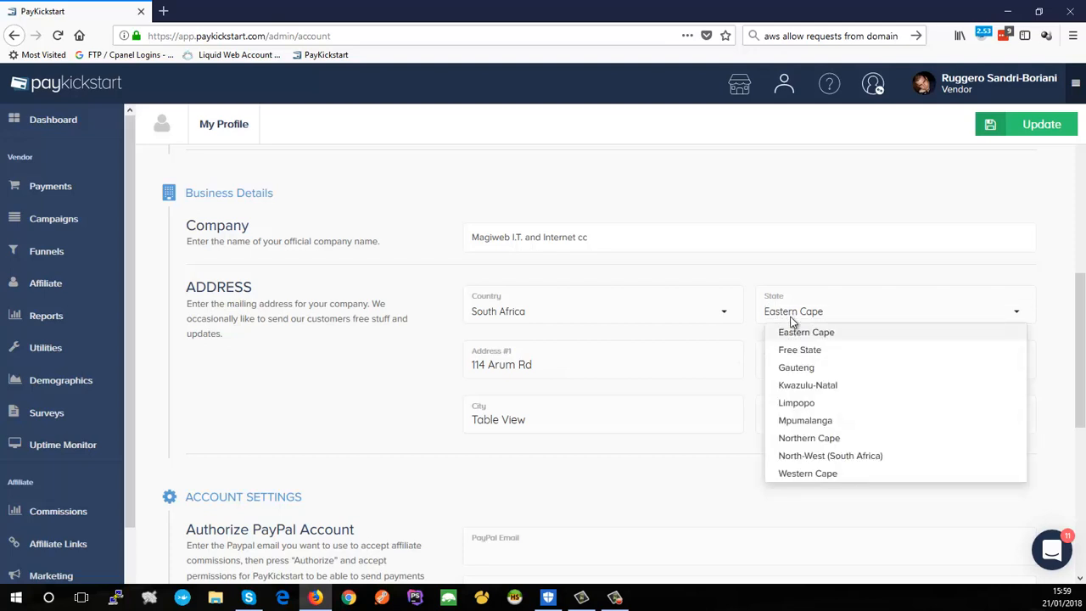
{"action": "left_click", "coordinate": [808, 473]}
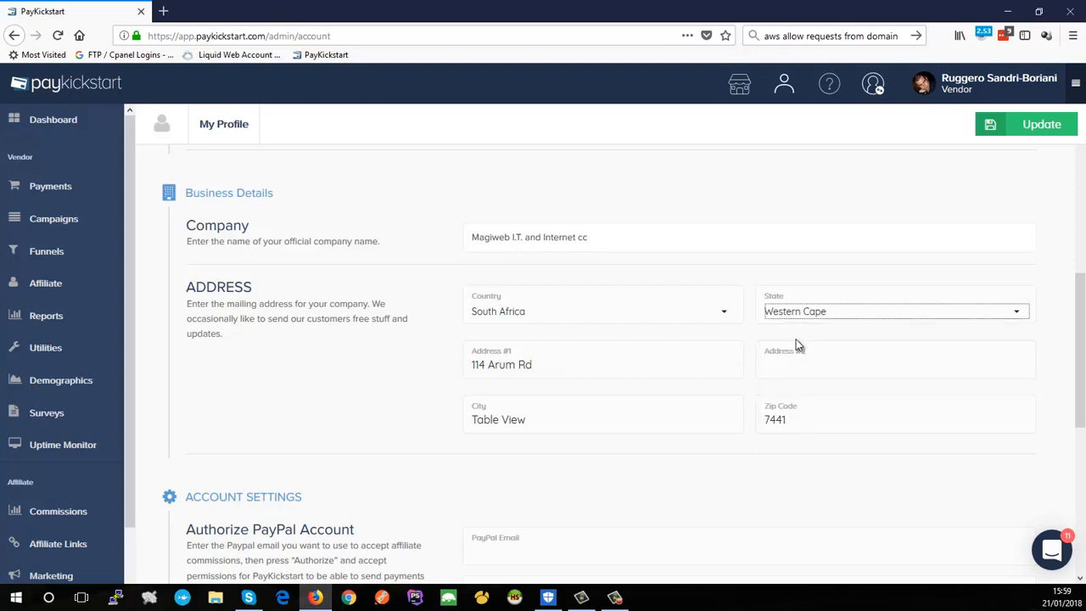
Scroll down to the Account Settings section with the PayPal email fields
{"action": "scroll", "scroll_direction": "down", "scroll_amount": 3}
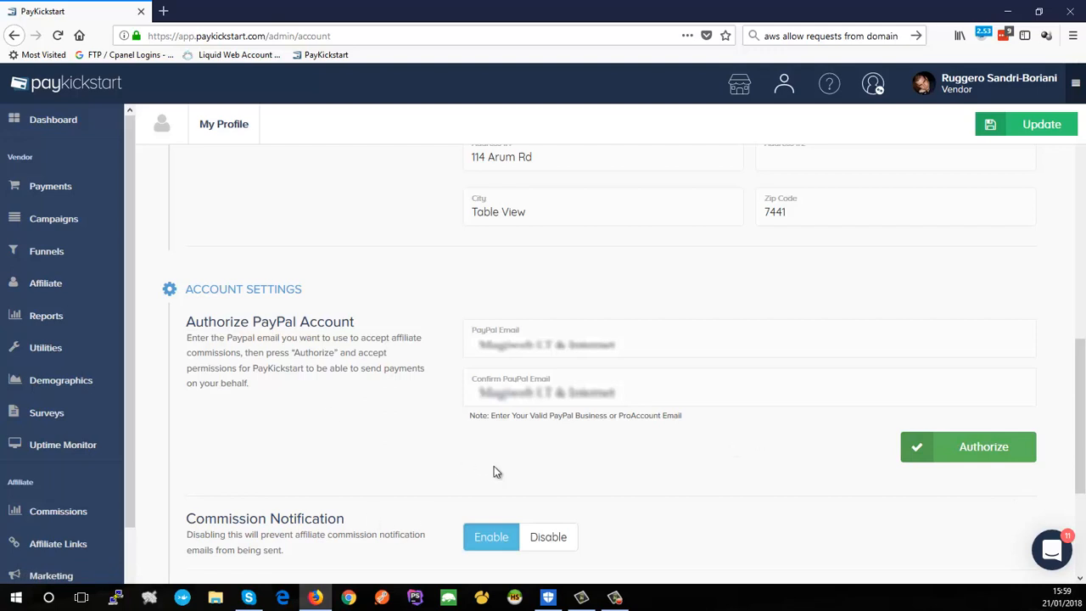
{"action": "mouse_move", "coordinate": [735, 447]}
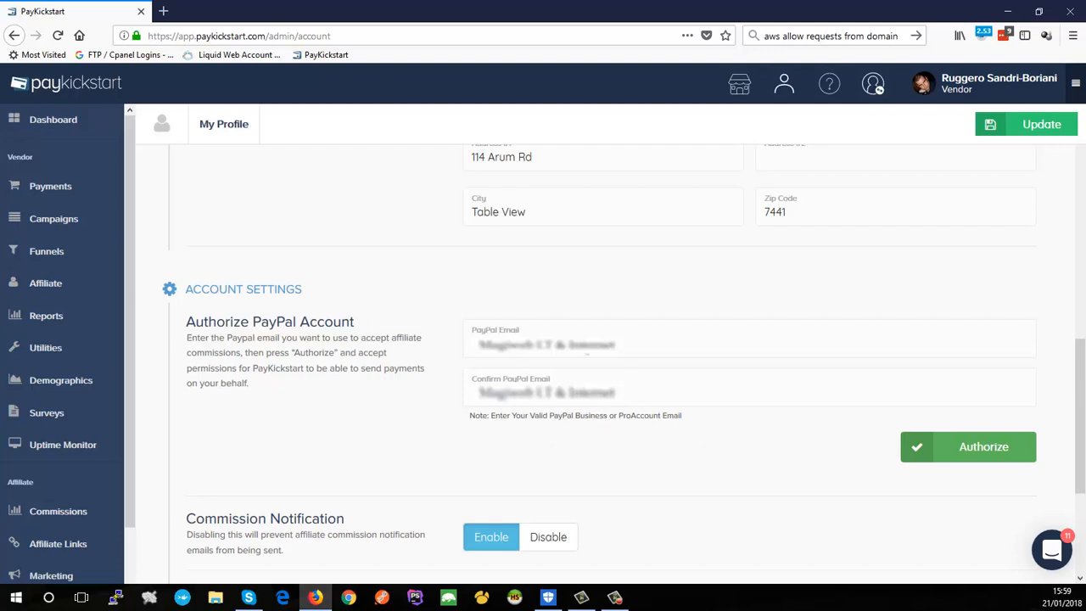
{"action": "mouse_move", "coordinate": [822, 440]}
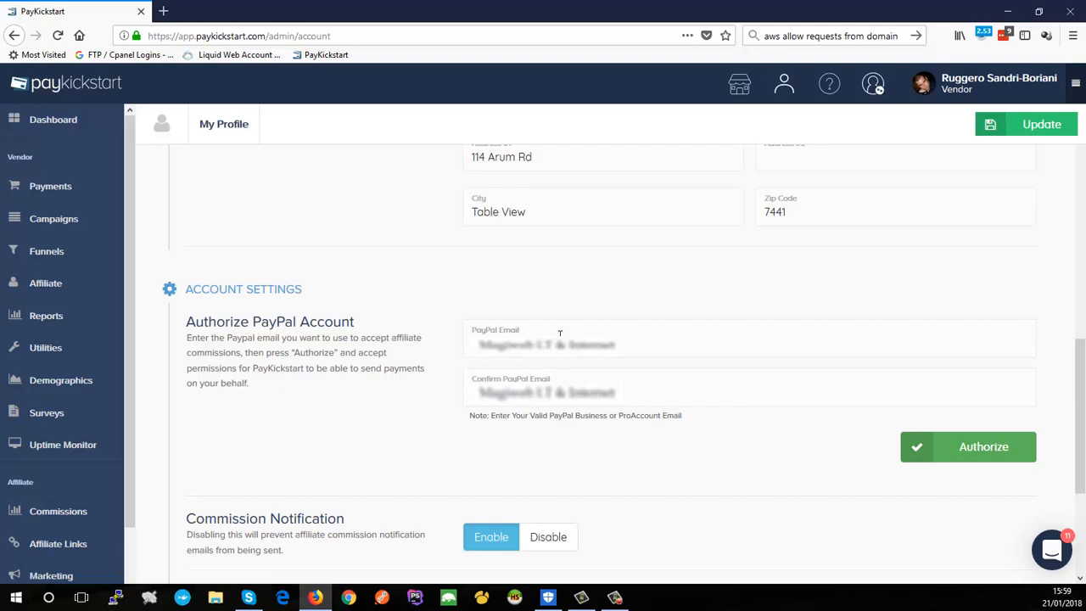
{"action": "mouse_move", "coordinate": [559, 440]}
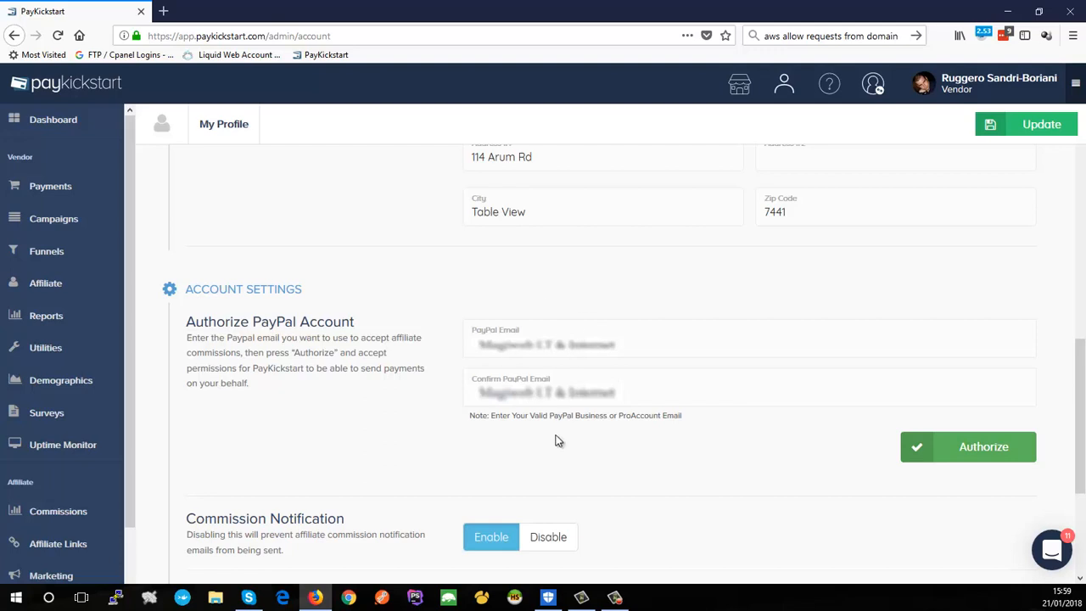
{"action": "mouse_move", "coordinate": [597, 416]}
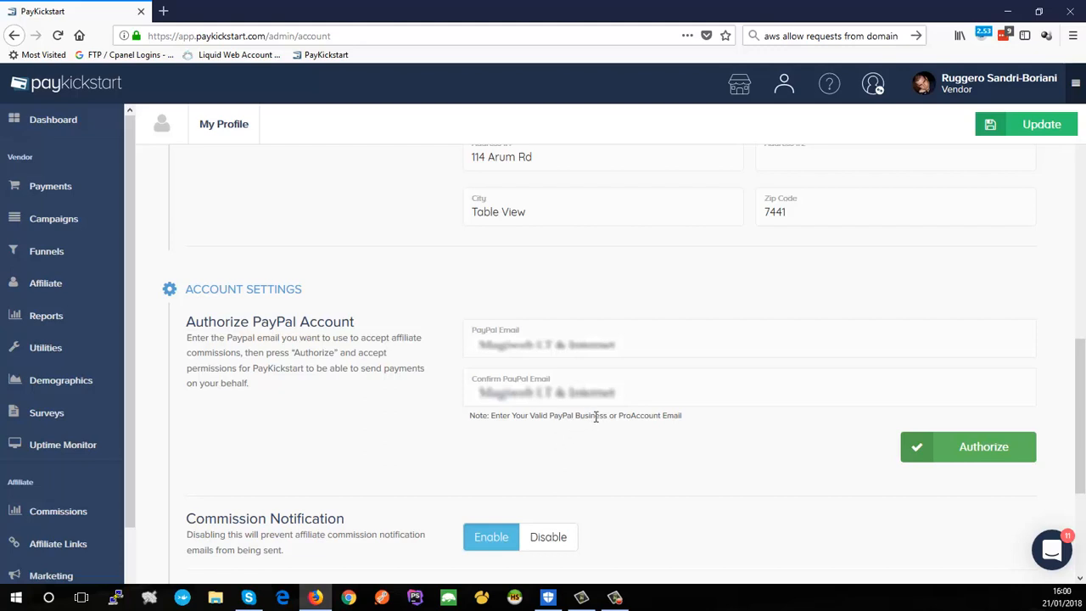
{"action": "mouse_move", "coordinate": [598, 410]}
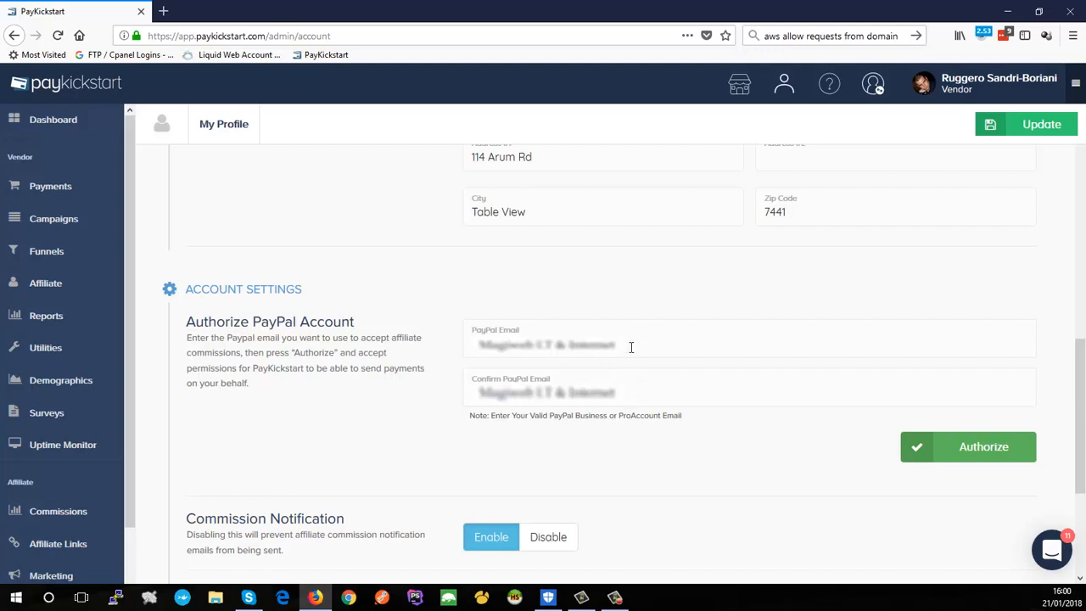
{"action": "mouse_move", "coordinate": [576, 313]}
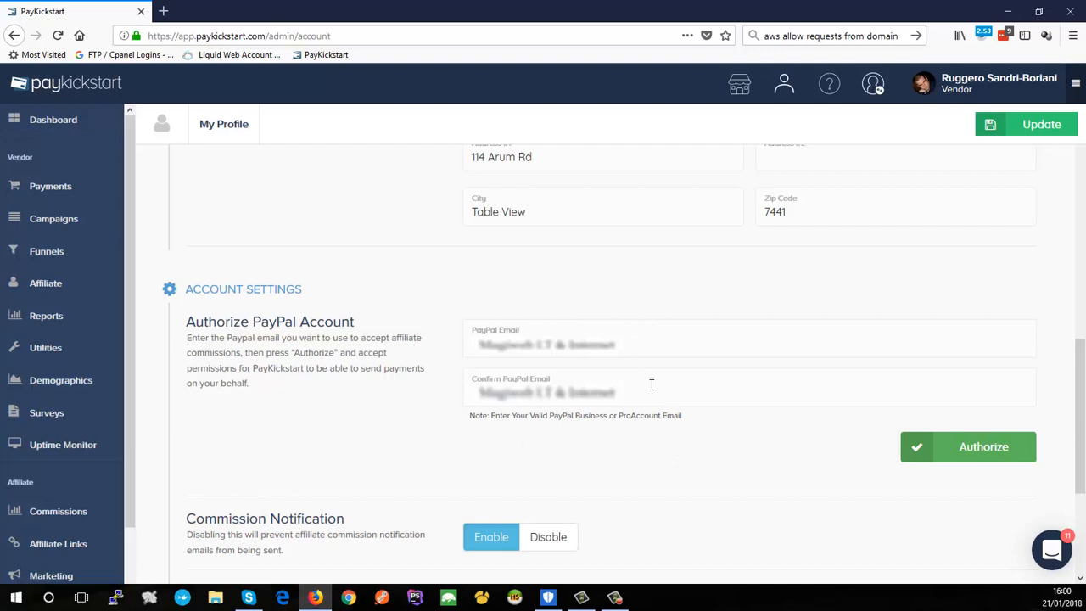
{"action": "mouse_move", "coordinate": [967, 447]}
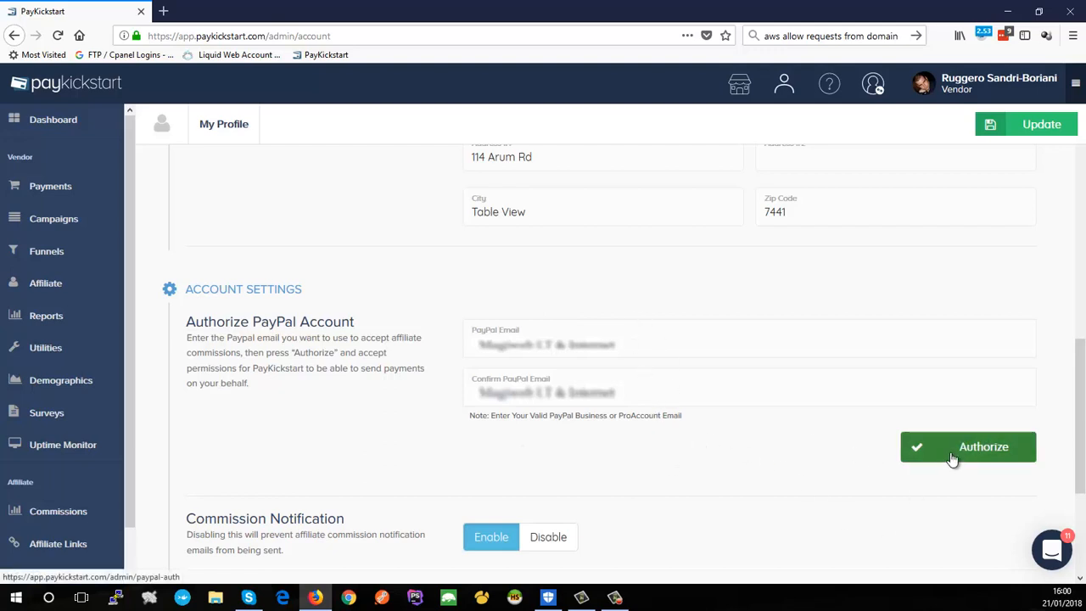
Start PayPal authorization and confirm saving the profile changes
{"action": "left_click", "coordinate": [968, 446]}
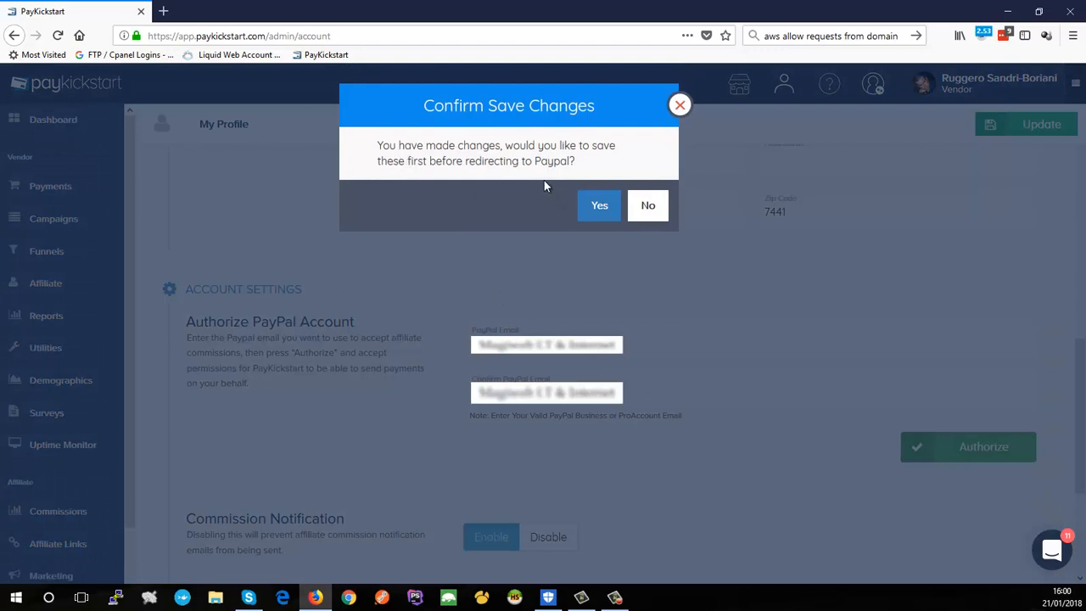
{"action": "mouse_move", "coordinate": [599, 204]}
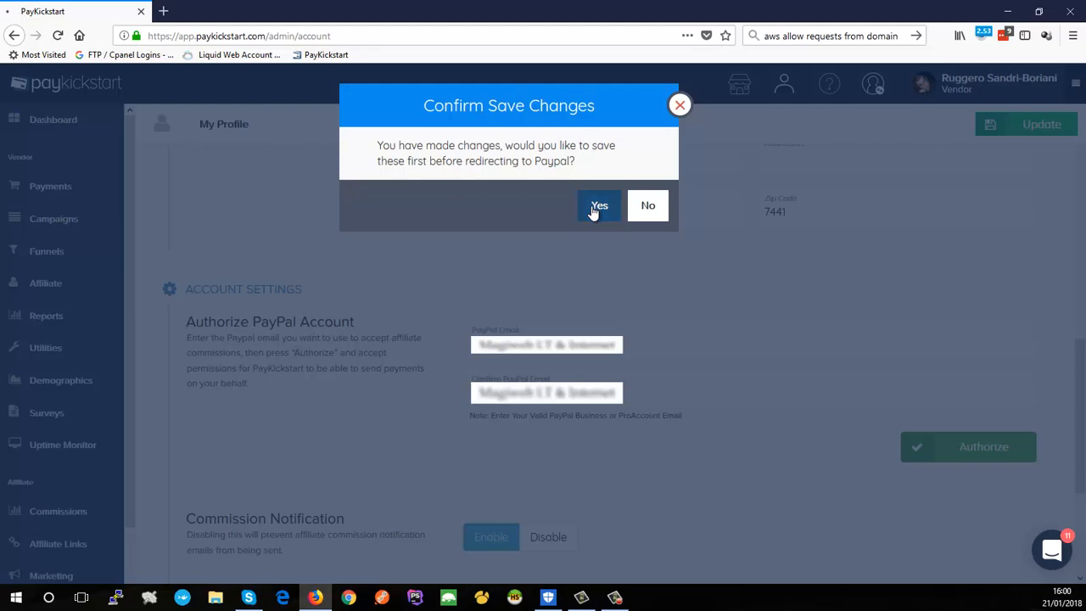
{"action": "left_click", "coordinate": [599, 206]}
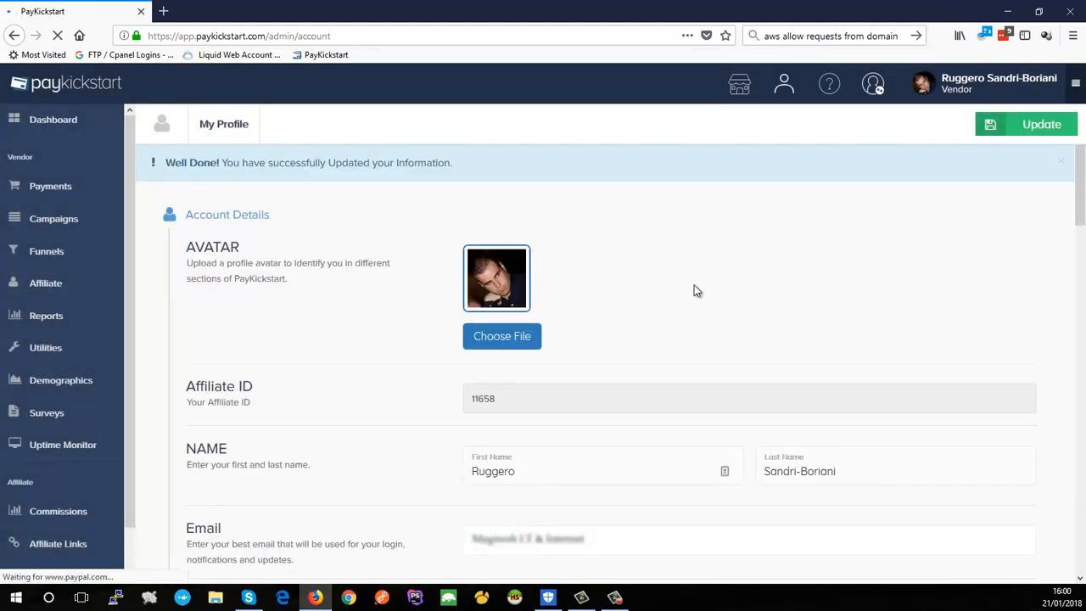
{"action": "mouse_move", "coordinate": [649, 297]}
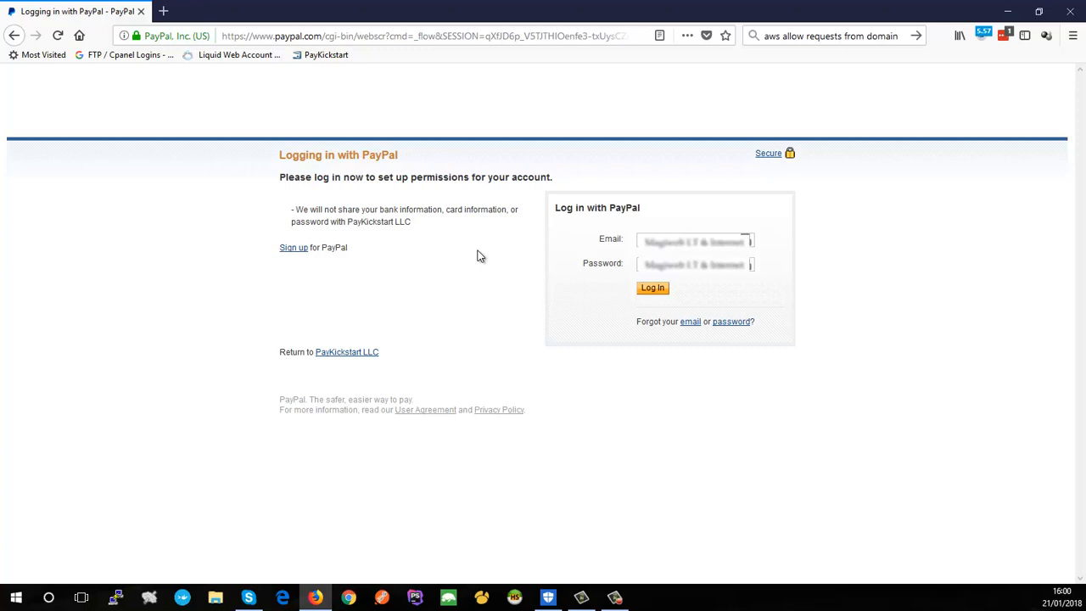
Log in to PayPal and grant PayKickstart the requested permissions
{"action": "left_click", "coordinate": [652, 287]}
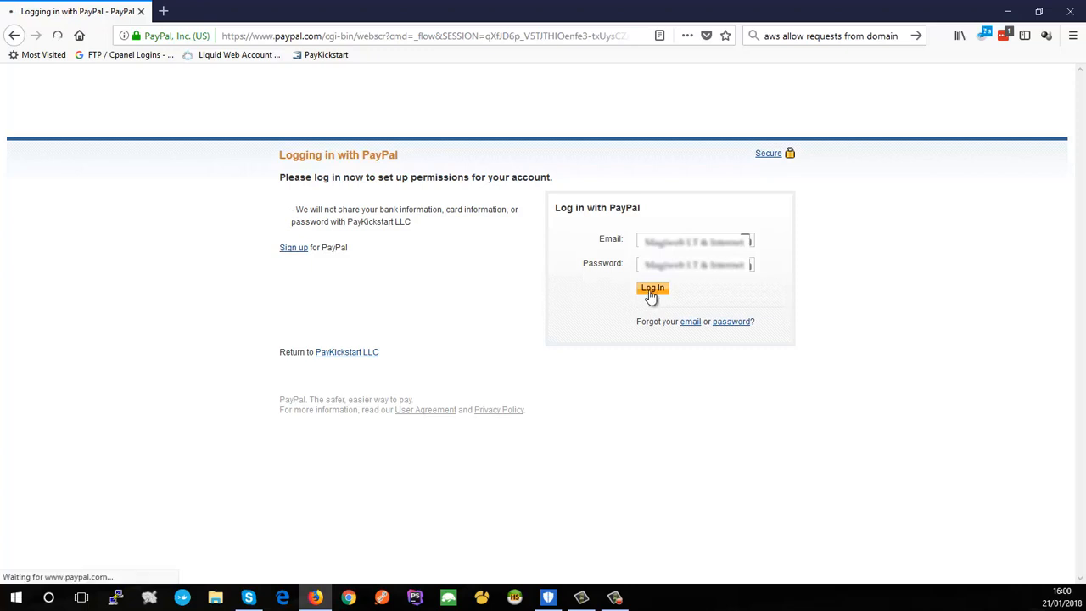
{"action": "left_click", "coordinate": [652, 288]}
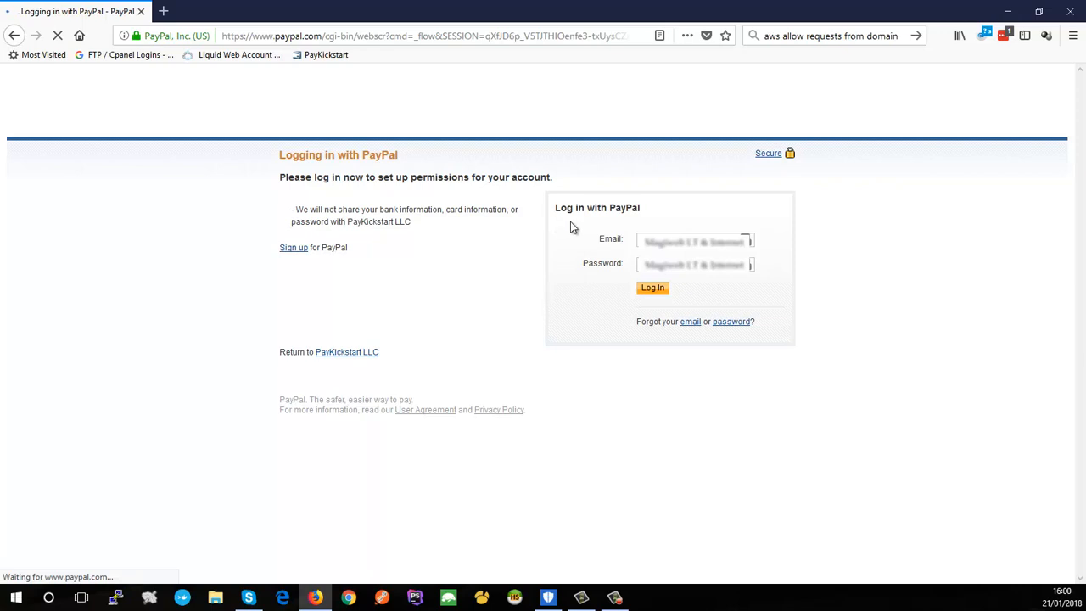
{"action": "left_click", "coordinate": [651, 288]}
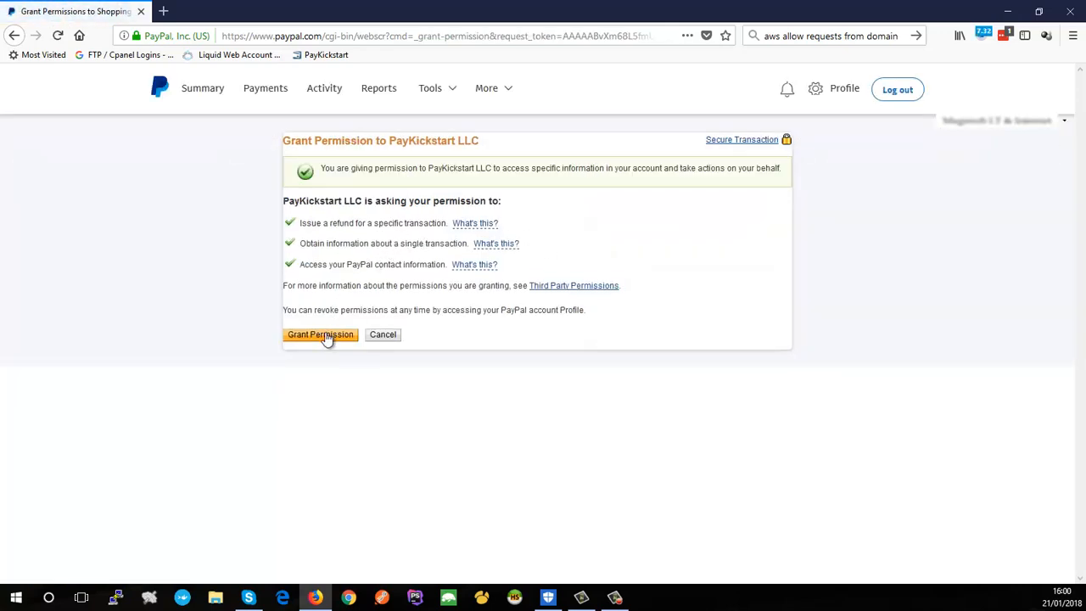
{"action": "left_click", "coordinate": [320, 334]}
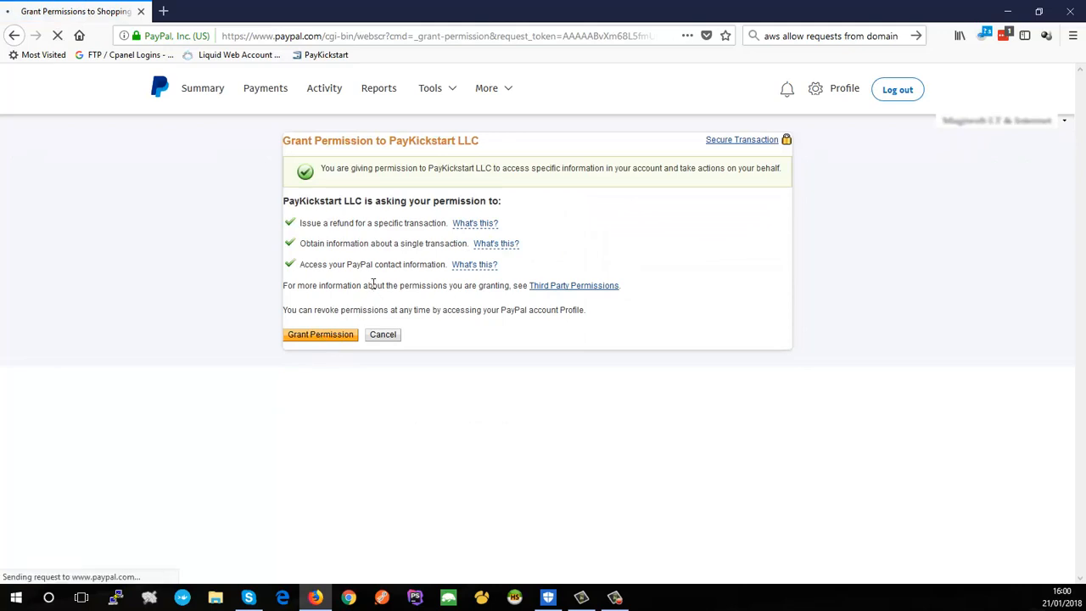
{"action": "left_click", "coordinate": [320, 334]}
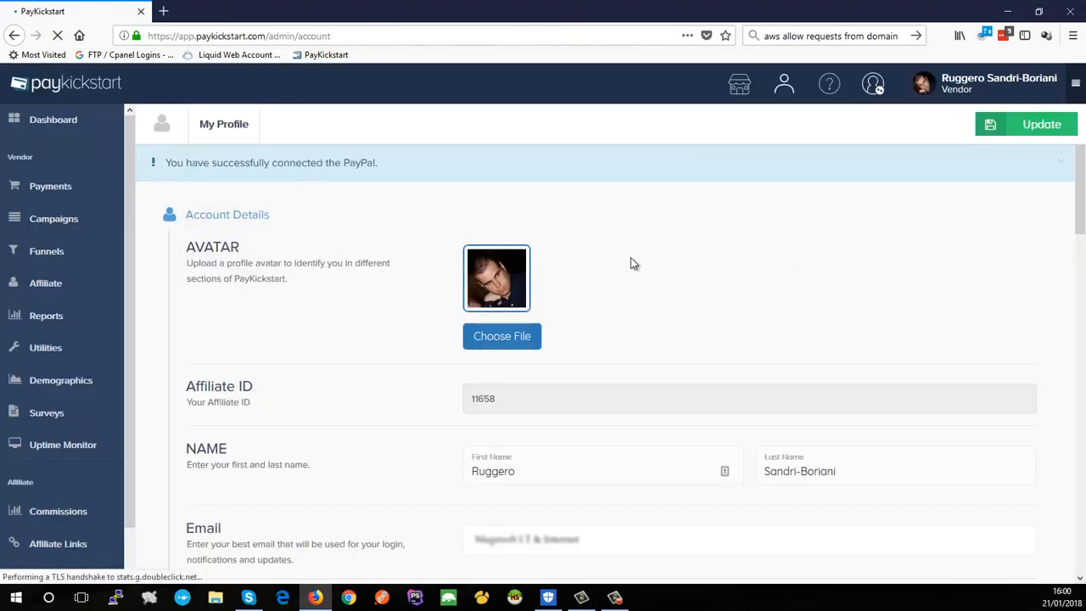
Scroll to Account Settings to view the connected PayPal account and Disconnect button
{"action": "scroll", "scroll_direction": "down", "scroll_amount": 3}
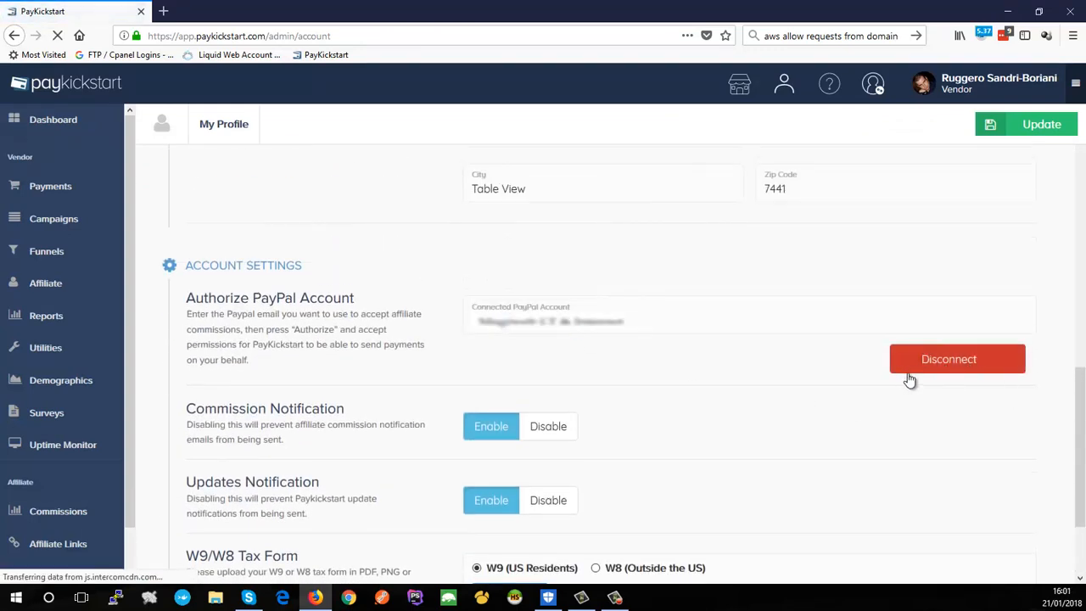
{"action": "mouse_move", "coordinate": [780, 360]}
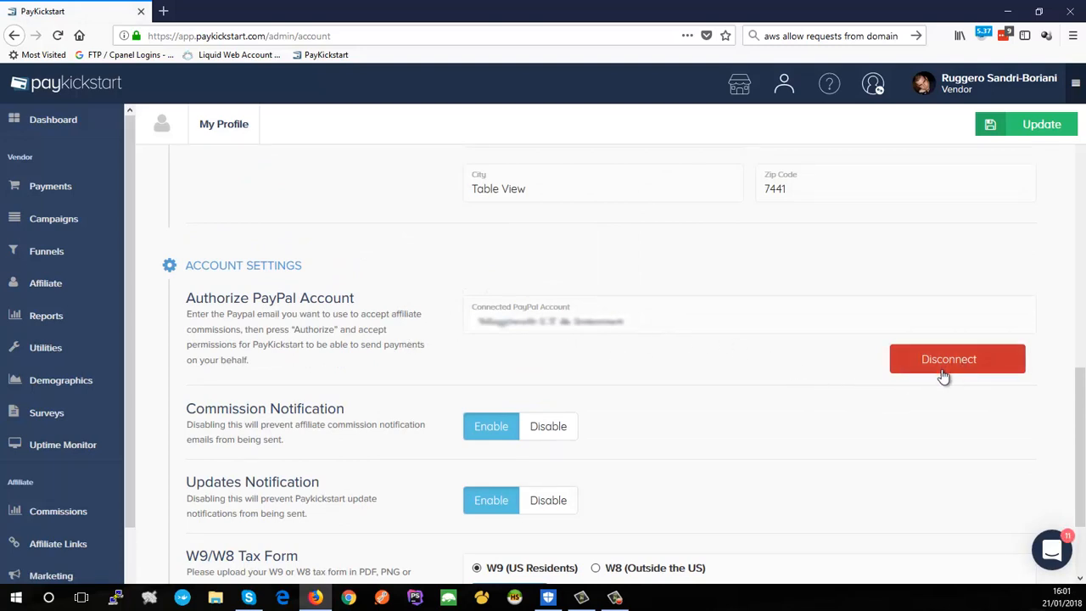
{"action": "mouse_move", "coordinate": [944, 375]}
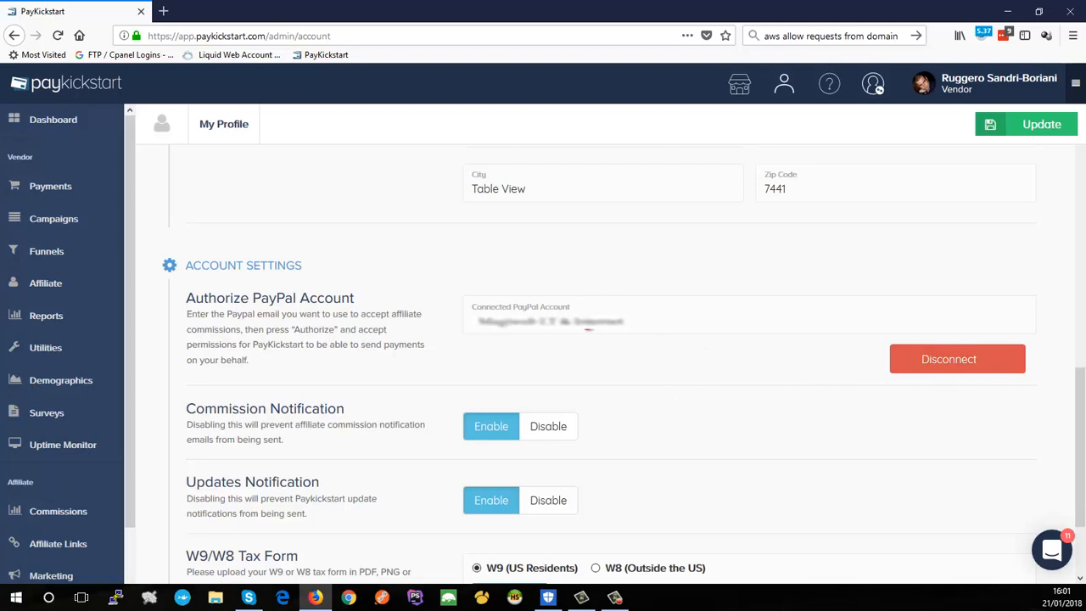
{"action": "mouse_move", "coordinate": [682, 433]}
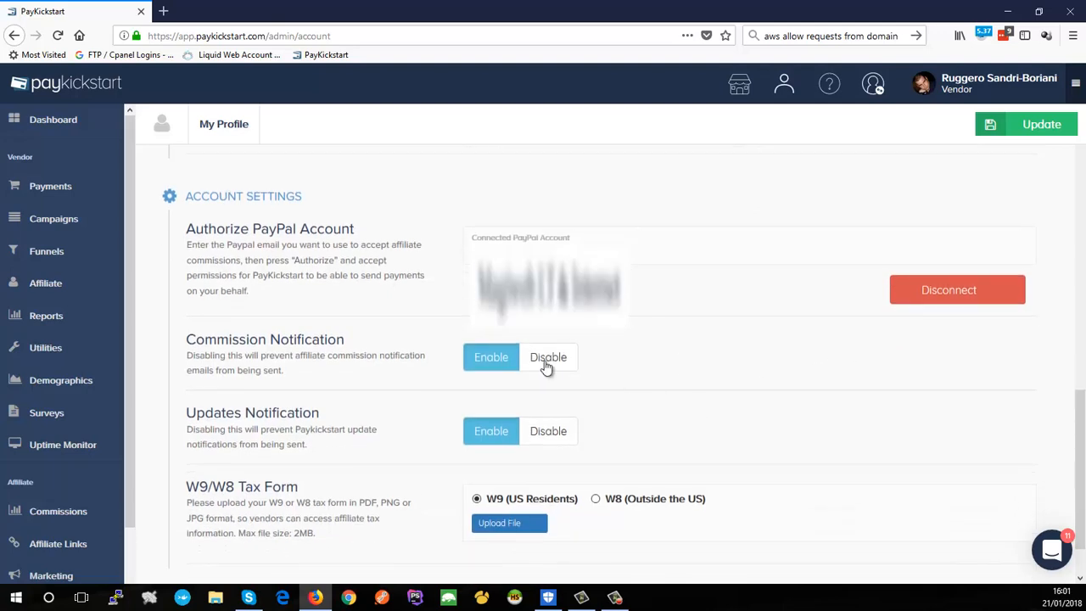
{"action": "scroll", "scroll_direction": "down", "scroll_amount": 3}
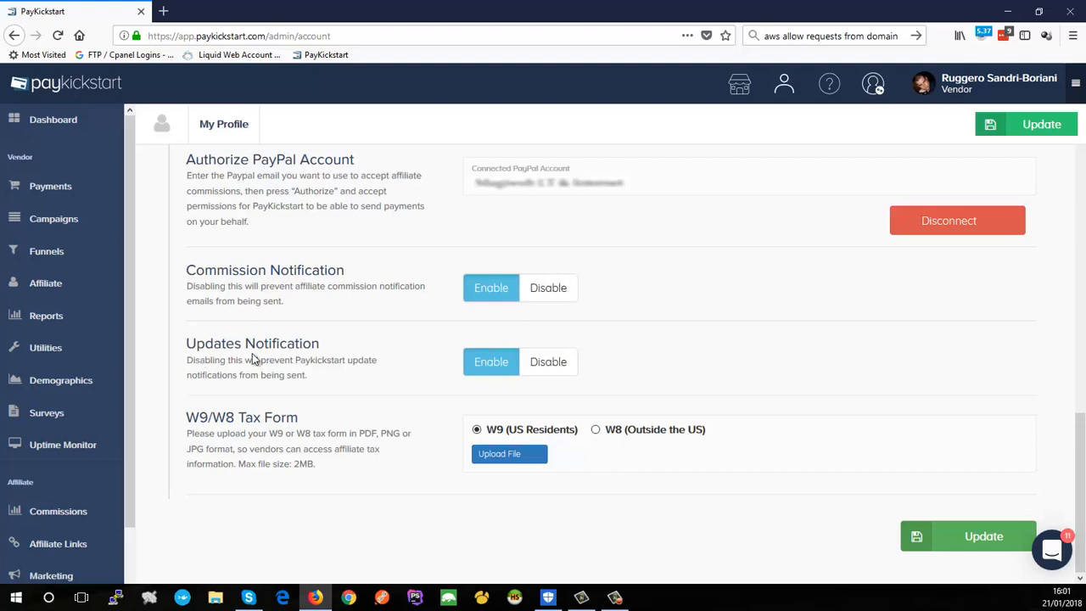
{"action": "mouse_move", "coordinate": [280, 362]}
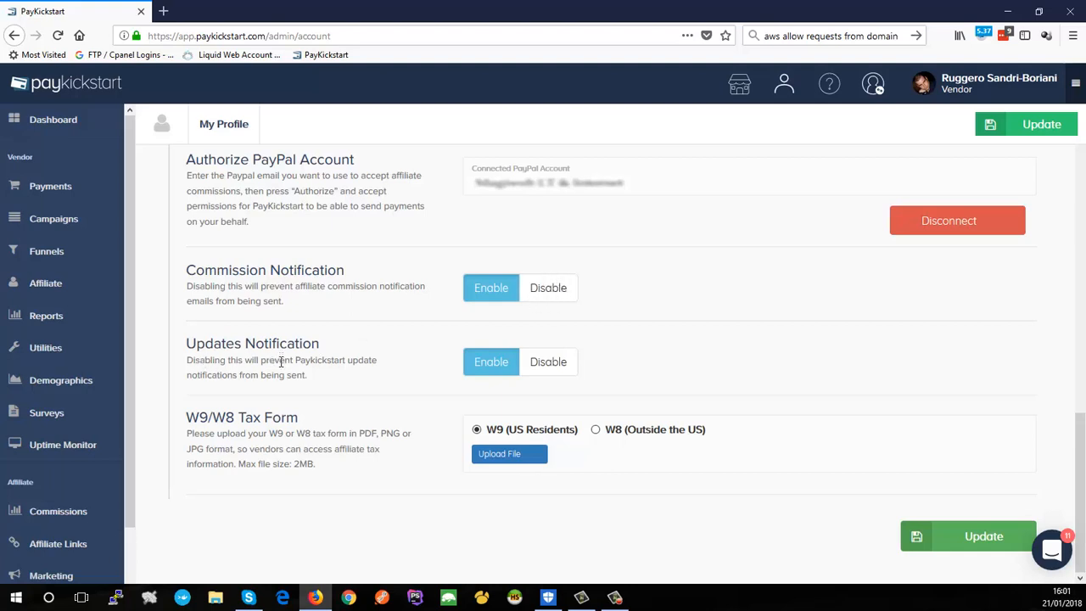
{"action": "mouse_move", "coordinate": [286, 371]}
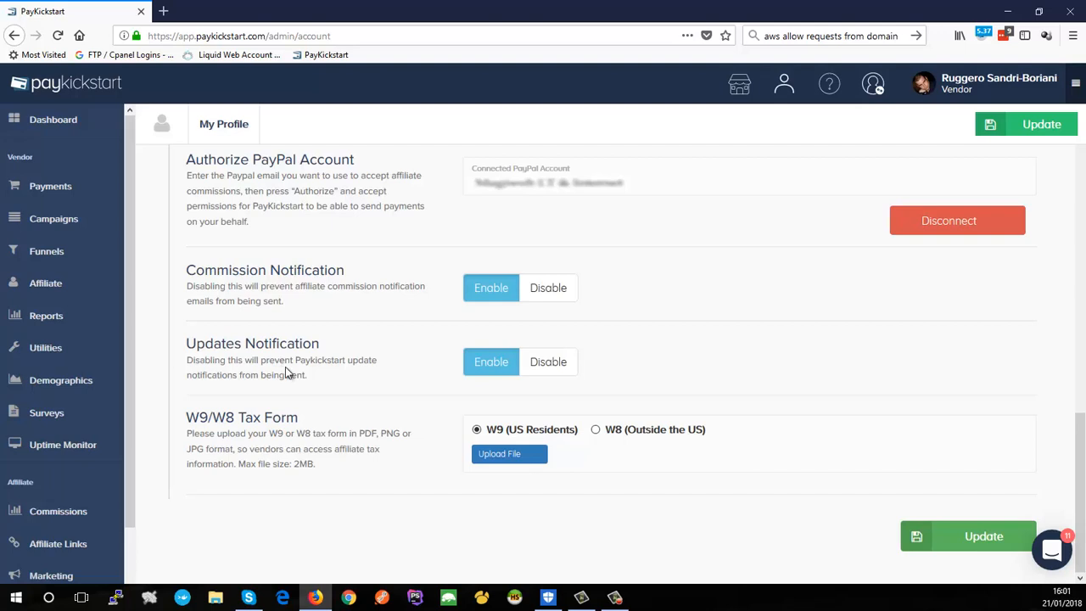
{"action": "mouse_move", "coordinate": [455, 382]}
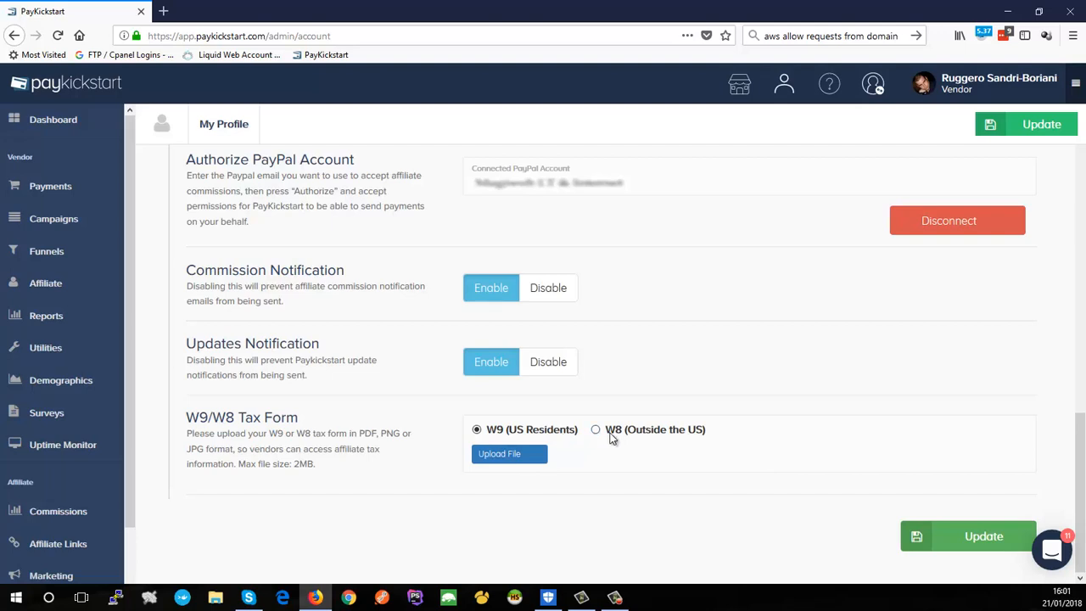
{"action": "mouse_move", "coordinate": [642, 436]}
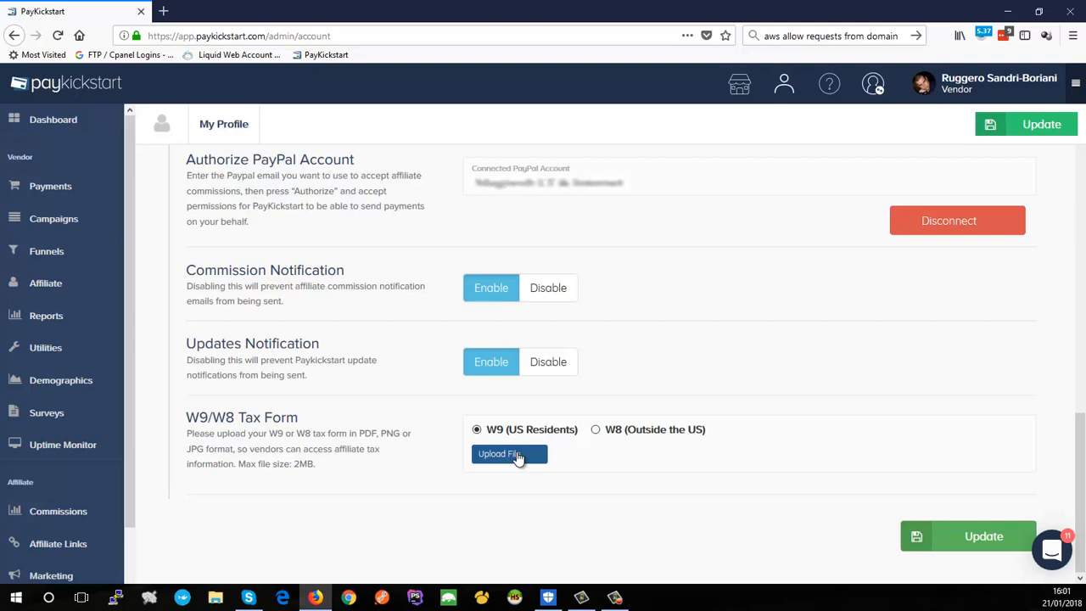
{"action": "mouse_move", "coordinate": [526, 481]}
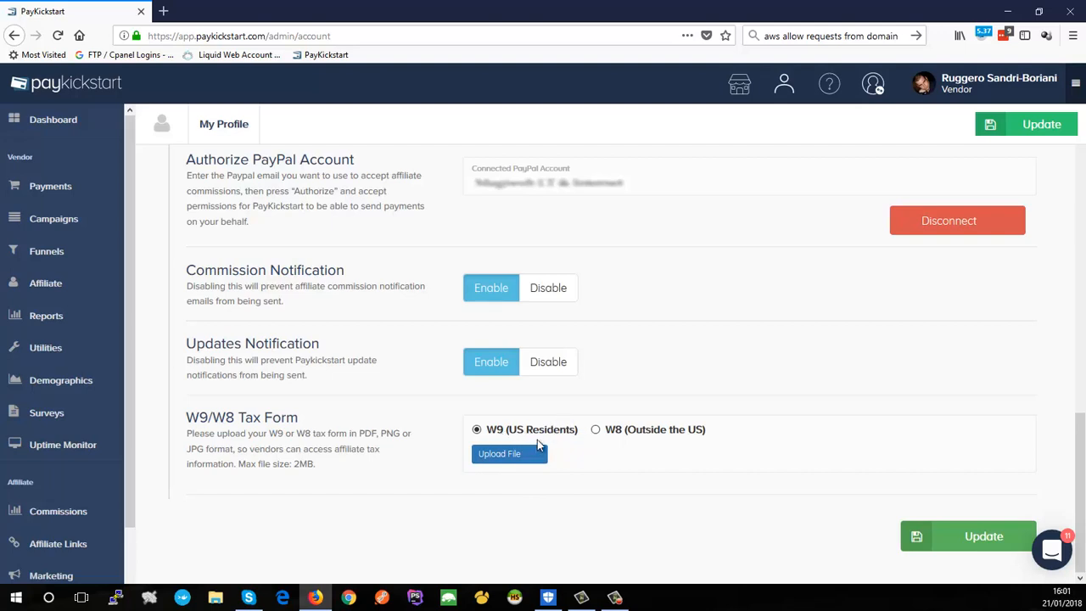
{"action": "mouse_move", "coordinate": [543, 439]}
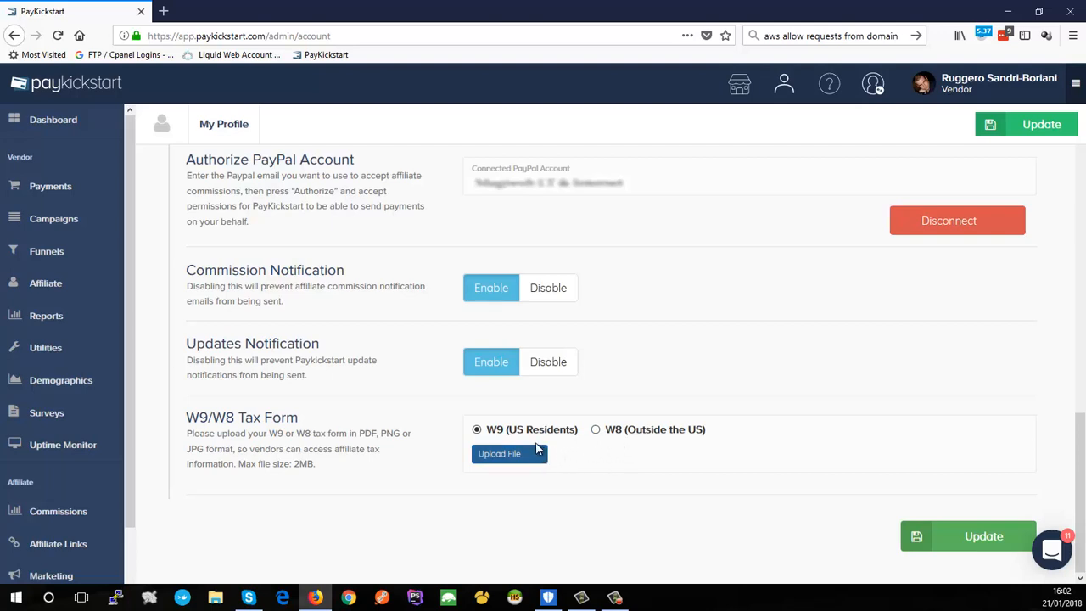
{"action": "mouse_move", "coordinate": [509, 462]}
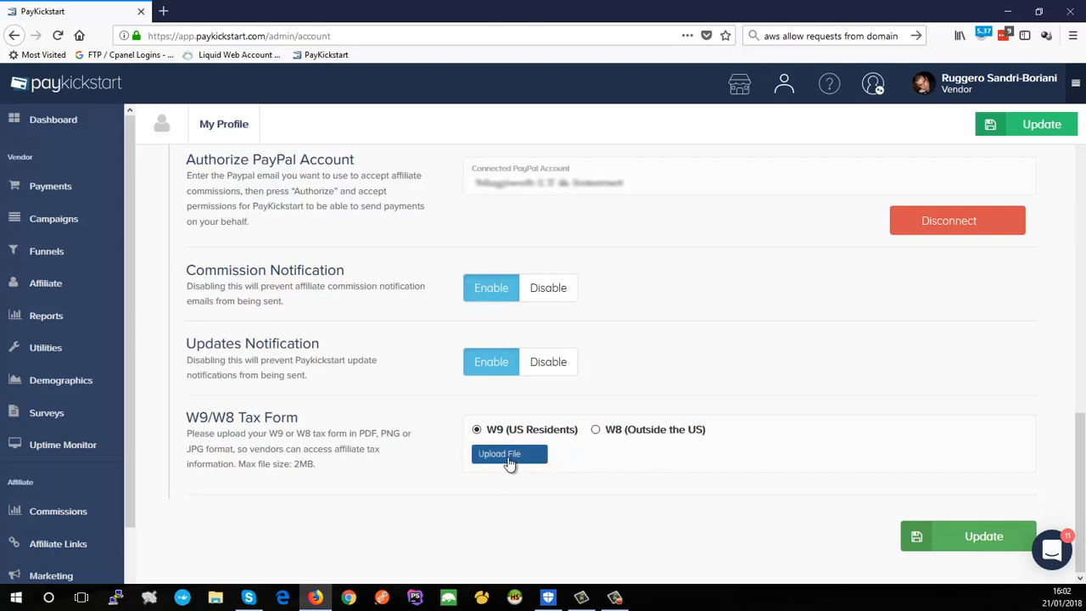
{"action": "mouse_move", "coordinate": [509, 458]}
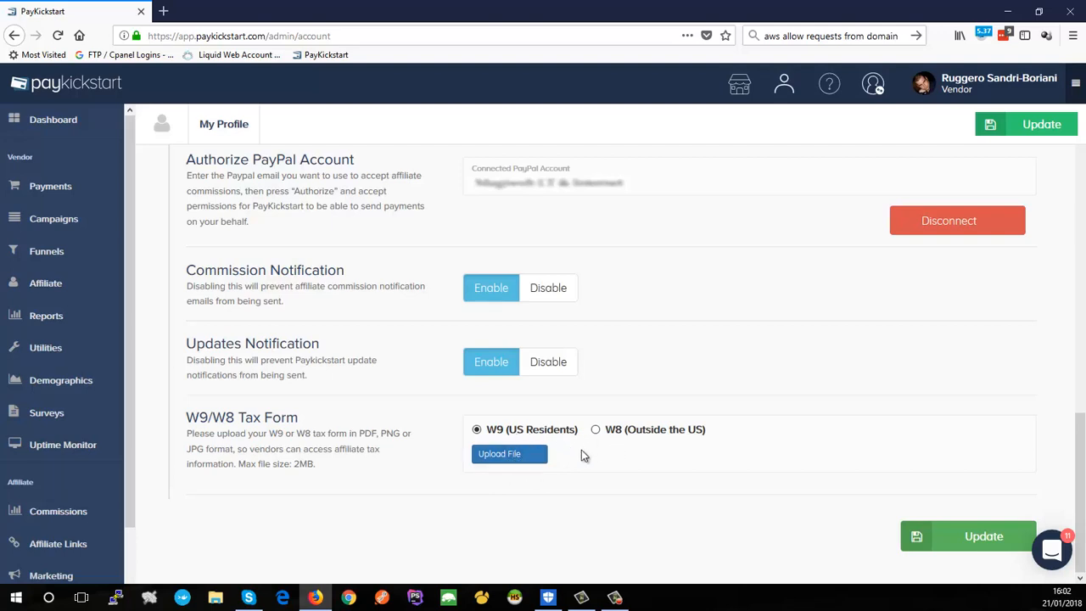
{"action": "mouse_move", "coordinate": [684, 78]}
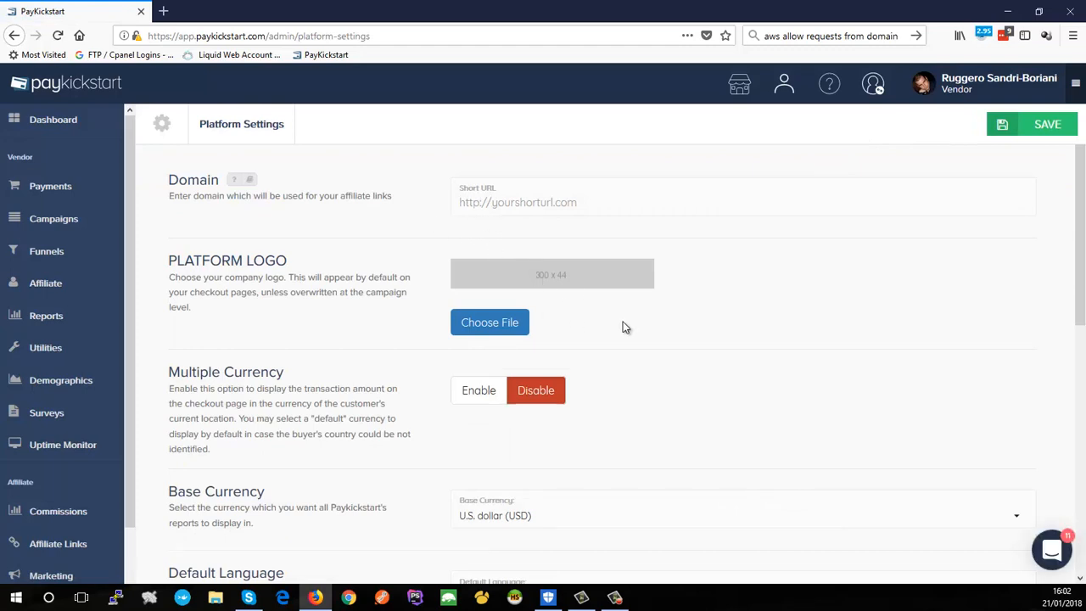
{"action": "mouse_move", "coordinate": [477, 221]}
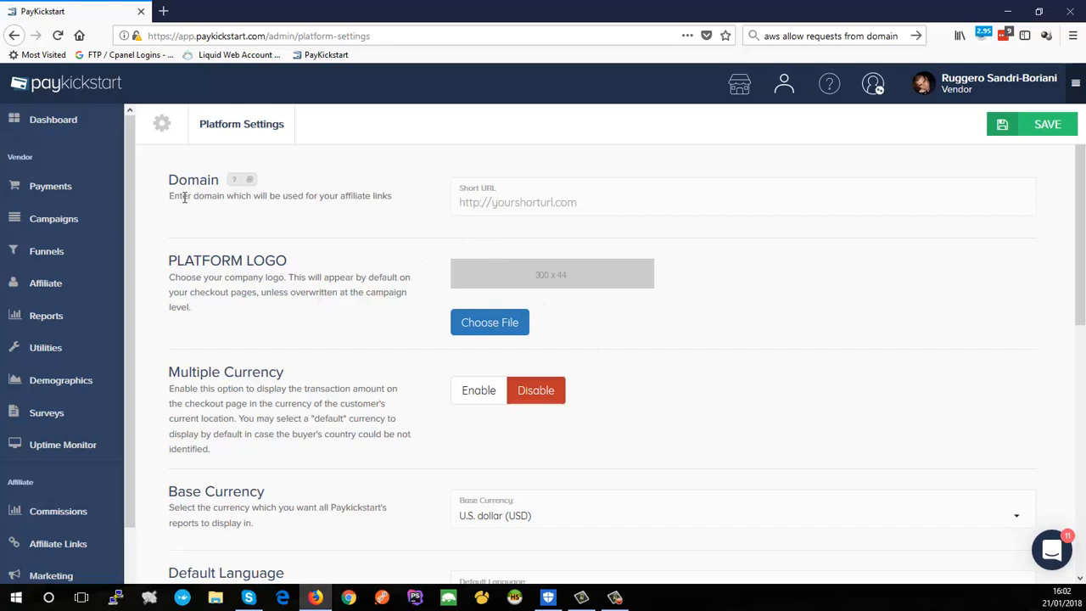
{"action": "mouse_move", "coordinate": [678, 279]}
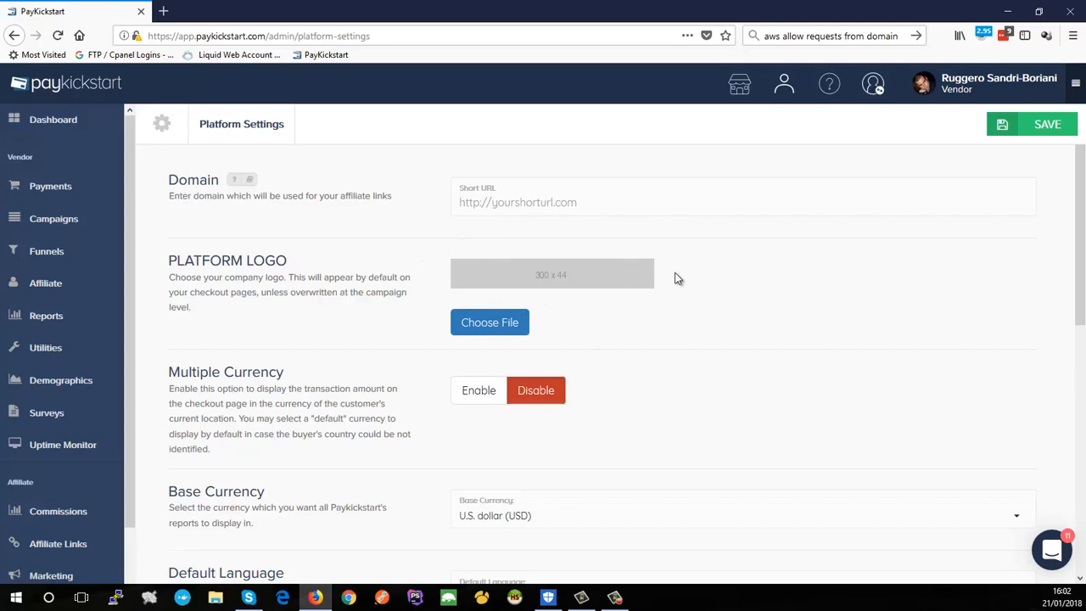
{"action": "mouse_move", "coordinate": [705, 232]}
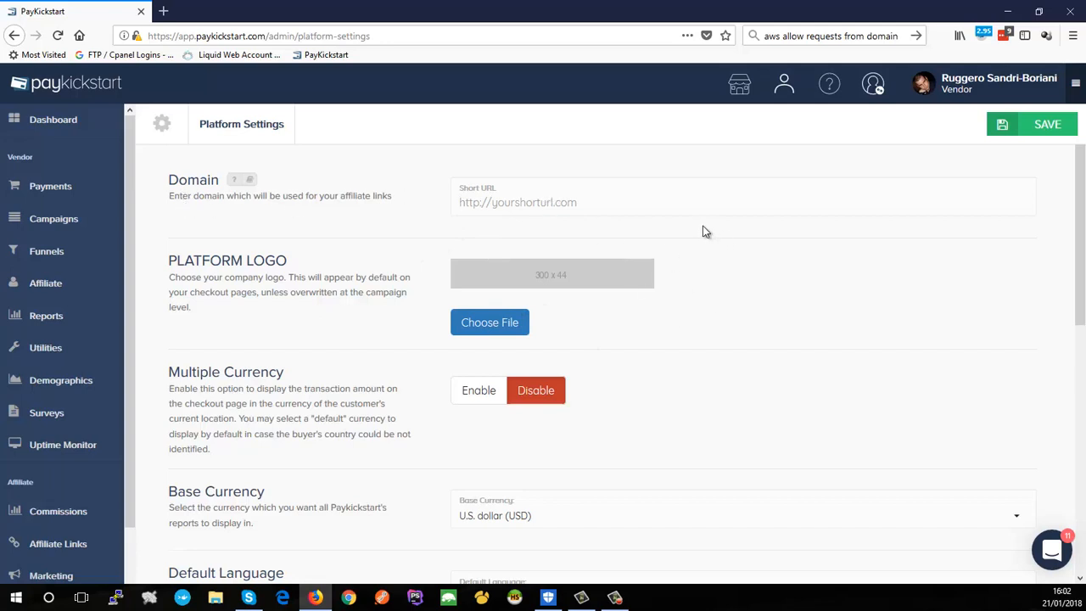
{"action": "mouse_move", "coordinate": [711, 227]}
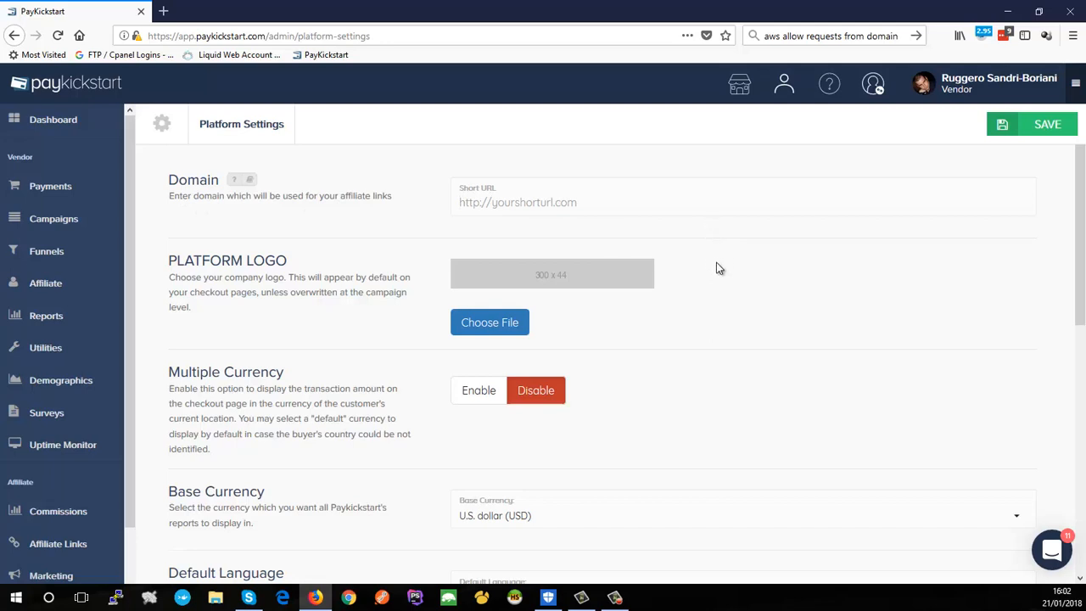
{"action": "mouse_move", "coordinate": [494, 230]}
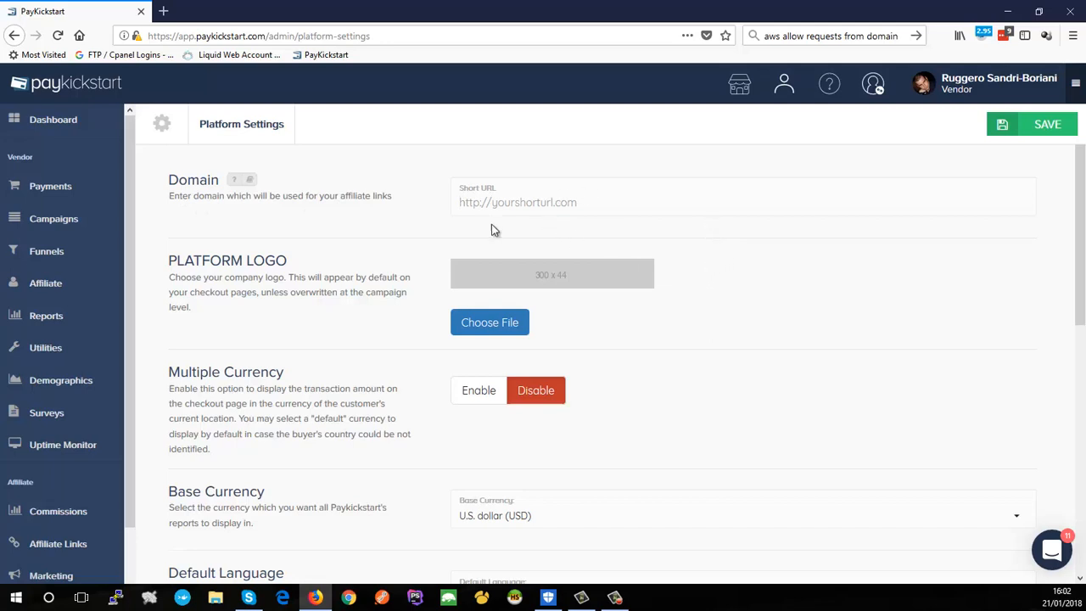
{"action": "left_click", "coordinate": [517, 202]}
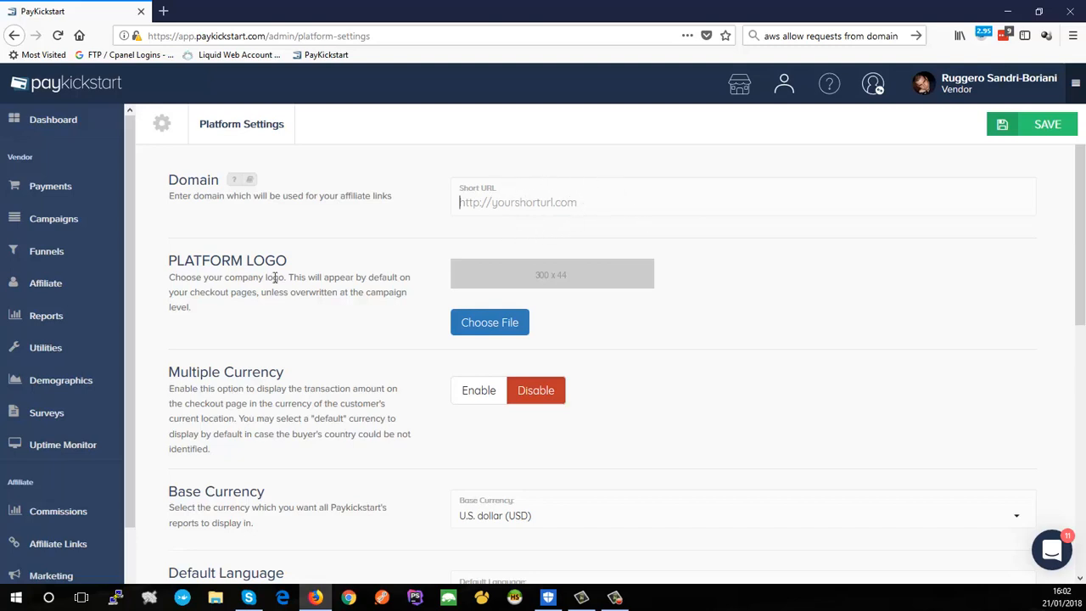
{"action": "mouse_move", "coordinate": [247, 180]}
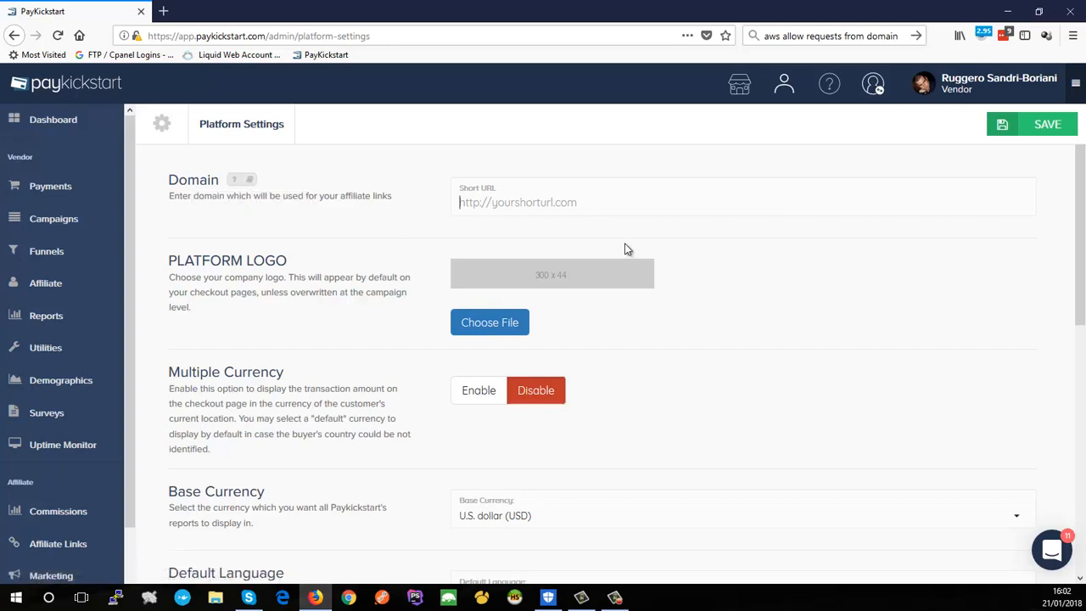
{"action": "left_click", "coordinate": [521, 202]}
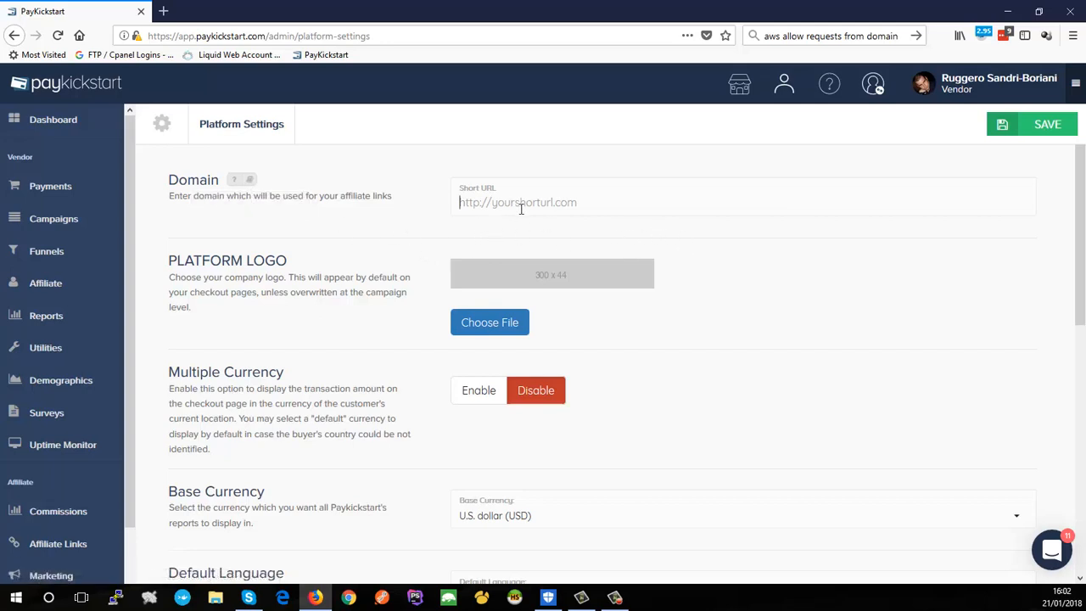
{"action": "scroll", "scroll_direction": "down", "scroll_amount": 3}
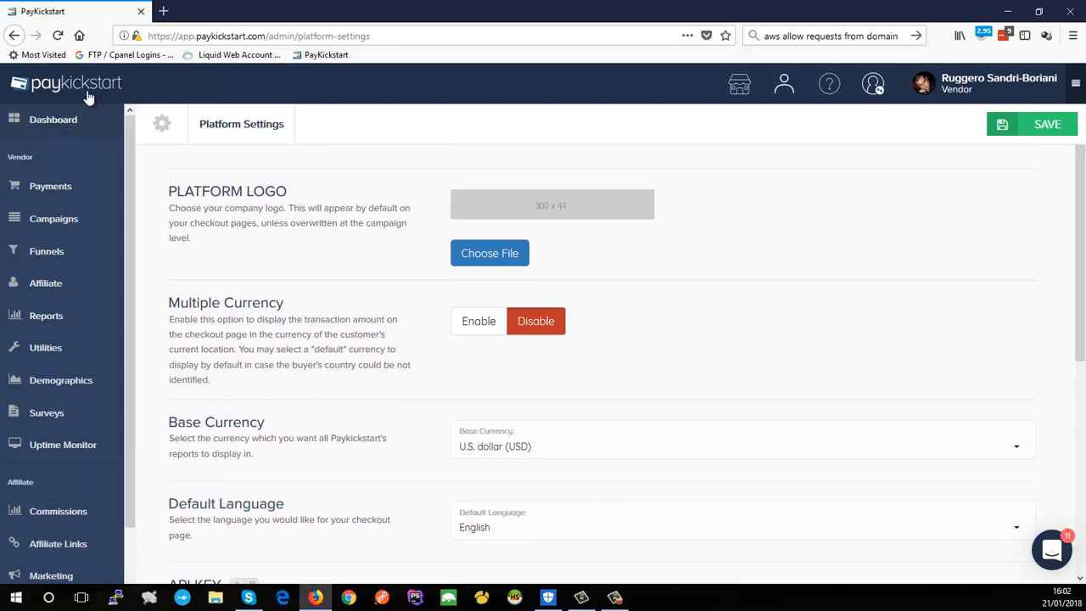
Select U.S. dollar (USD) from the Base Currency dropdown in Platform Settings
{"action": "scroll", "scroll_direction": "down", "scroll_amount": 3}
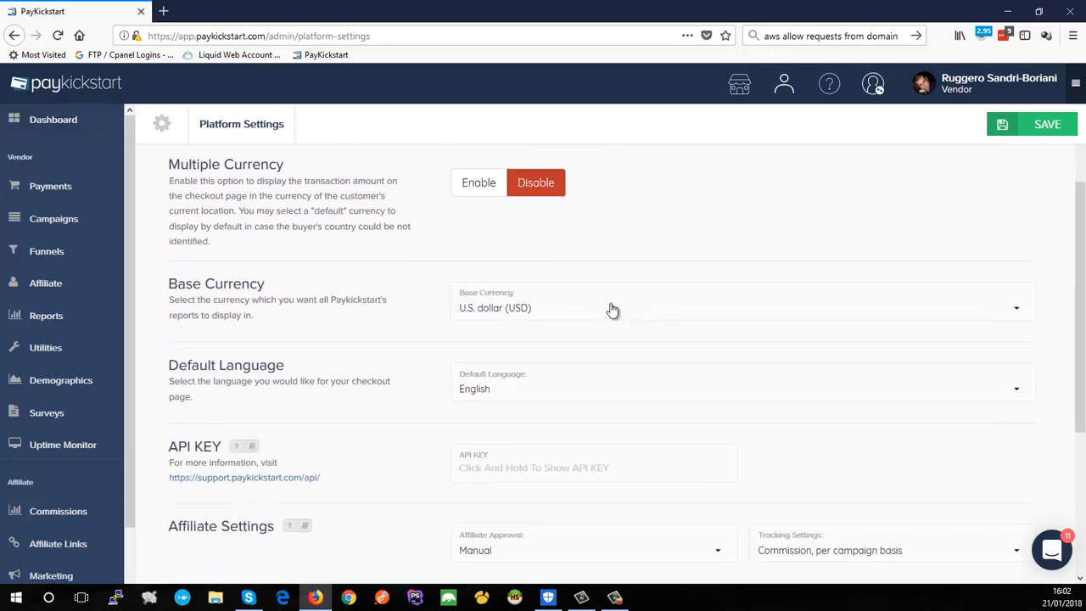
{"action": "mouse_move", "coordinate": [256, 230]}
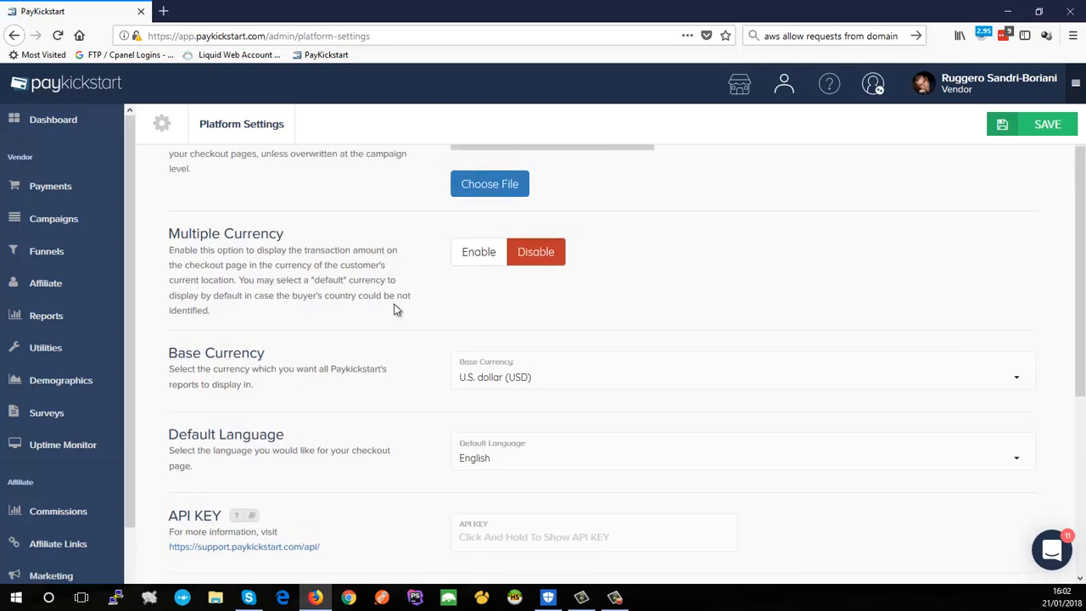
{"action": "mouse_move", "coordinate": [441, 314]}
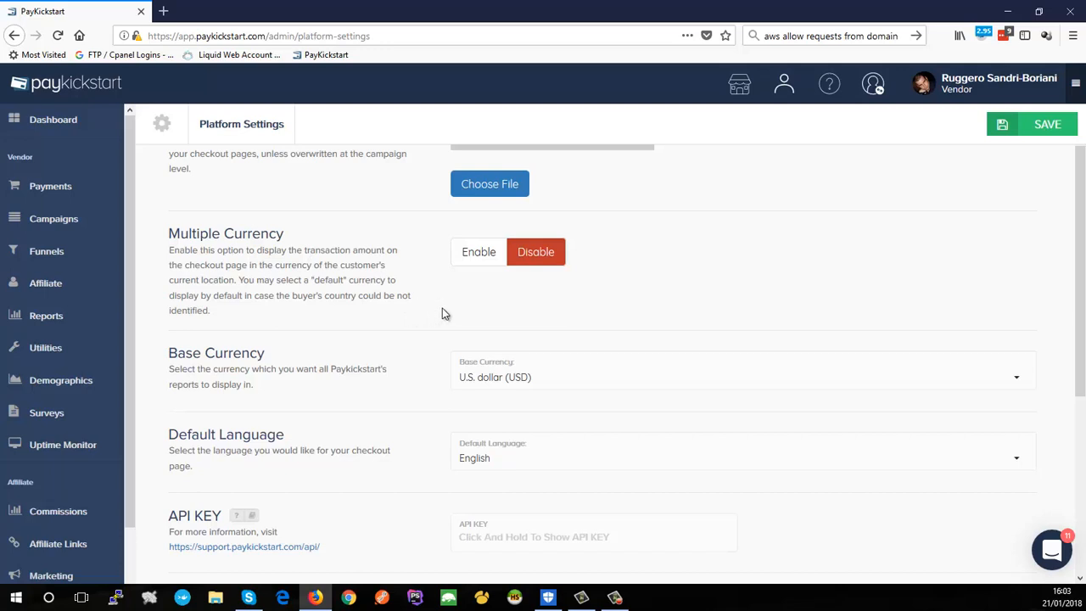
{"action": "mouse_move", "coordinate": [479, 270]}
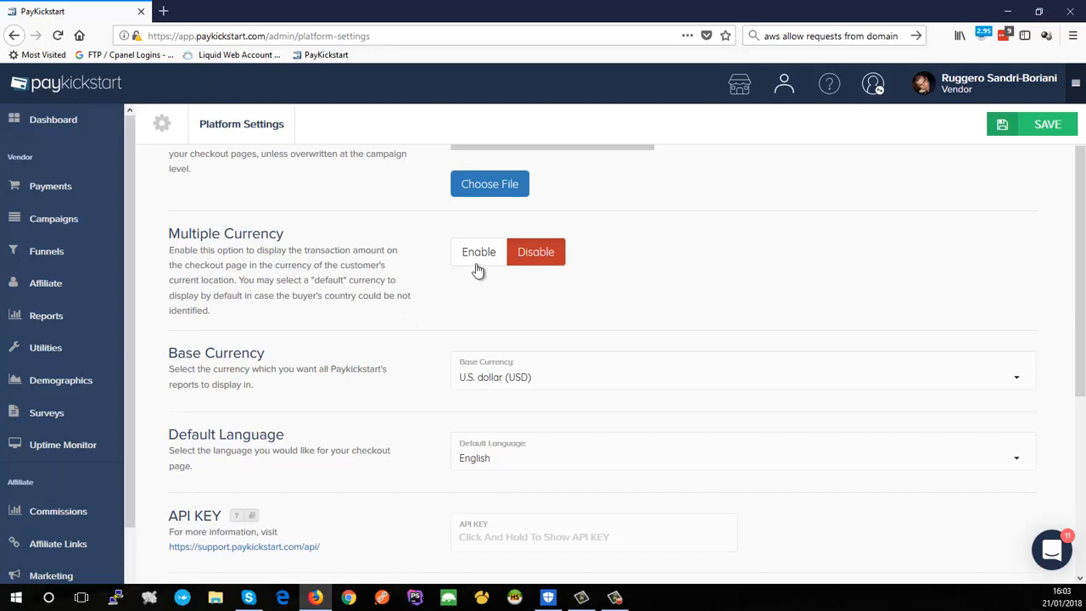
{"action": "mouse_move", "coordinate": [482, 271]}
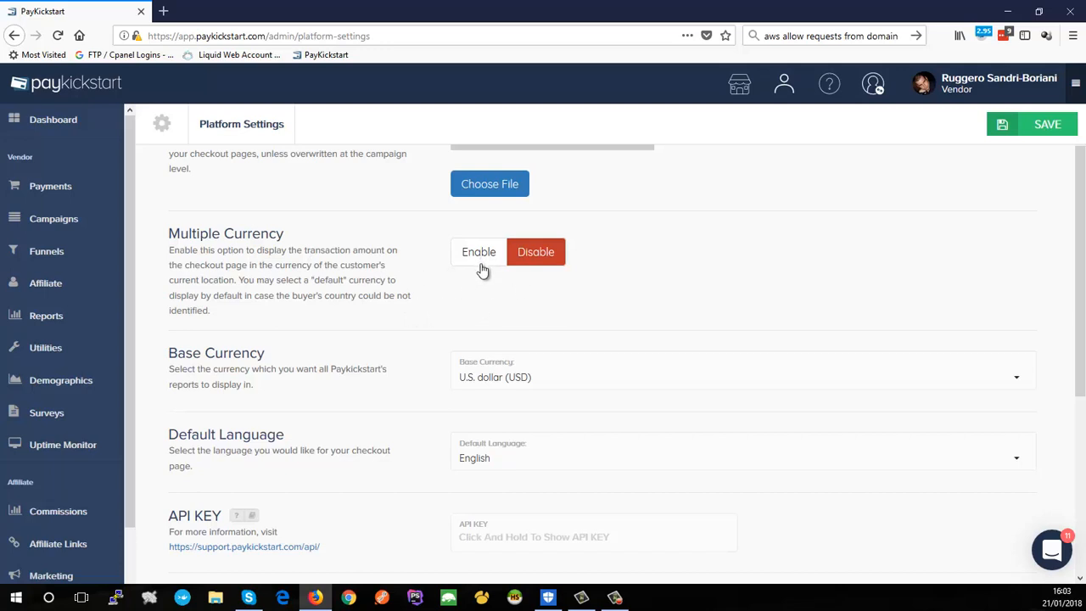
{"action": "mouse_move", "coordinate": [482, 272]}
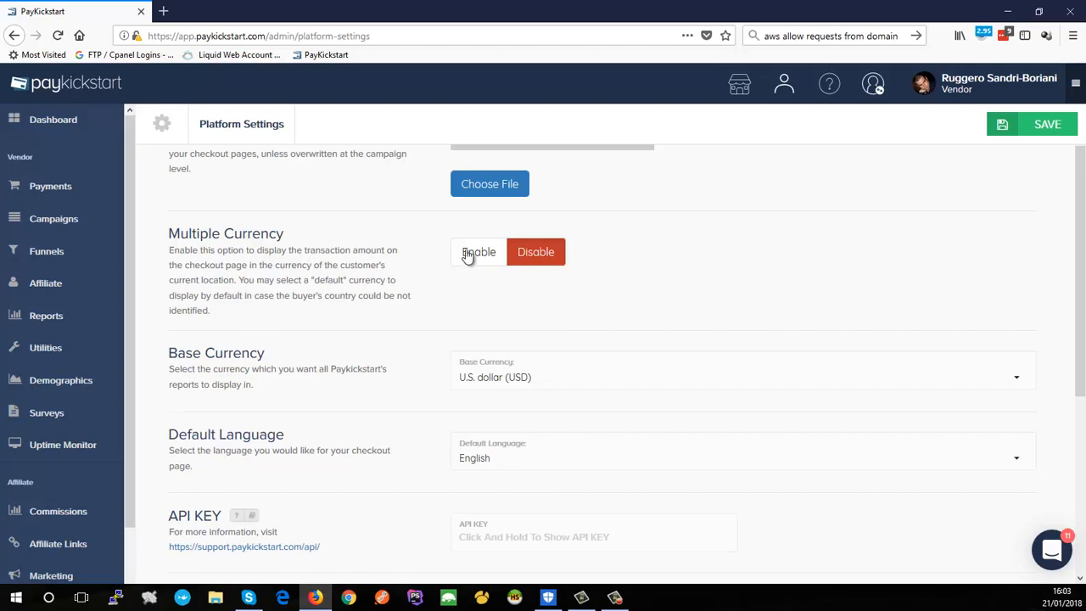
{"action": "mouse_move", "coordinate": [491, 278]}
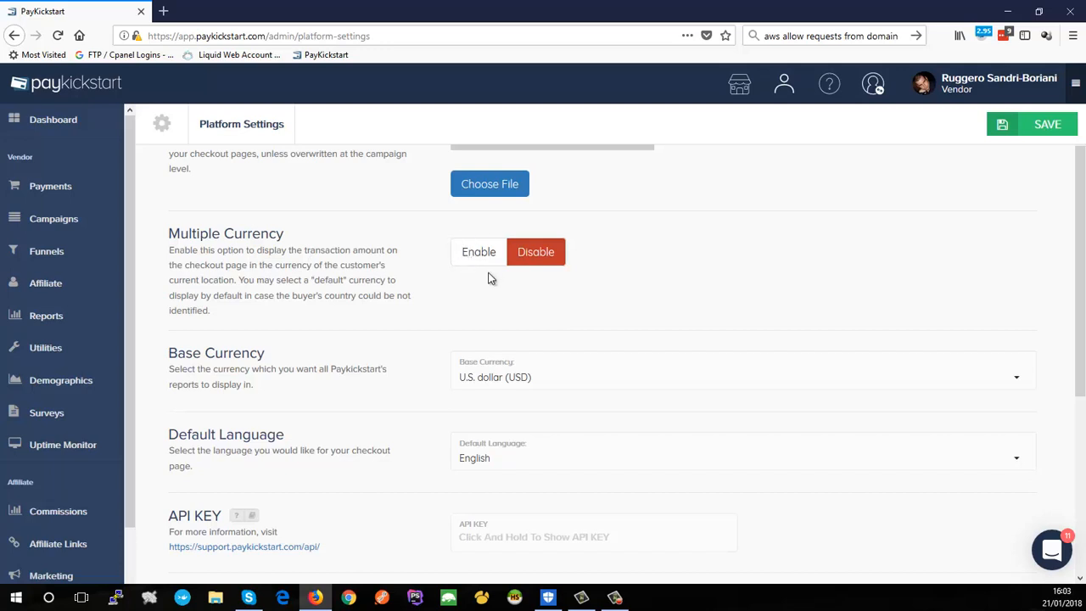
{"action": "mouse_move", "coordinate": [488, 301]}
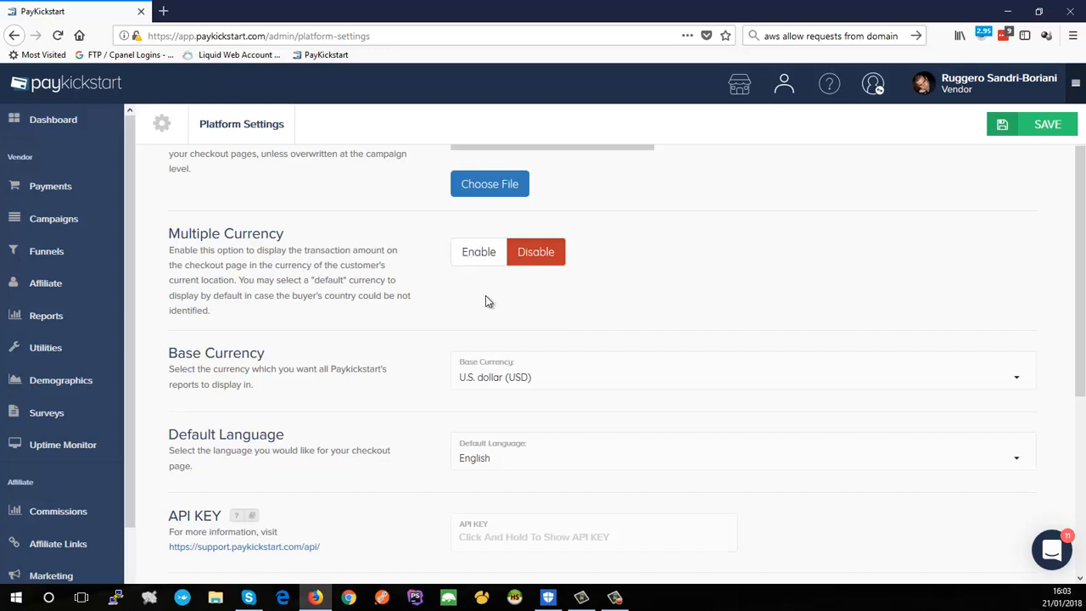
{"action": "mouse_move", "coordinate": [519, 325]}
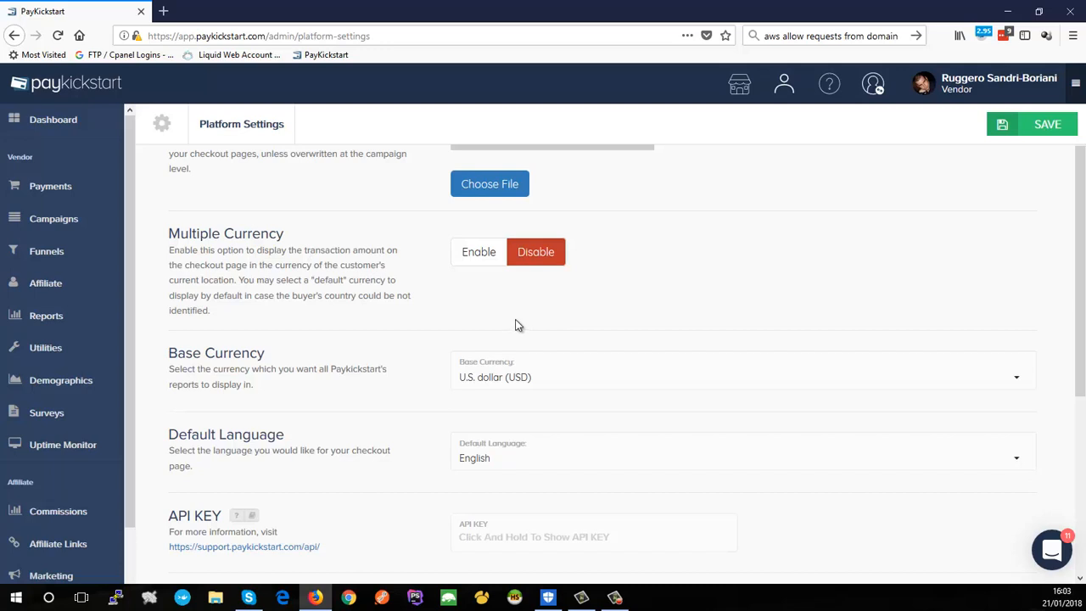
{"action": "mouse_move", "coordinate": [469, 272]}
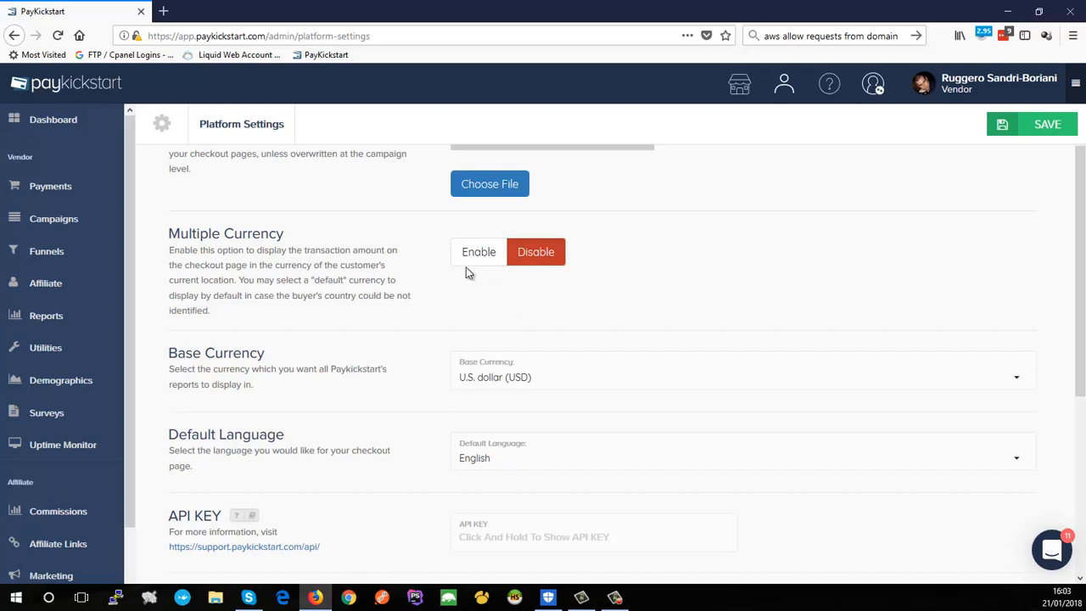
{"action": "mouse_move", "coordinate": [449, 280]}
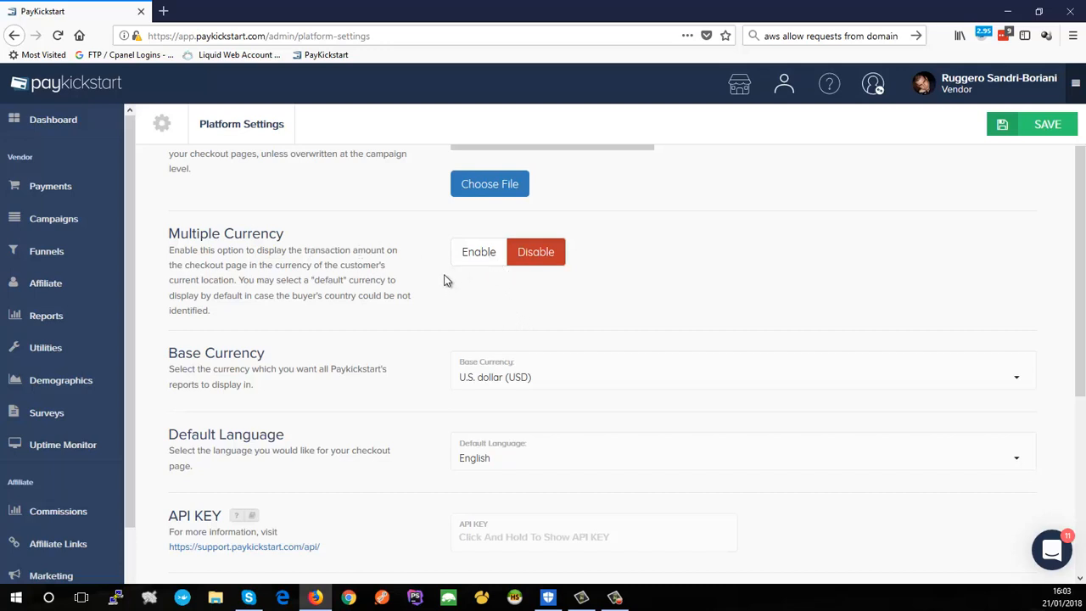
{"action": "mouse_move", "coordinate": [458, 288]}
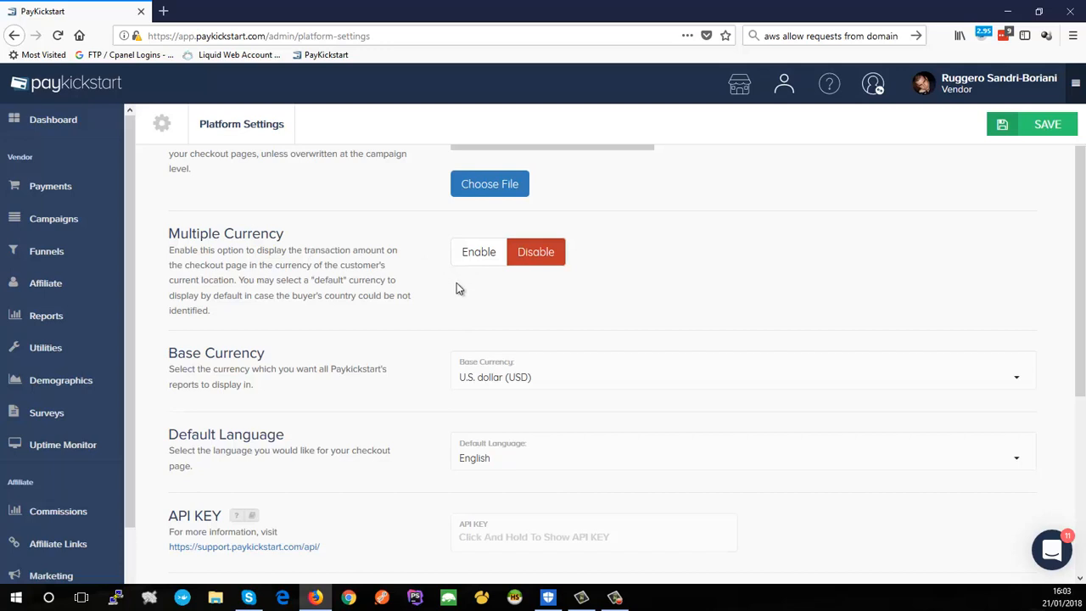
{"action": "mouse_move", "coordinate": [465, 286]}
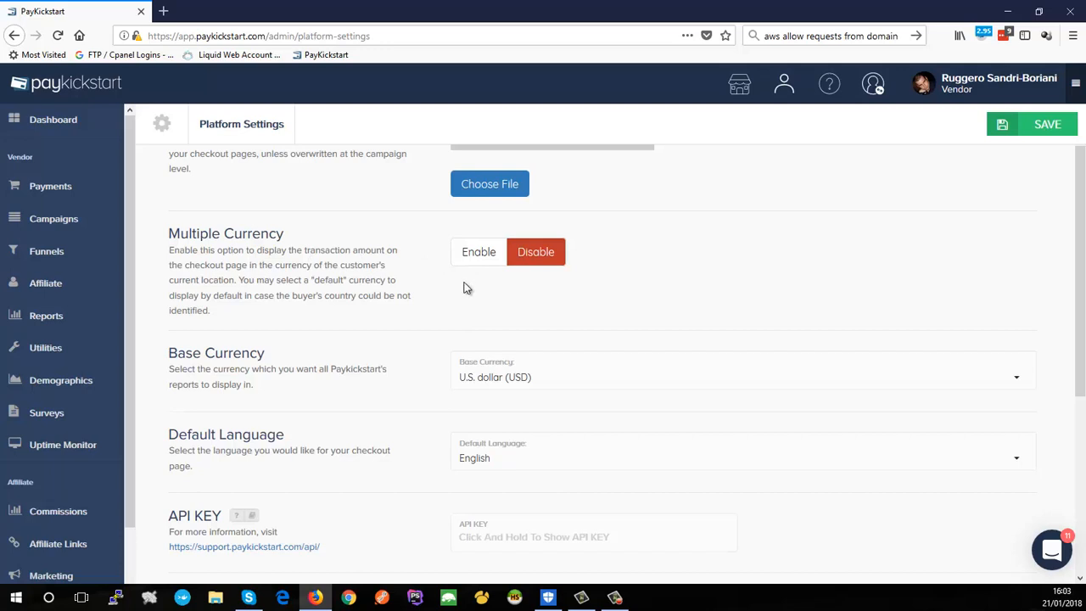
{"action": "mouse_move", "coordinate": [444, 298]}
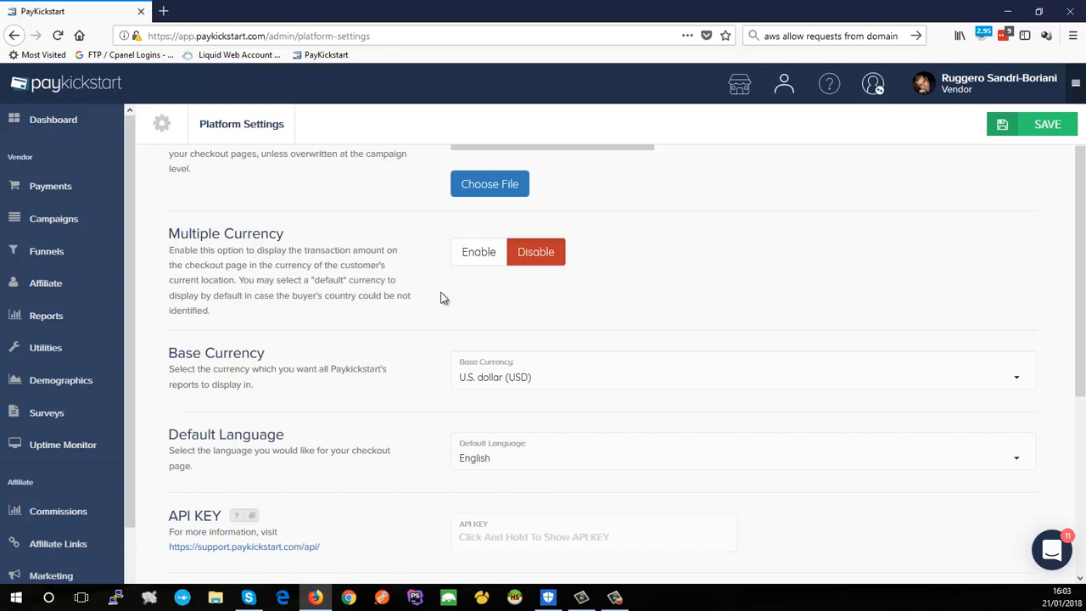
{"action": "mouse_move", "coordinate": [491, 323]}
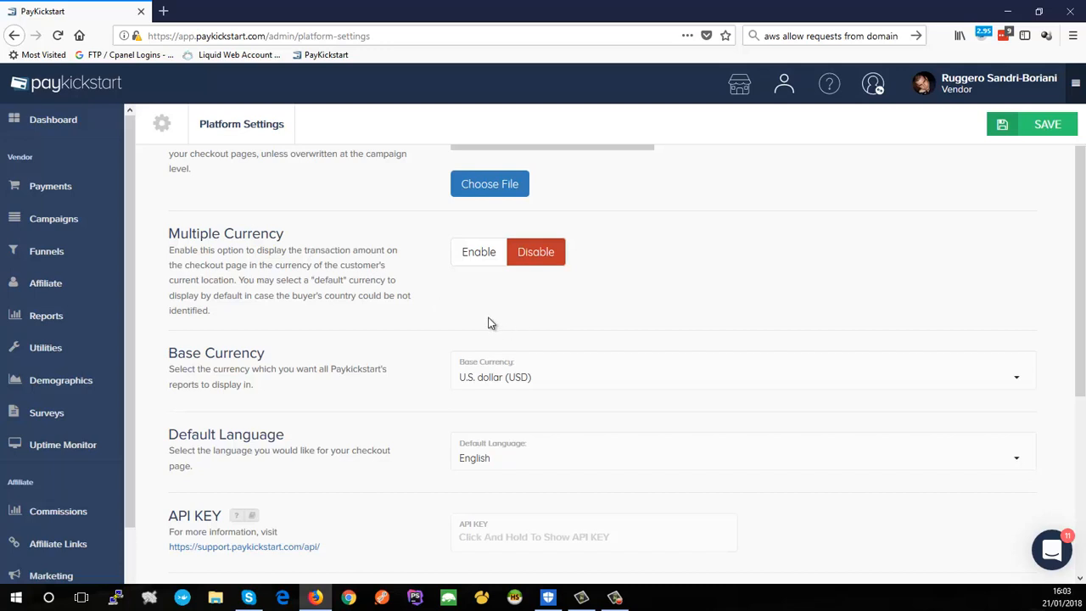
{"action": "mouse_move", "coordinate": [479, 326]}
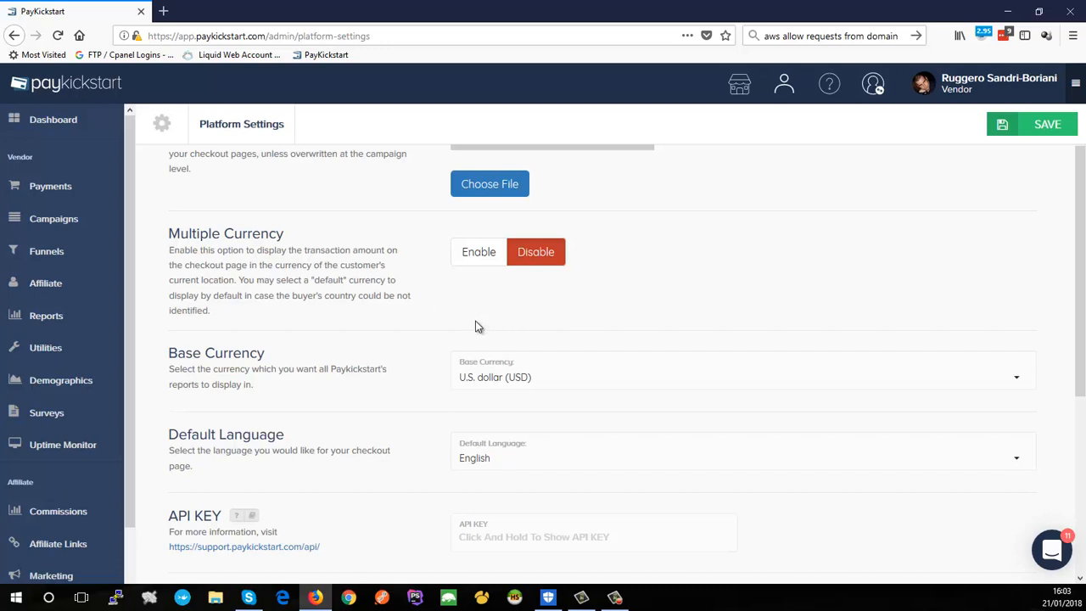
{"action": "mouse_move", "coordinate": [479, 346]}
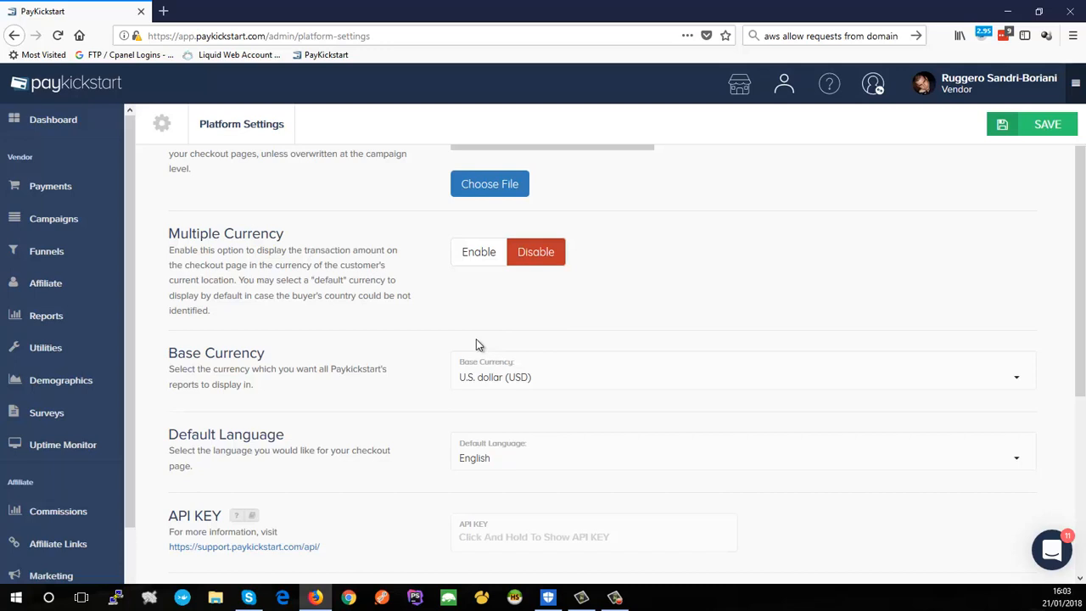
{"action": "mouse_move", "coordinate": [491, 327]}
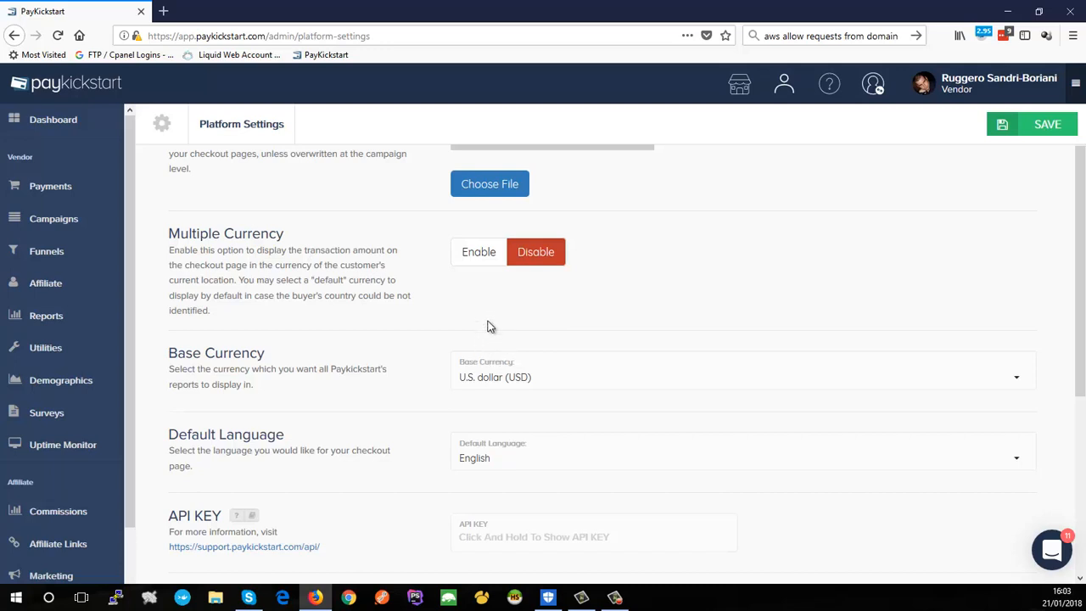
{"action": "mouse_move", "coordinate": [246, 371]}
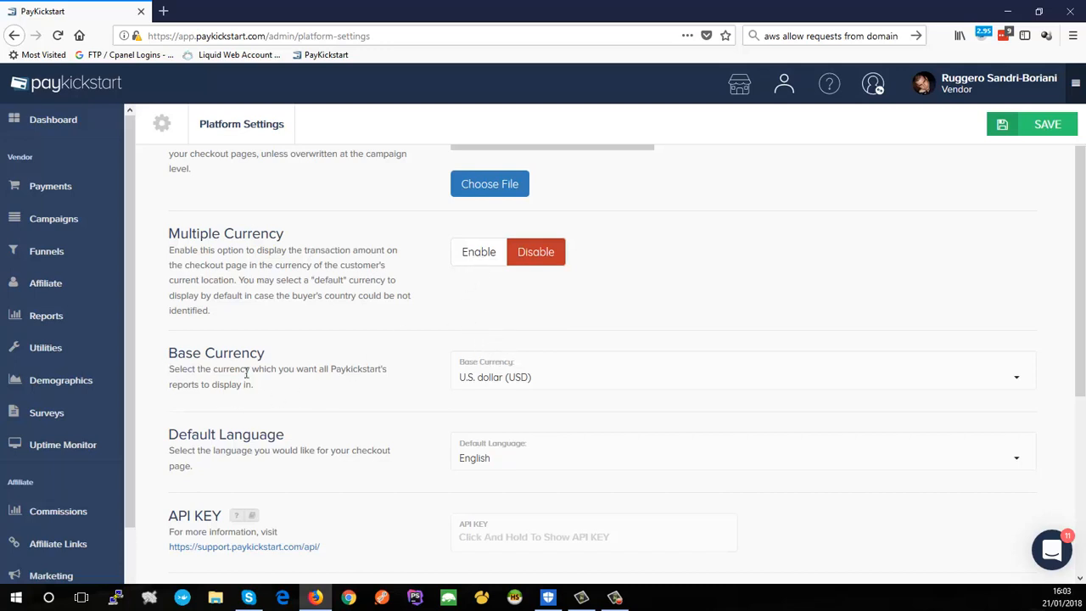
{"action": "mouse_move", "coordinate": [500, 392]}
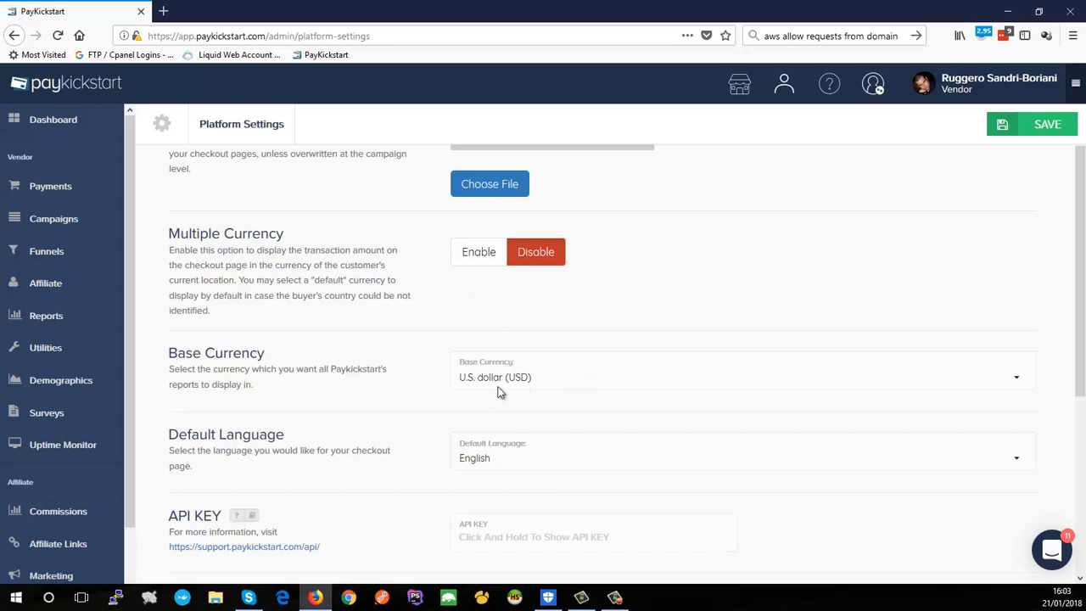
{"action": "mouse_move", "coordinate": [526, 382]}
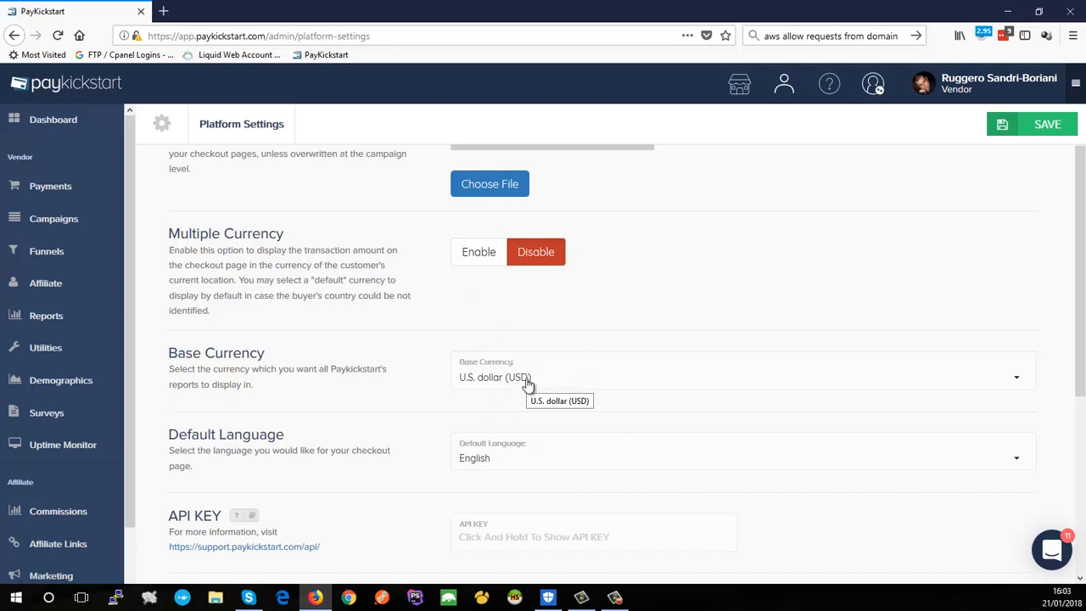
{"action": "mouse_move", "coordinate": [785, 280]}
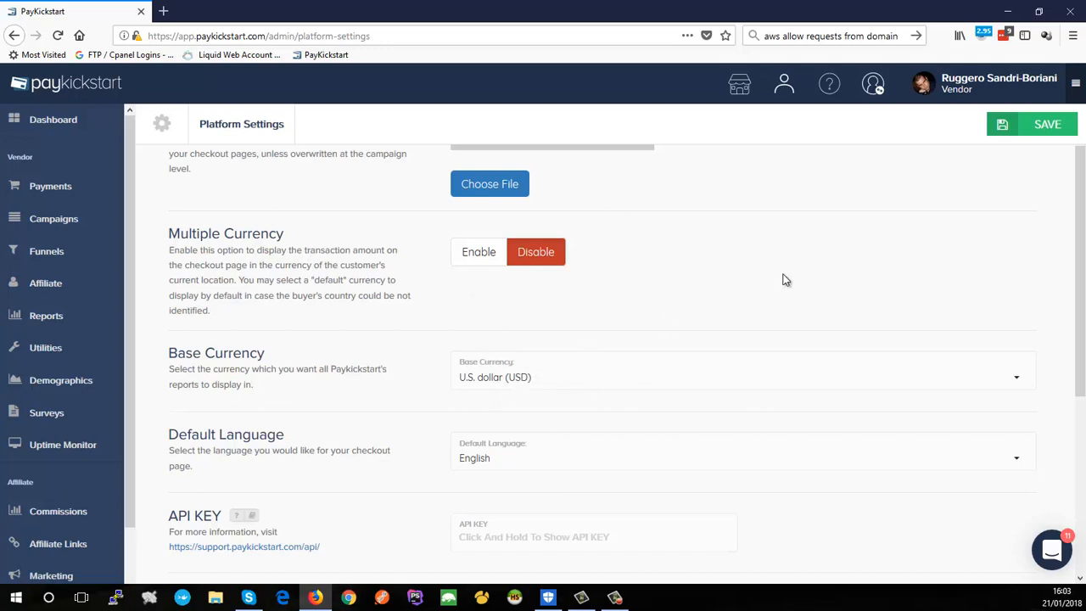
{"action": "mouse_move", "coordinate": [510, 380]}
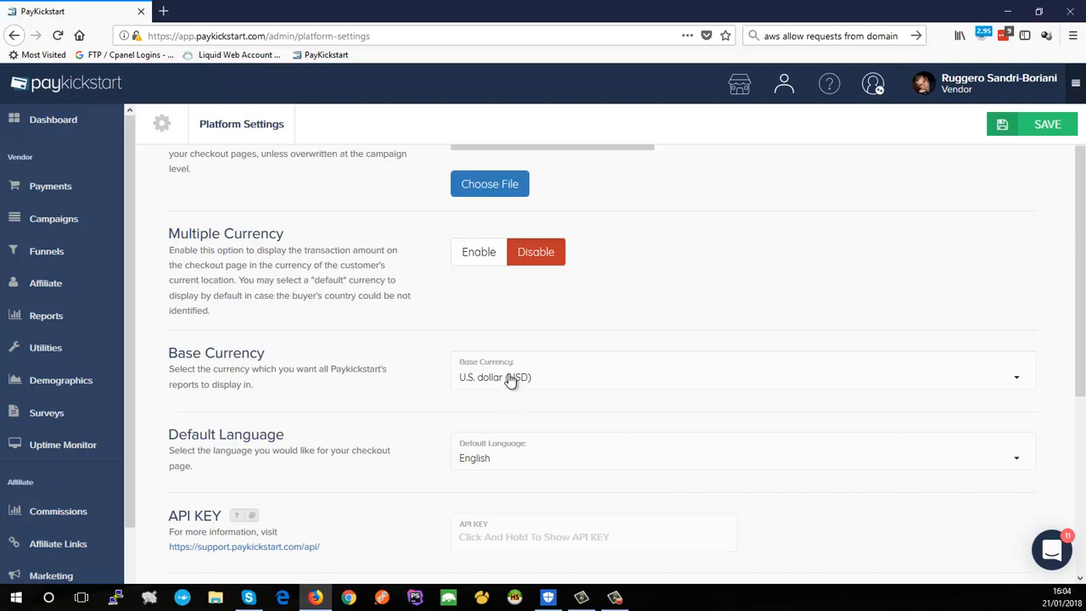
{"action": "mouse_move", "coordinate": [501, 387]}
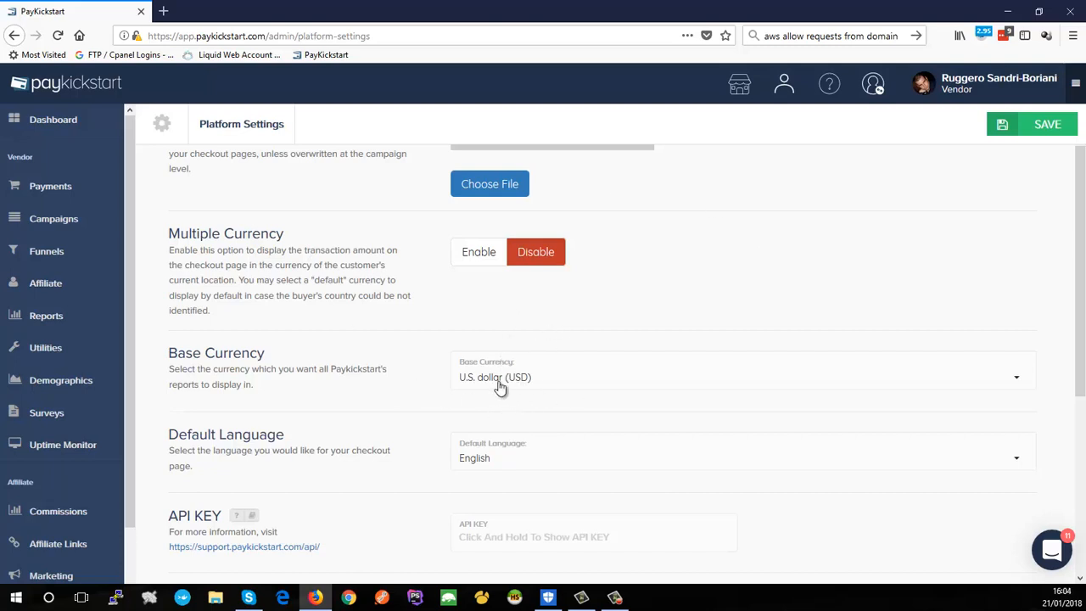
{"action": "mouse_move", "coordinate": [501, 377]}
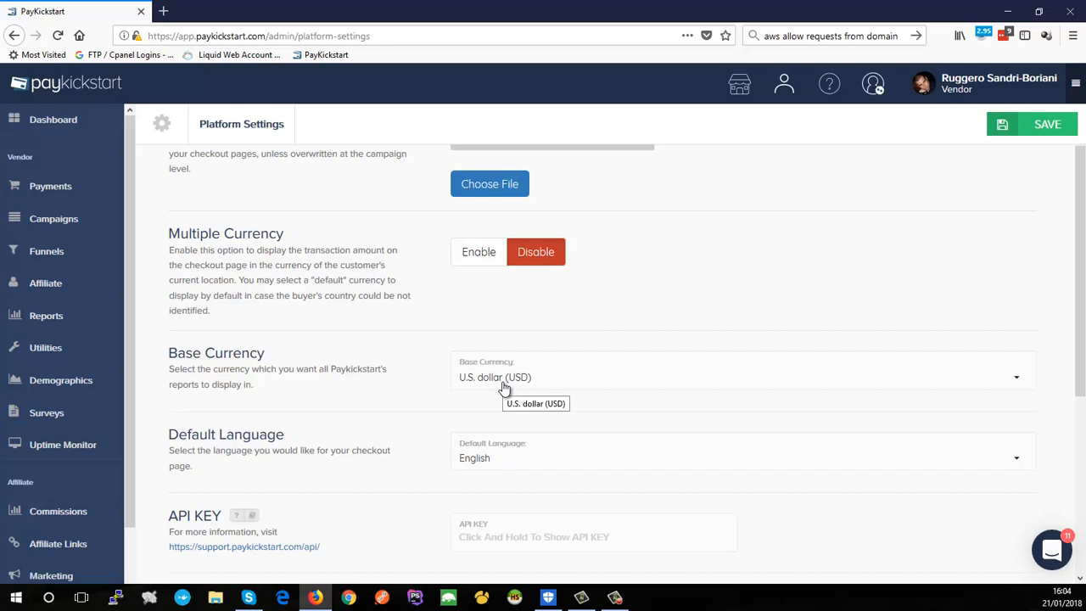
{"action": "left_click", "coordinate": [742, 377]}
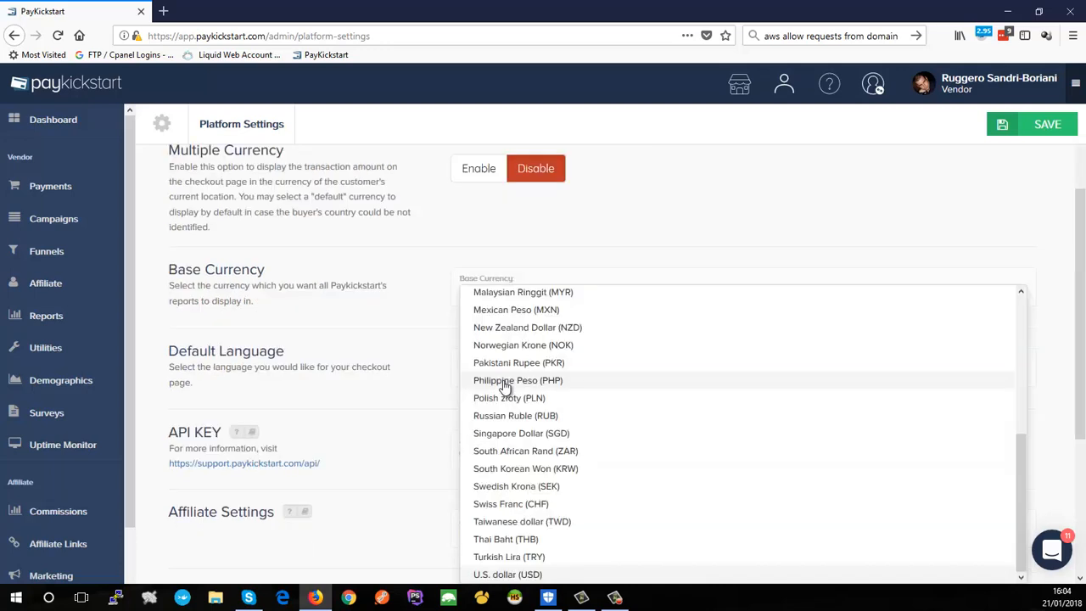
{"action": "left_click", "coordinate": [507, 574]}
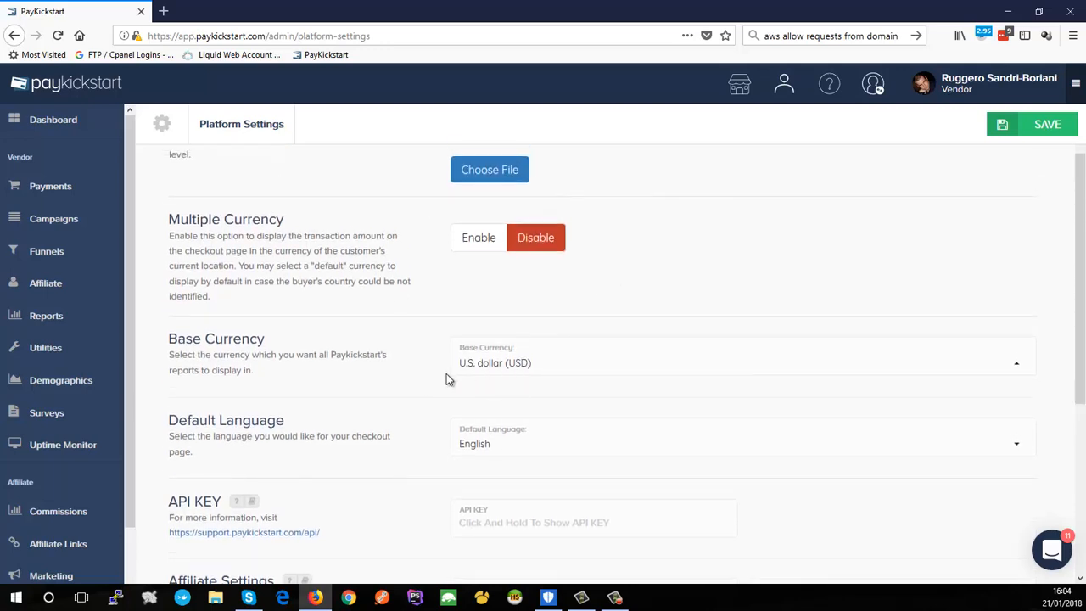
Enable Multiple Currency and pick United States from the Default Country list
{"action": "left_click", "coordinate": [479, 237]}
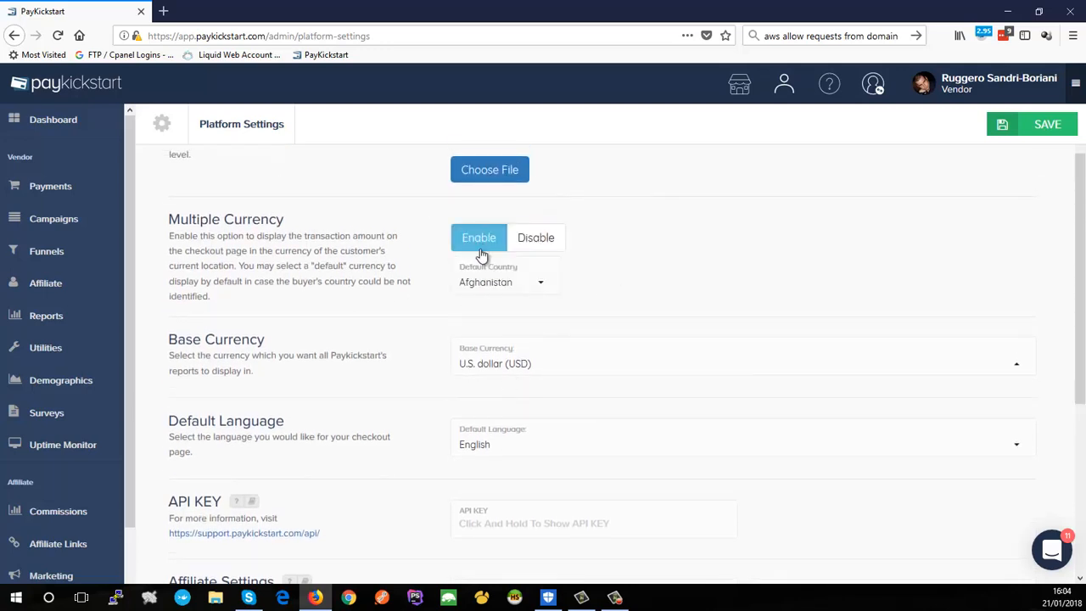
{"action": "left_click", "coordinate": [501, 282]}
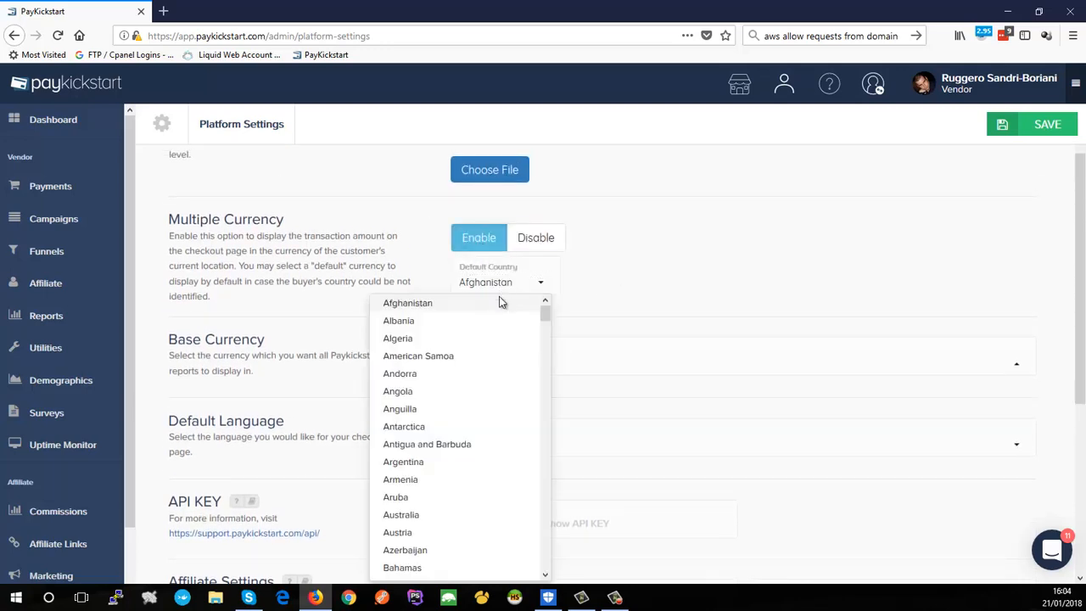
{"action": "scroll", "scroll_direction": "down", "scroll_amount": 3}
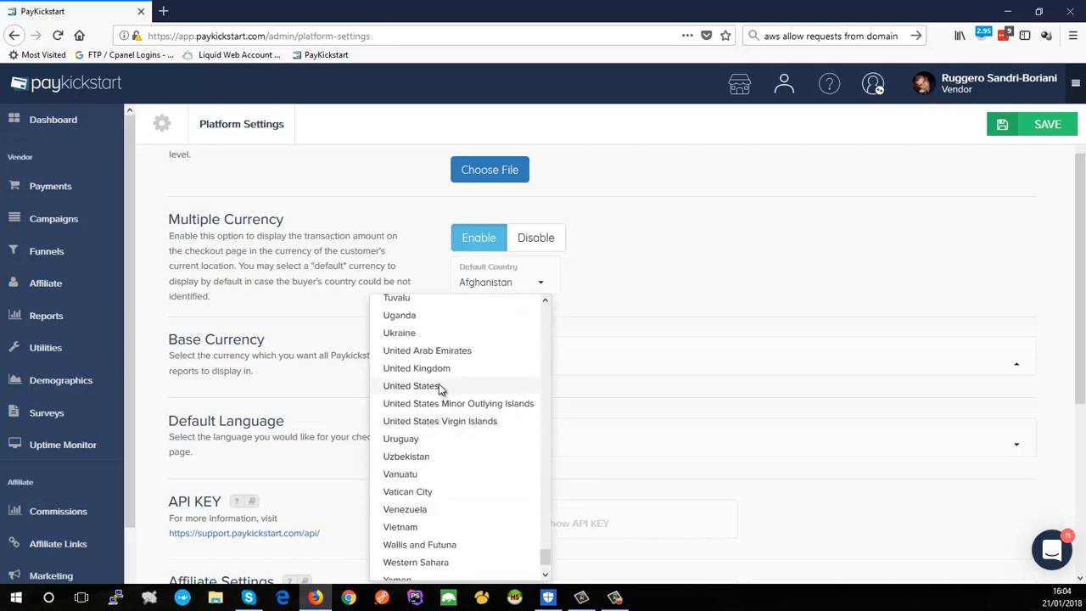
{"action": "left_click", "coordinate": [412, 386]}
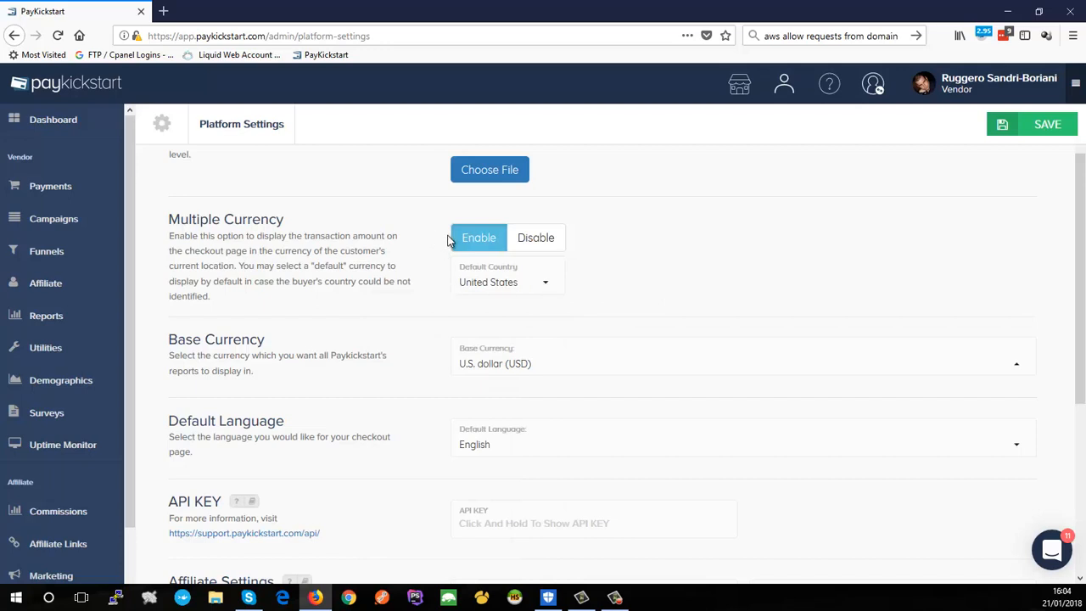
{"action": "mouse_move", "coordinate": [531, 383]}
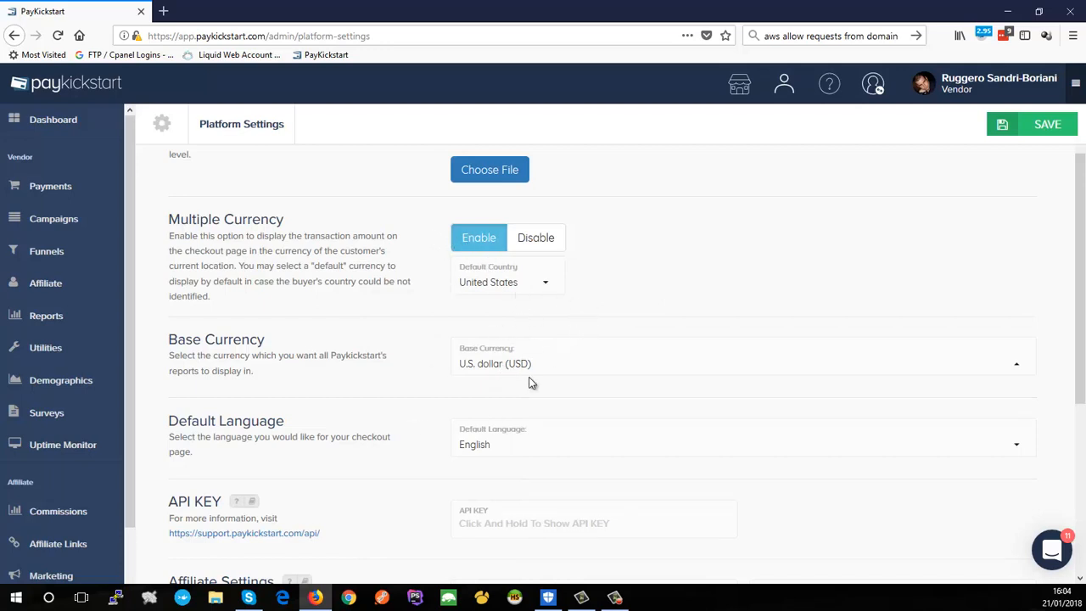
{"action": "mouse_move", "coordinate": [473, 380]}
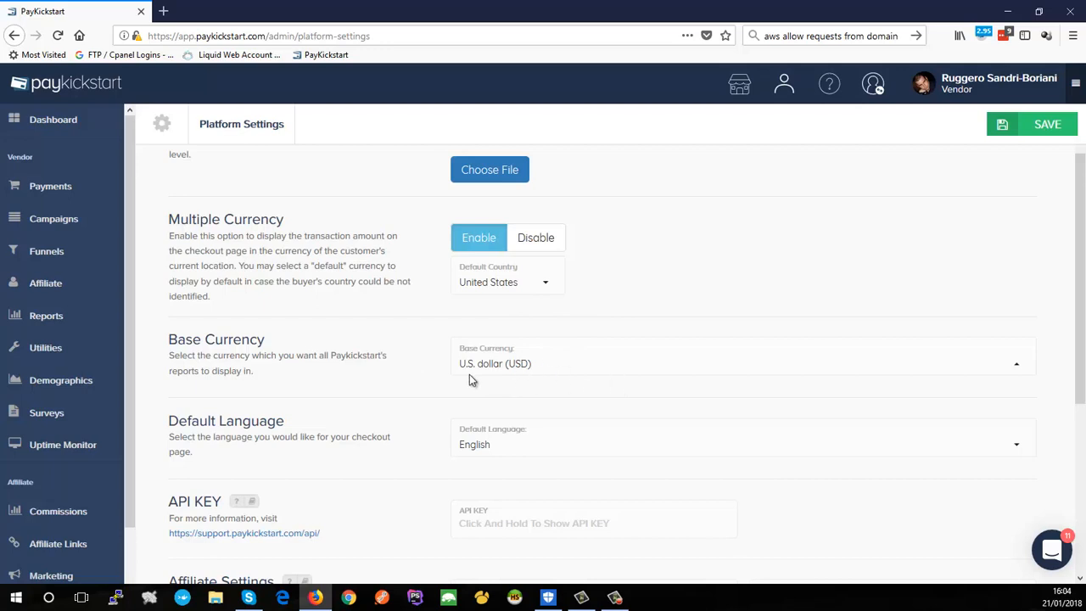
Scroll to Affiliate Settings and open the Affiliate Approval dropdown showing Manual and Auto-Approve
{"action": "scroll", "scroll_direction": "down", "scroll_amount": 3}
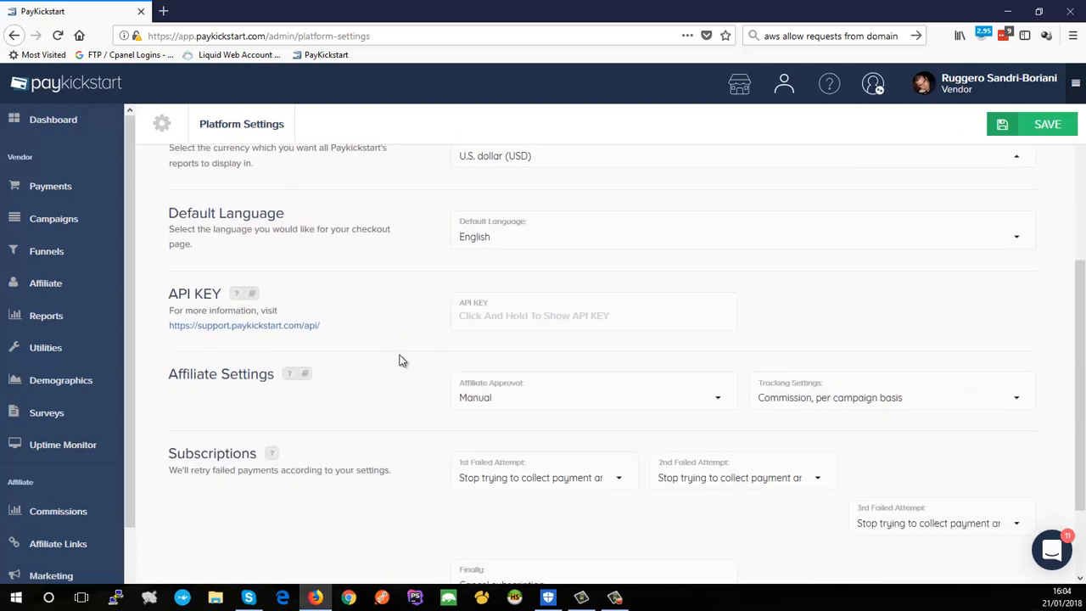
{"action": "mouse_move", "coordinate": [607, 368]}
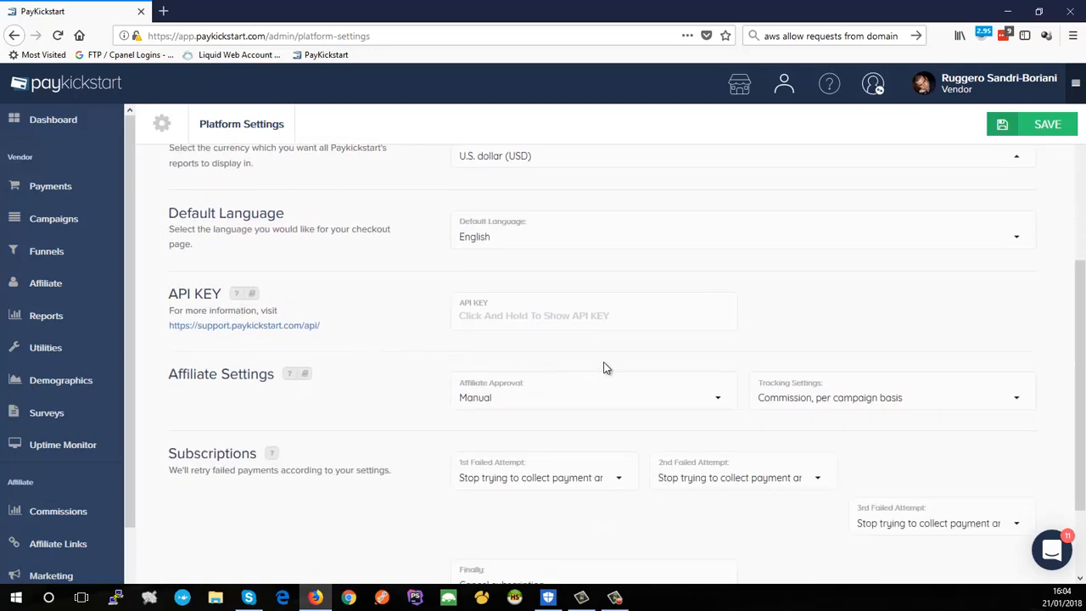
{"action": "mouse_move", "coordinate": [416, 329]}
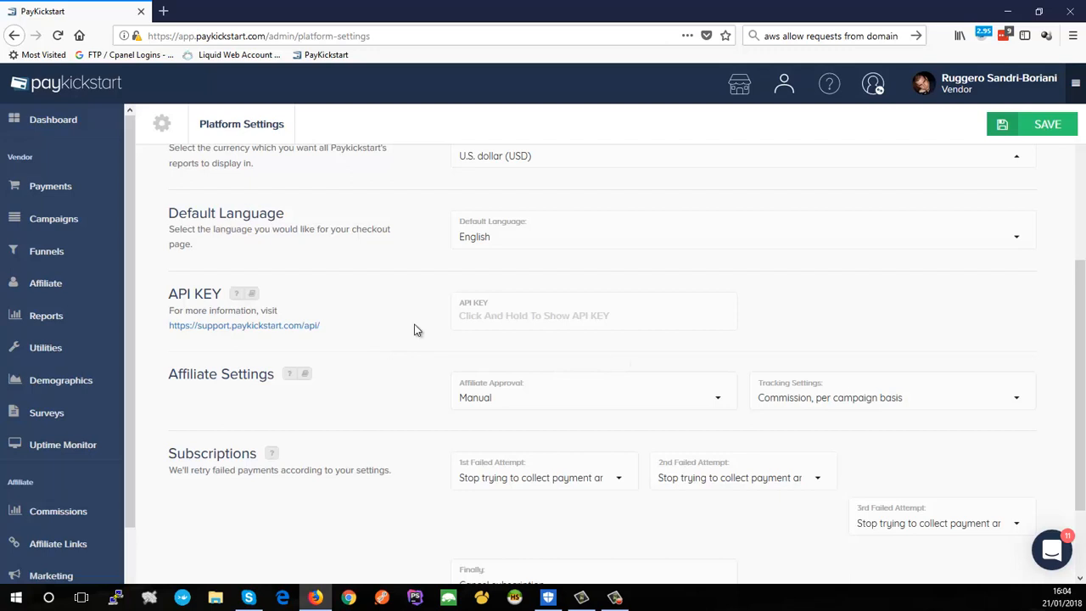
{"action": "mouse_move", "coordinate": [393, 354]}
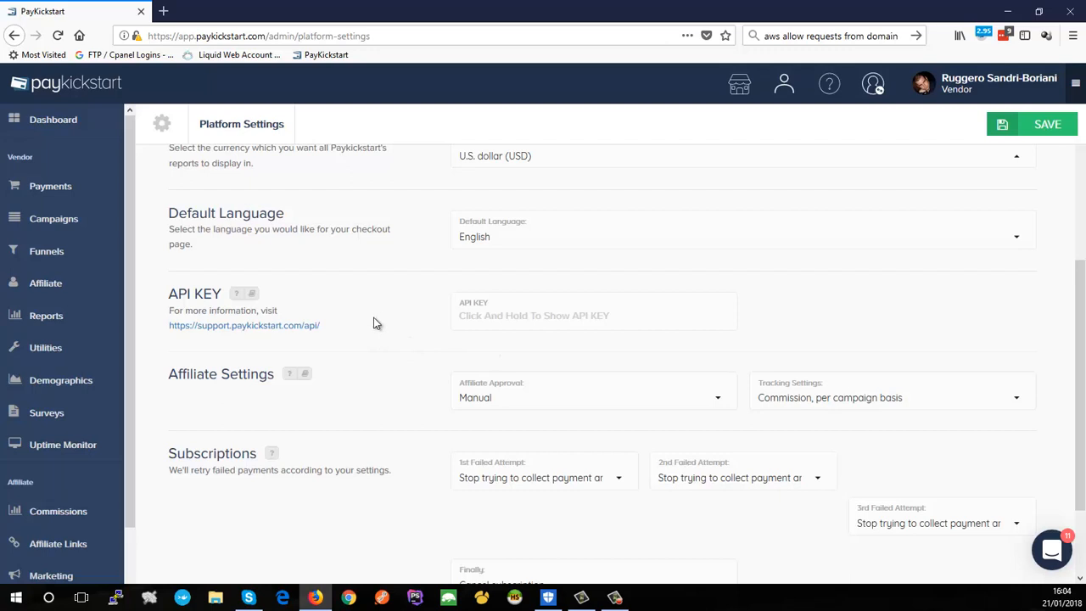
{"action": "mouse_move", "coordinate": [381, 305]}
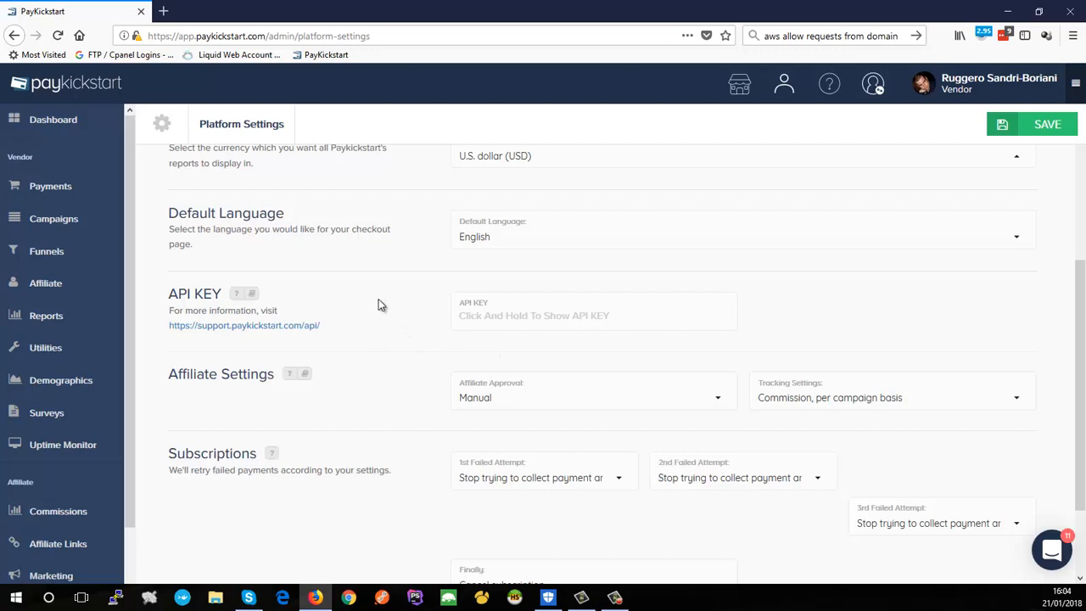
{"action": "mouse_move", "coordinate": [405, 332]}
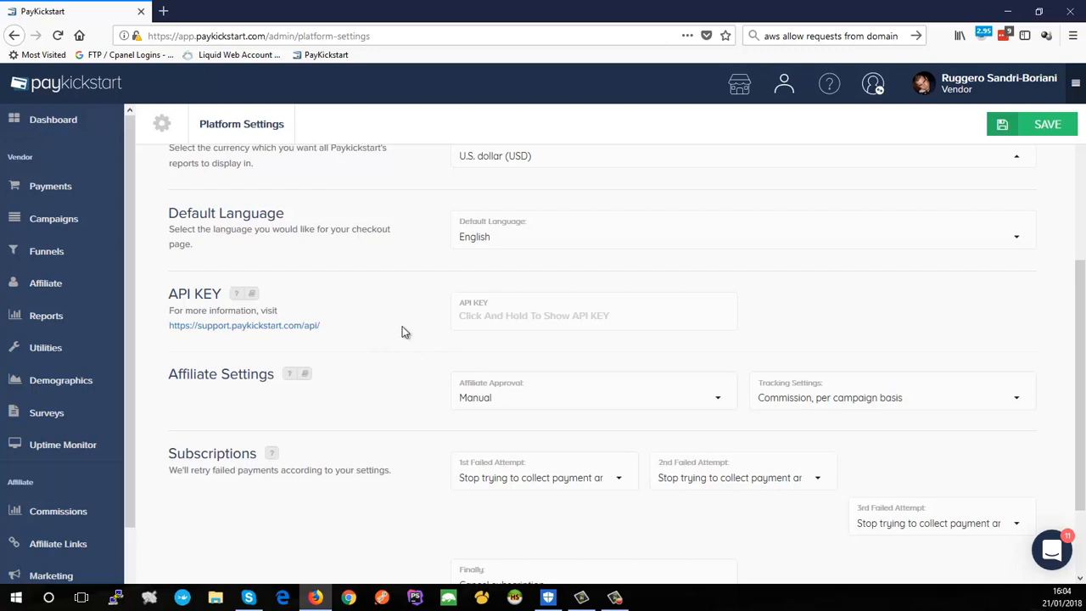
{"action": "mouse_move", "coordinate": [376, 344]}
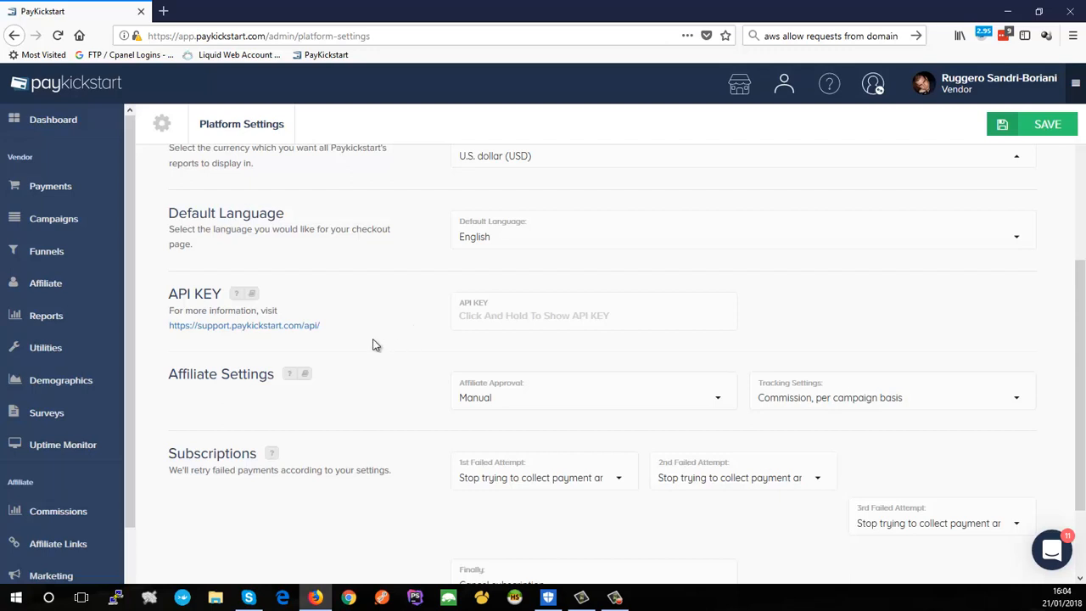
{"action": "scroll", "scroll_direction": "down", "scroll_amount": 3}
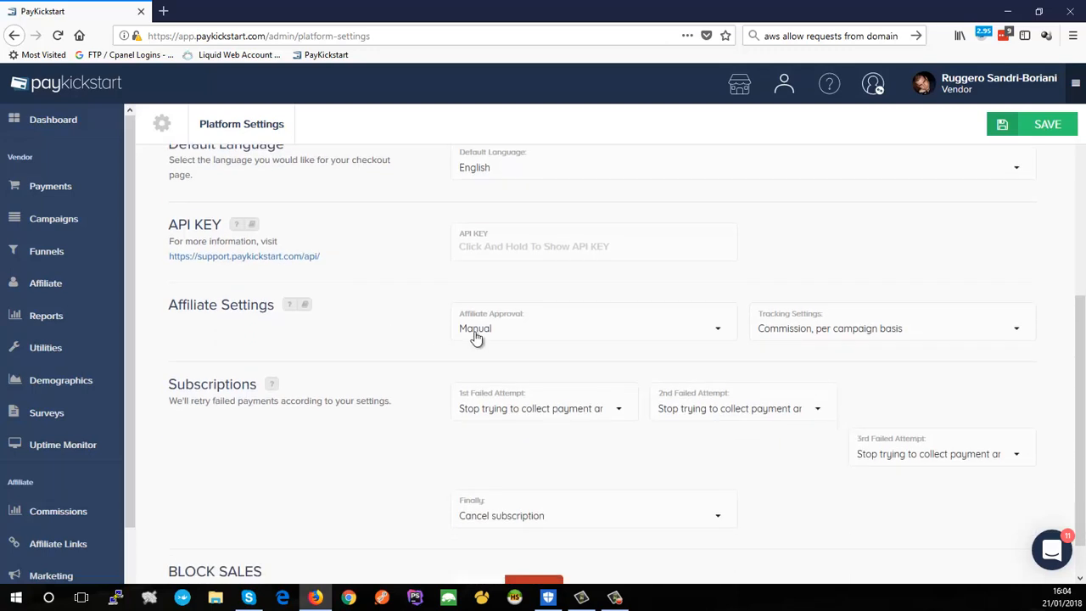
{"action": "mouse_move", "coordinate": [495, 331]}
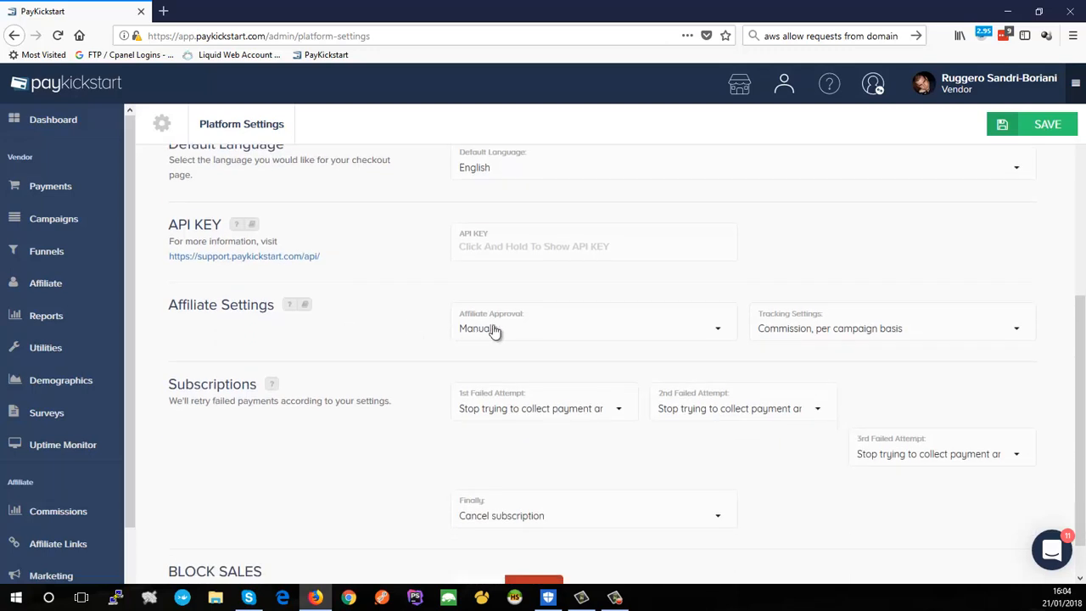
{"action": "left_click", "coordinate": [592, 328]}
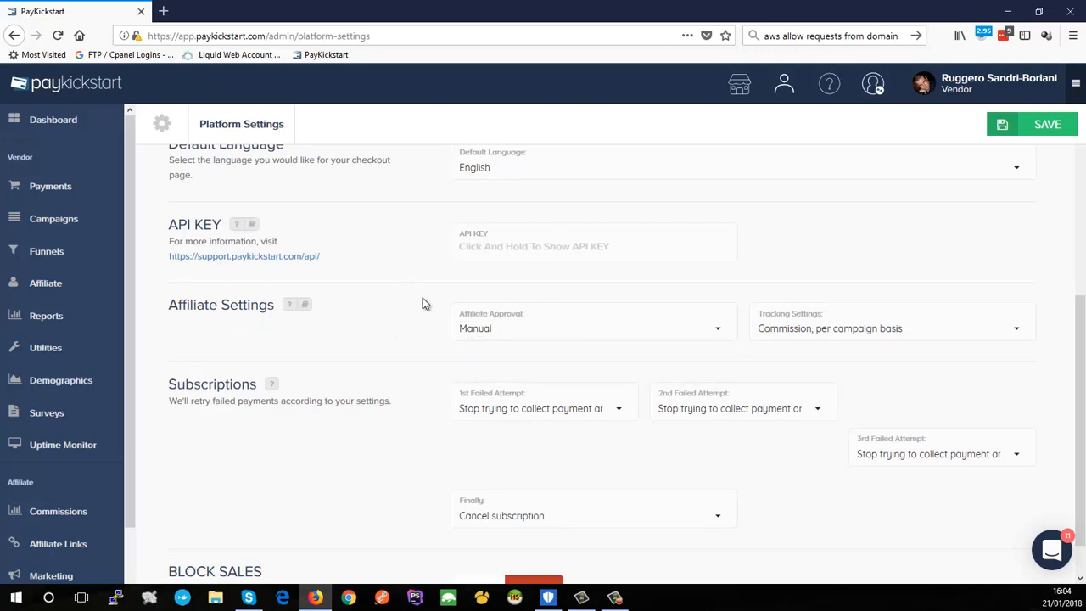
{"action": "mouse_move", "coordinate": [576, 329]}
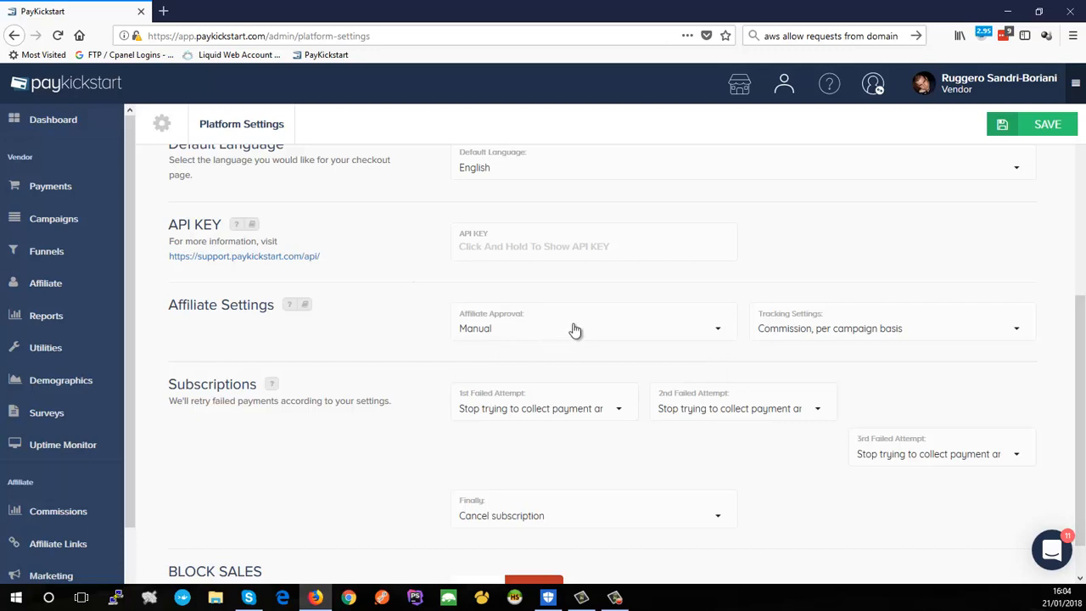
{"action": "mouse_move", "coordinate": [484, 329]}
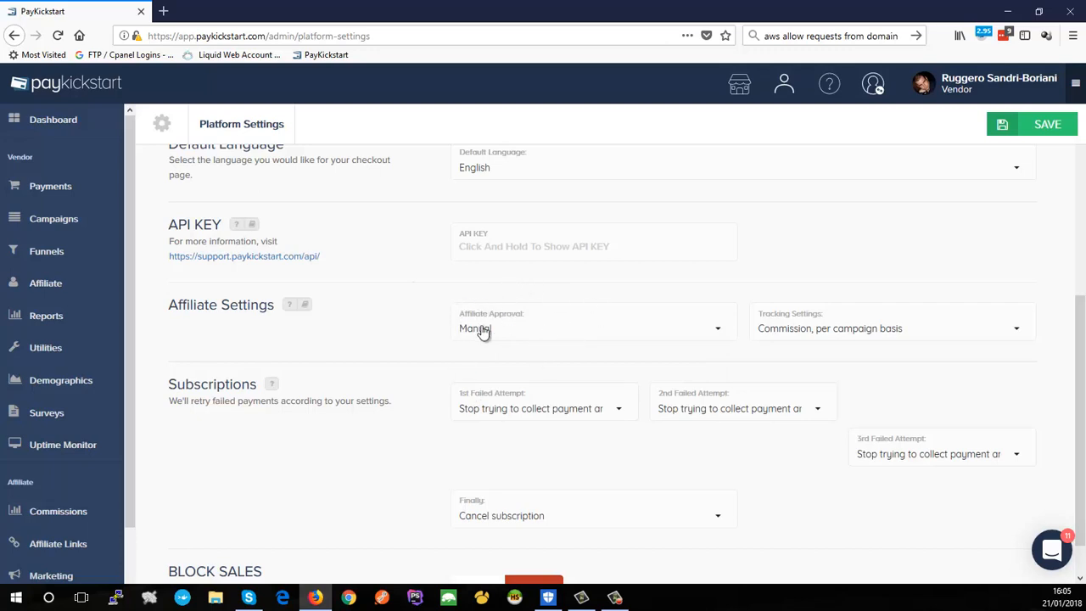
{"action": "left_click", "coordinate": [593, 329]}
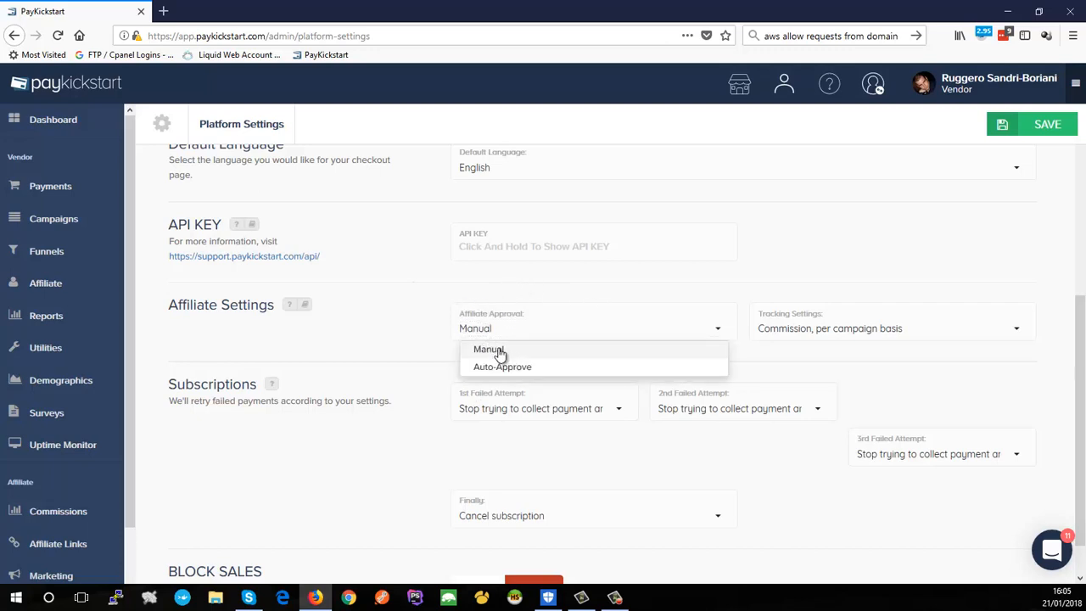
{"action": "mouse_move", "coordinate": [502, 366]}
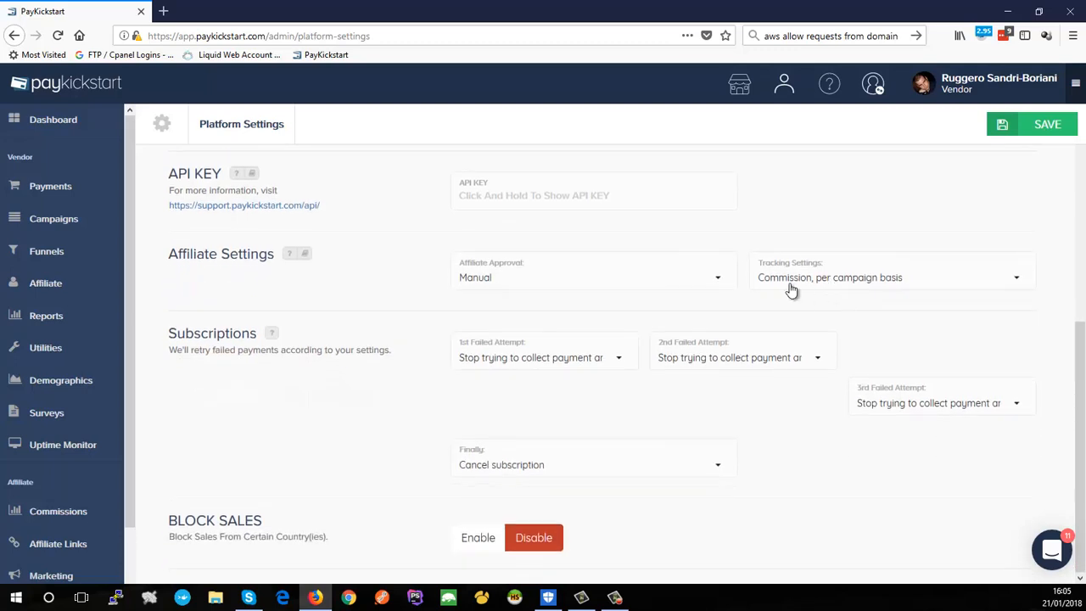
Set Tracking Settings to 'Lifetime Commission, per customer basis'
{"action": "left_click", "coordinate": [892, 277]}
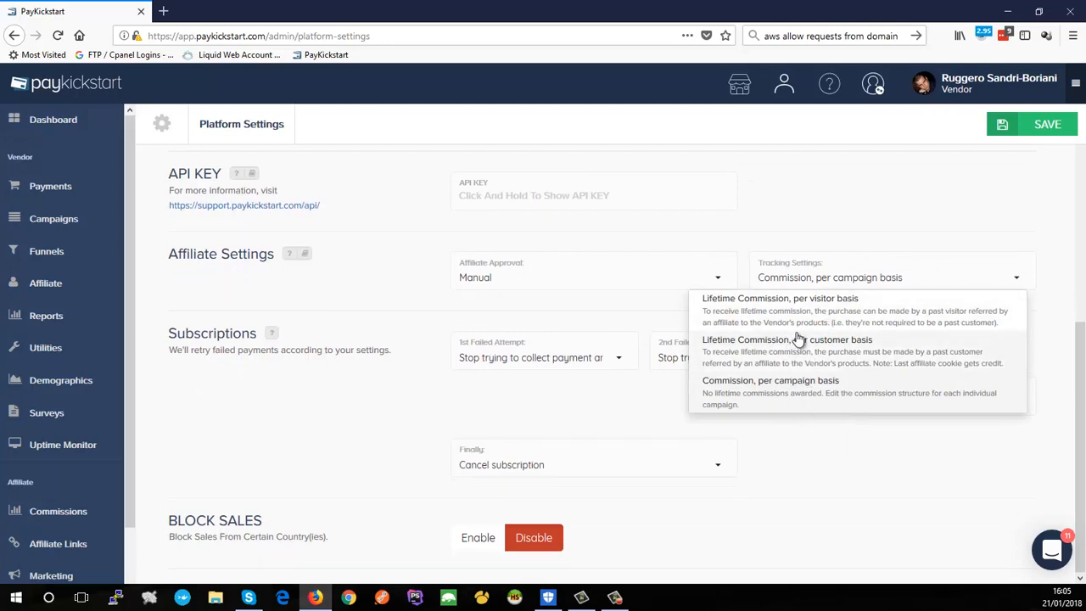
{"action": "mouse_move", "coordinate": [814, 306]}
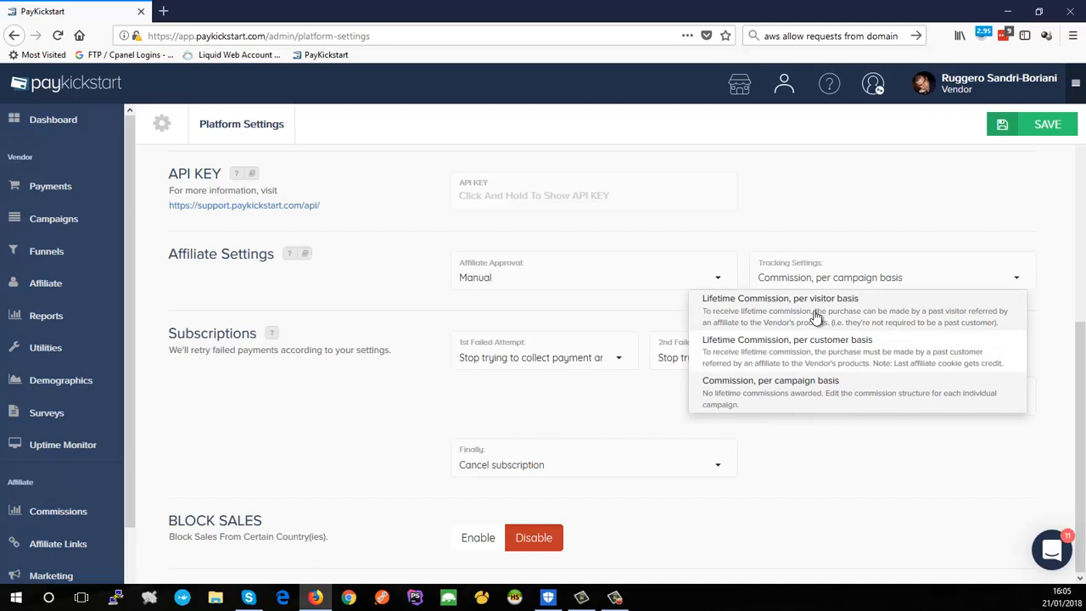
{"action": "mouse_move", "coordinate": [920, 305]}
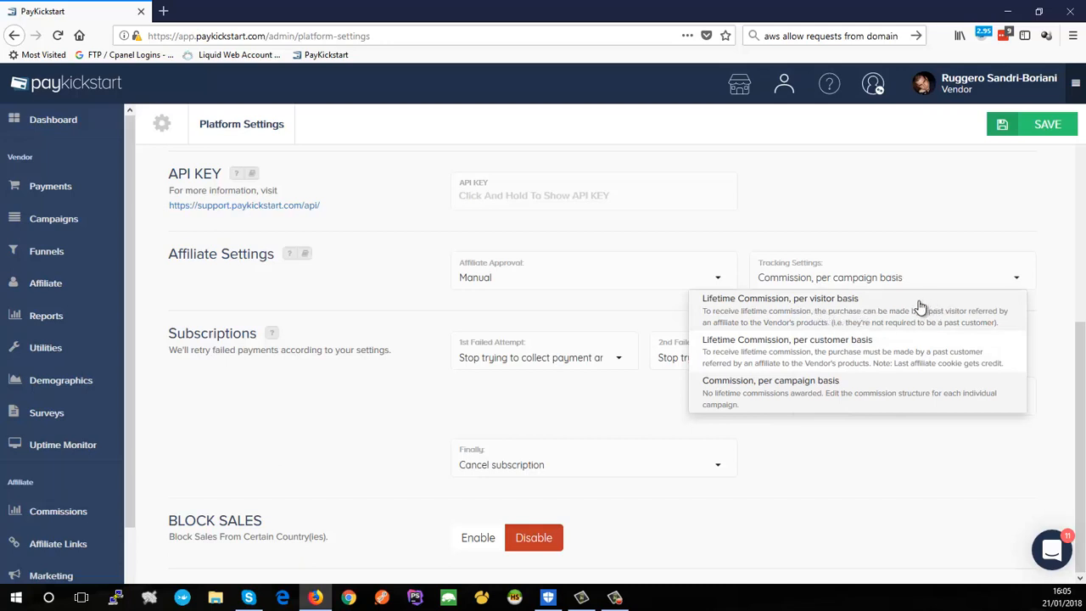
{"action": "mouse_move", "coordinate": [908, 328]}
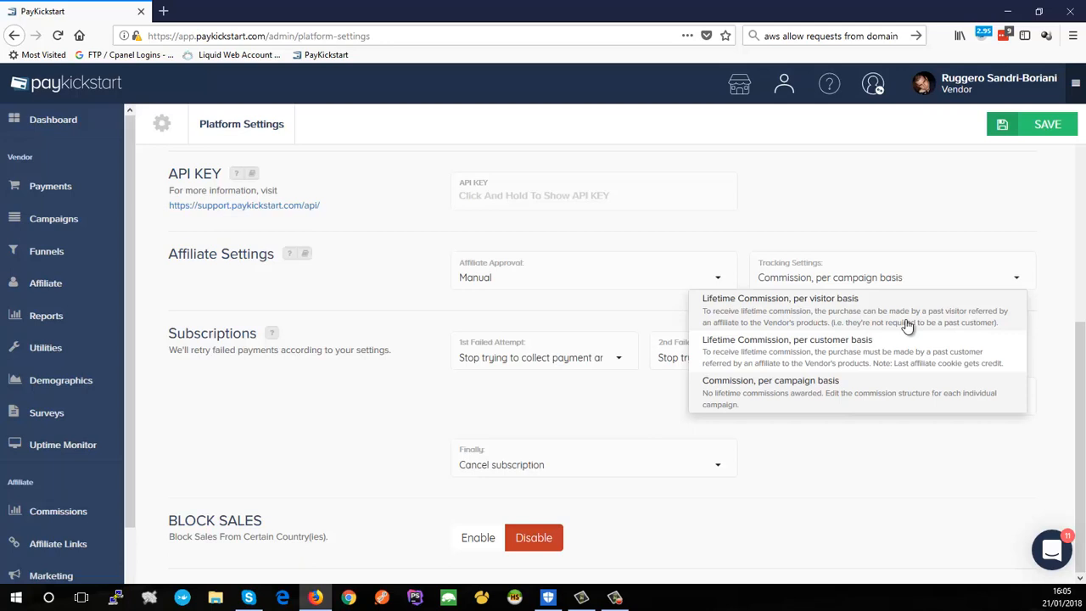
{"action": "mouse_move", "coordinate": [898, 348]}
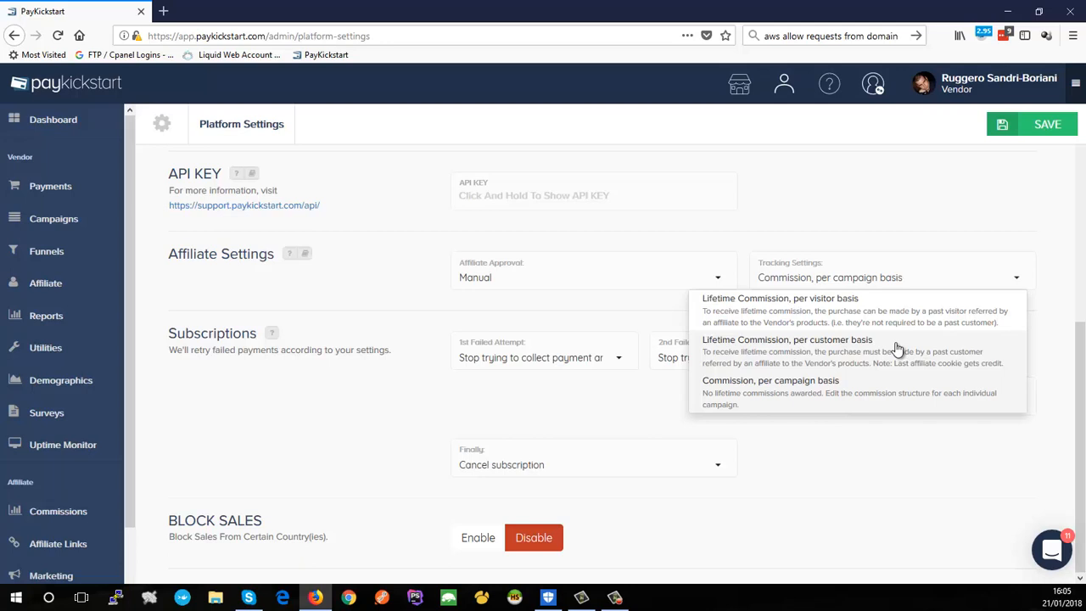
{"action": "mouse_move", "coordinate": [846, 399]}
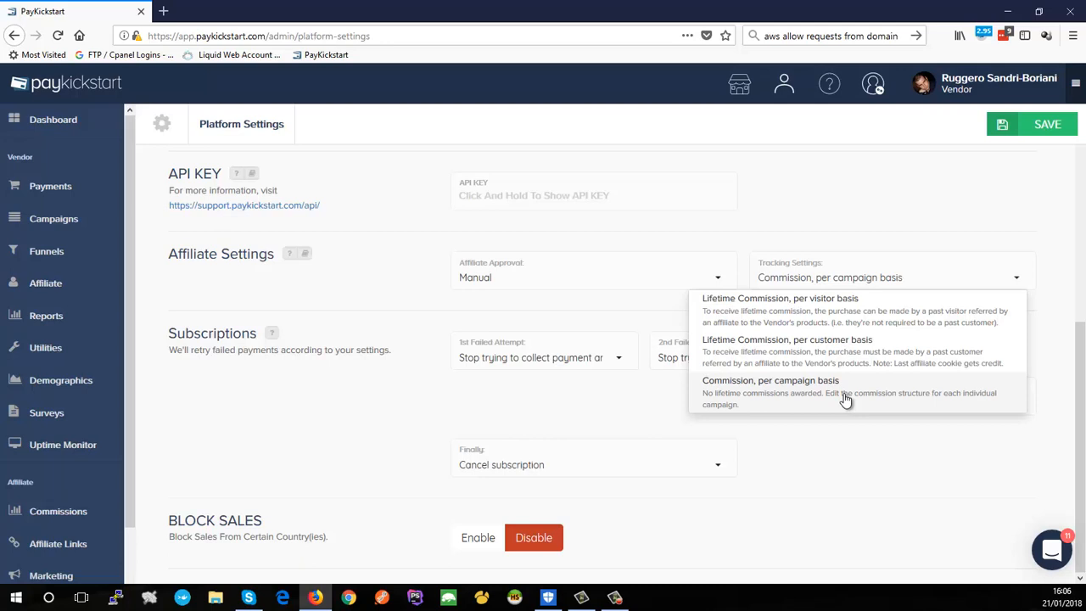
{"action": "mouse_move", "coordinate": [845, 383]}
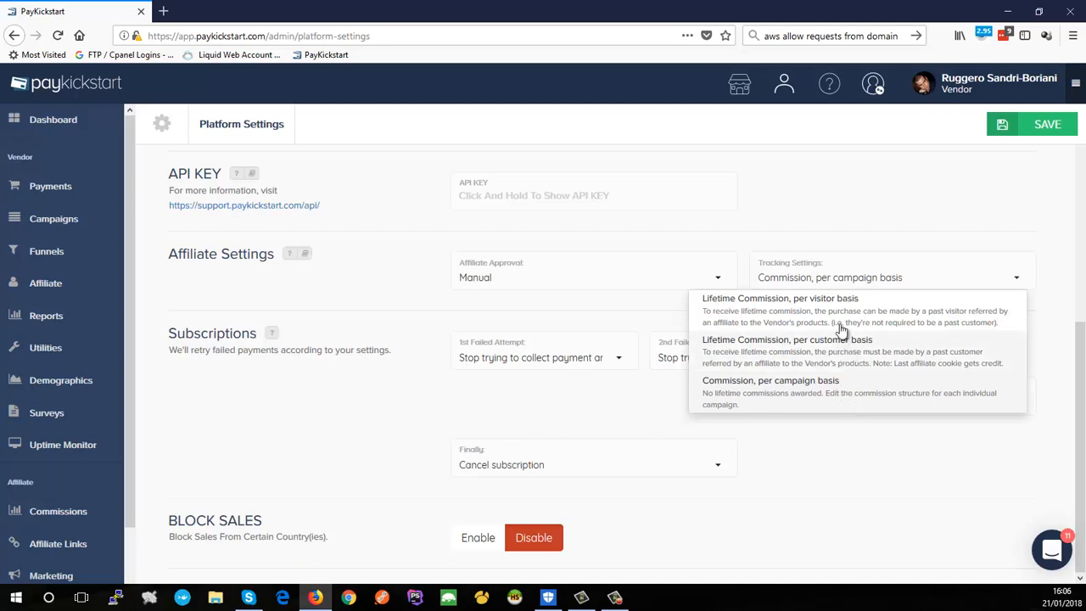
{"action": "mouse_move", "coordinate": [849, 356]}
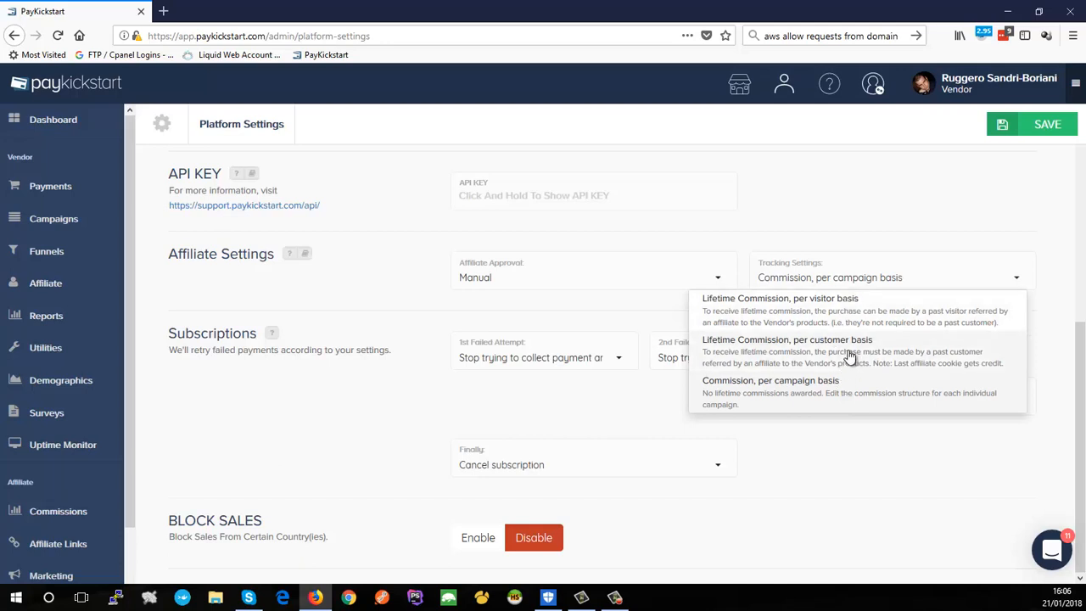
{"action": "mouse_move", "coordinate": [880, 337]}
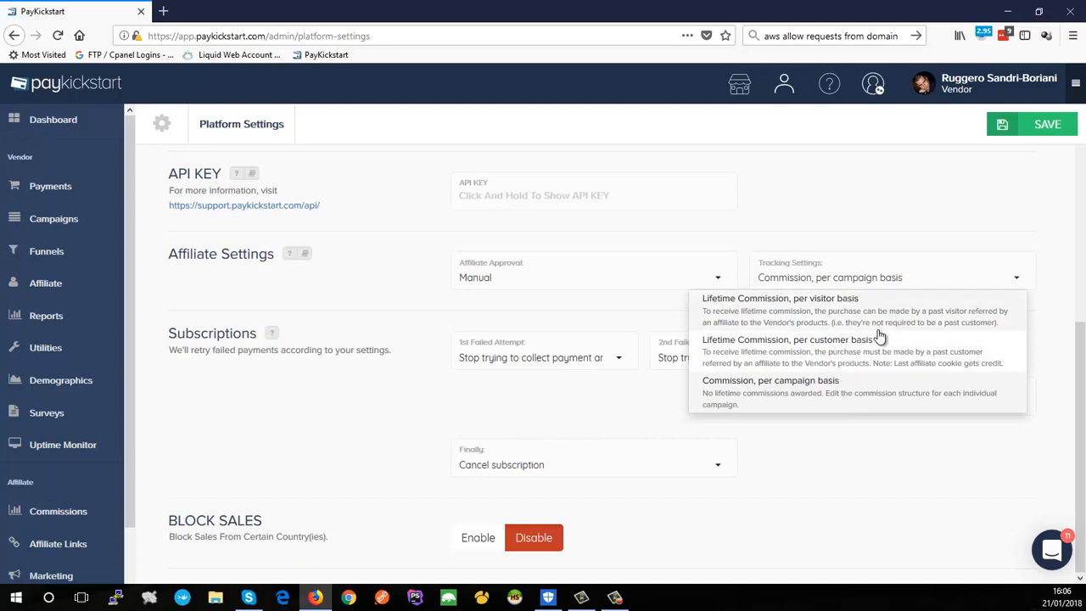
{"action": "mouse_move", "coordinate": [813, 359]}
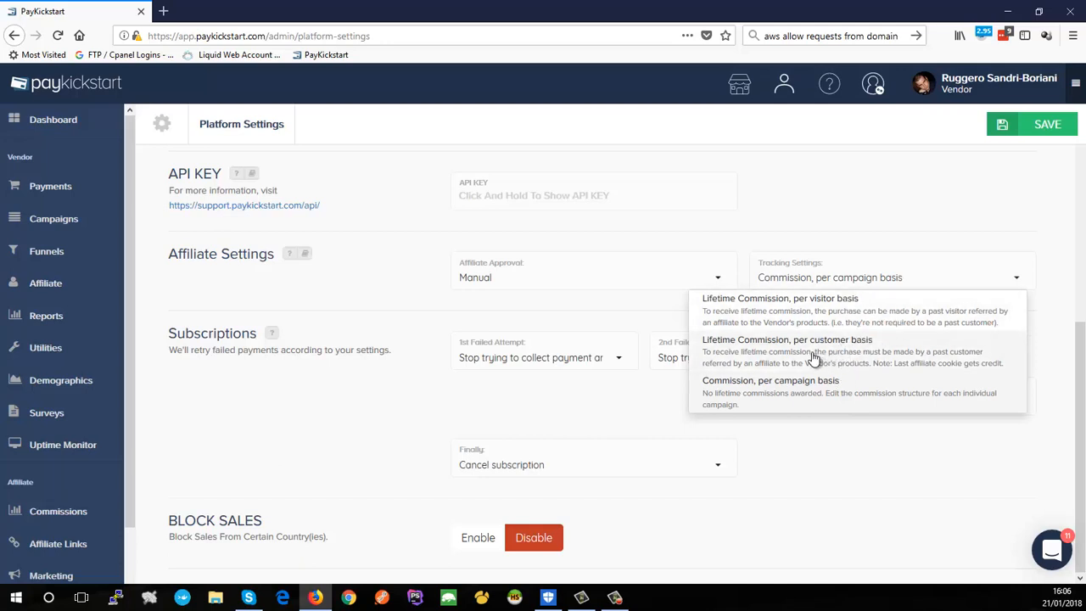
{"action": "left_click", "coordinate": [787, 339]}
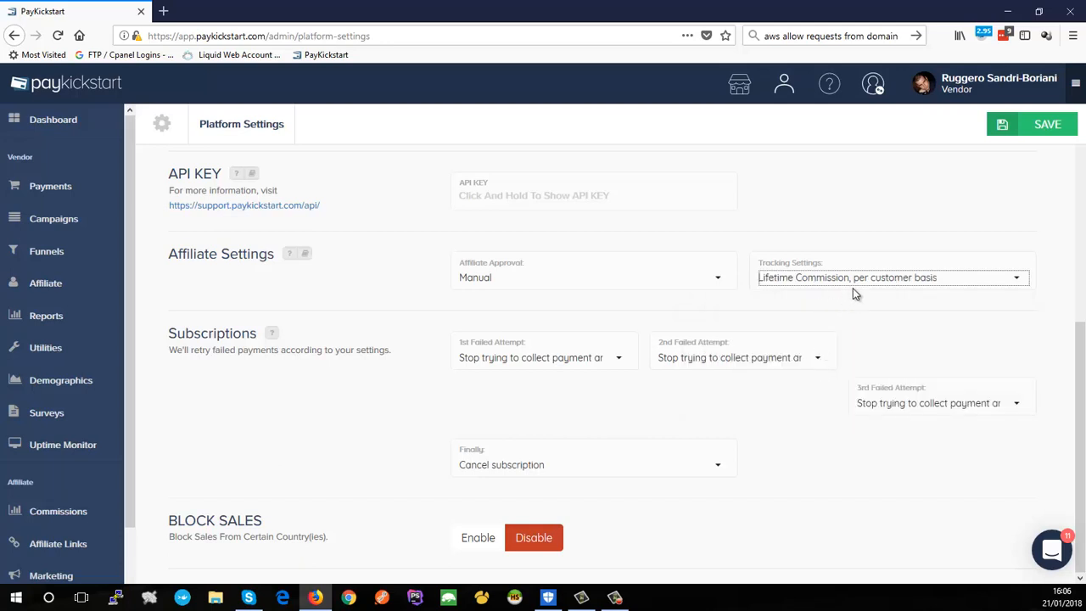
{"action": "mouse_move", "coordinate": [779, 284]}
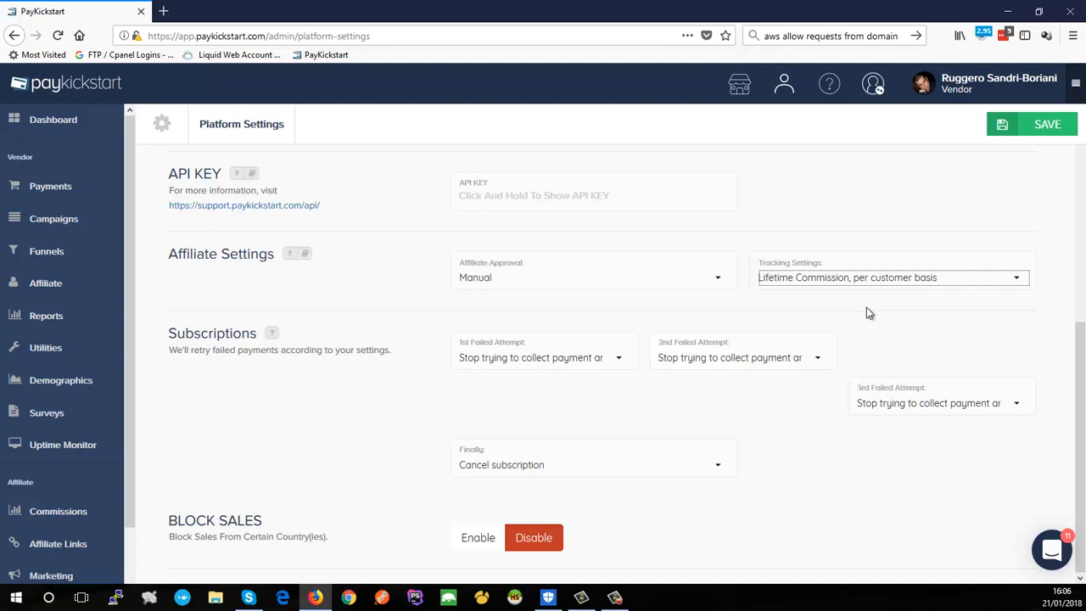
{"action": "mouse_move", "coordinate": [839, 308]}
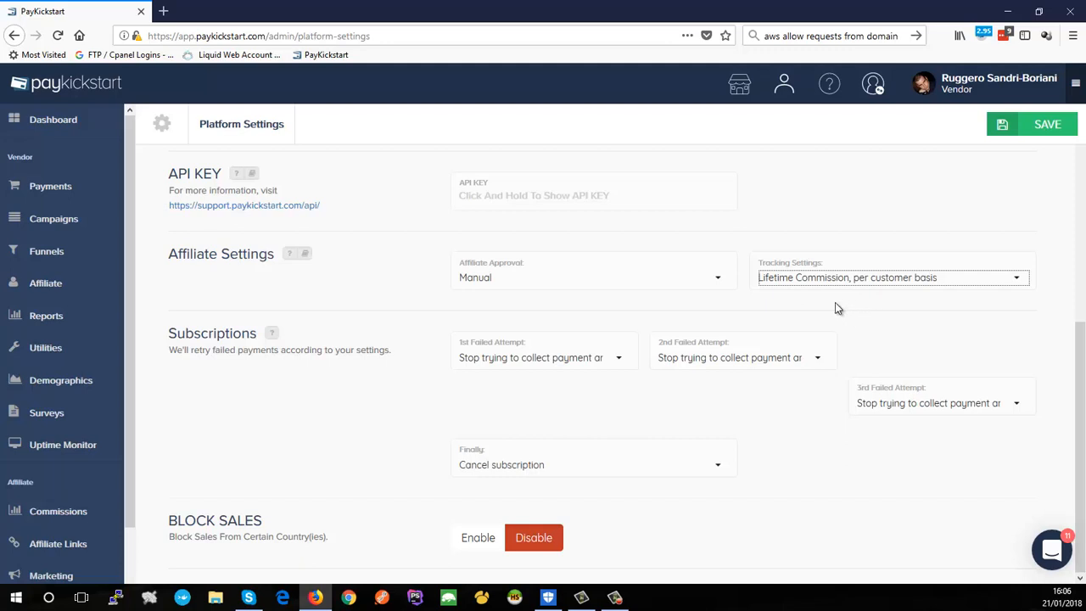
{"action": "mouse_move", "coordinate": [855, 323]}
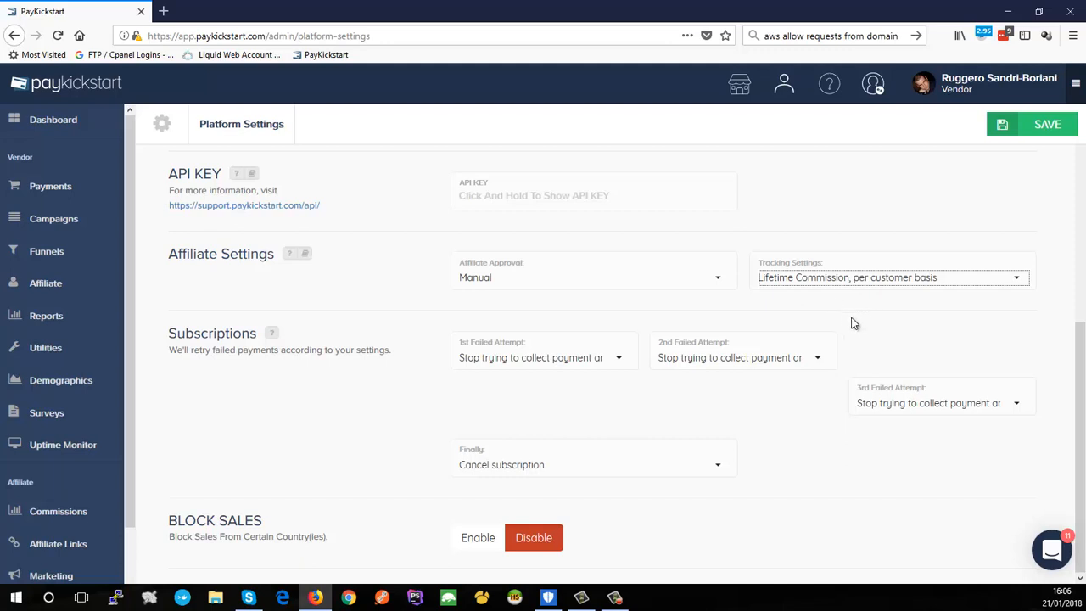
{"action": "mouse_move", "coordinate": [858, 303]}
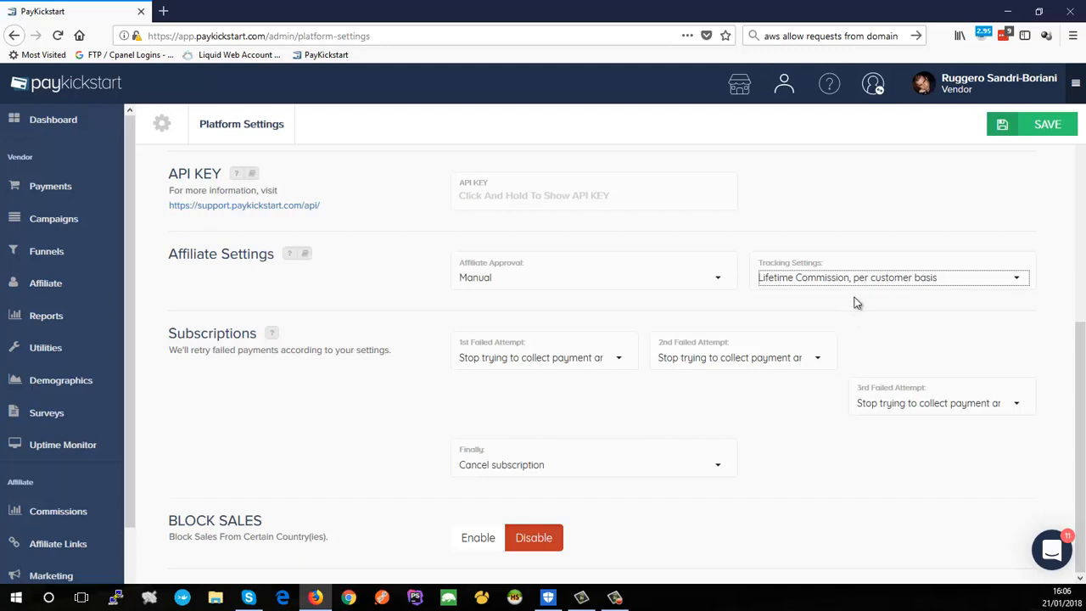
{"action": "mouse_move", "coordinate": [901, 297]}
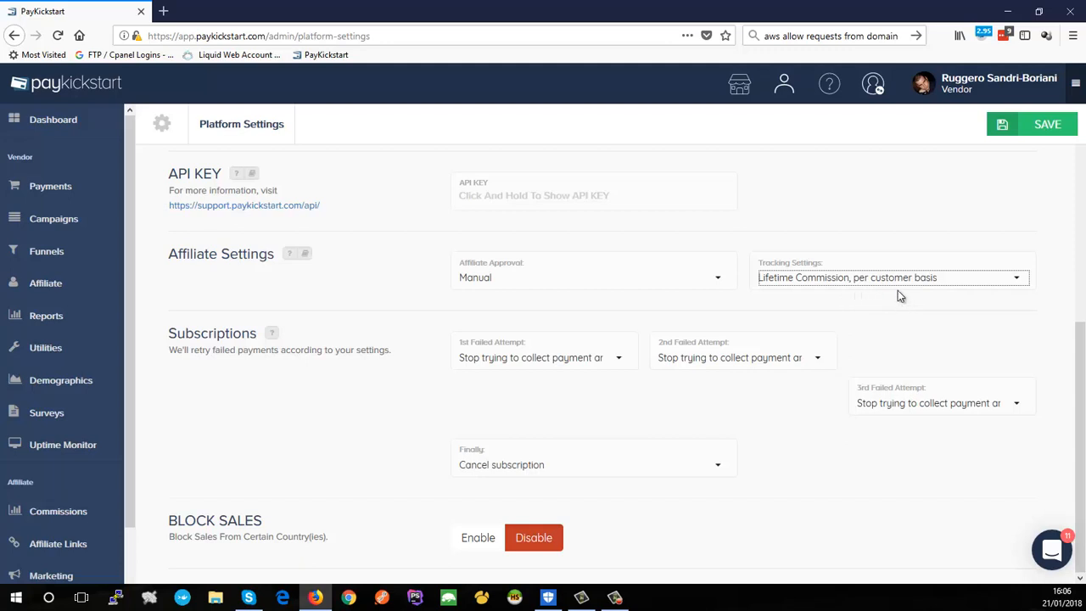
{"action": "mouse_move", "coordinate": [813, 294]}
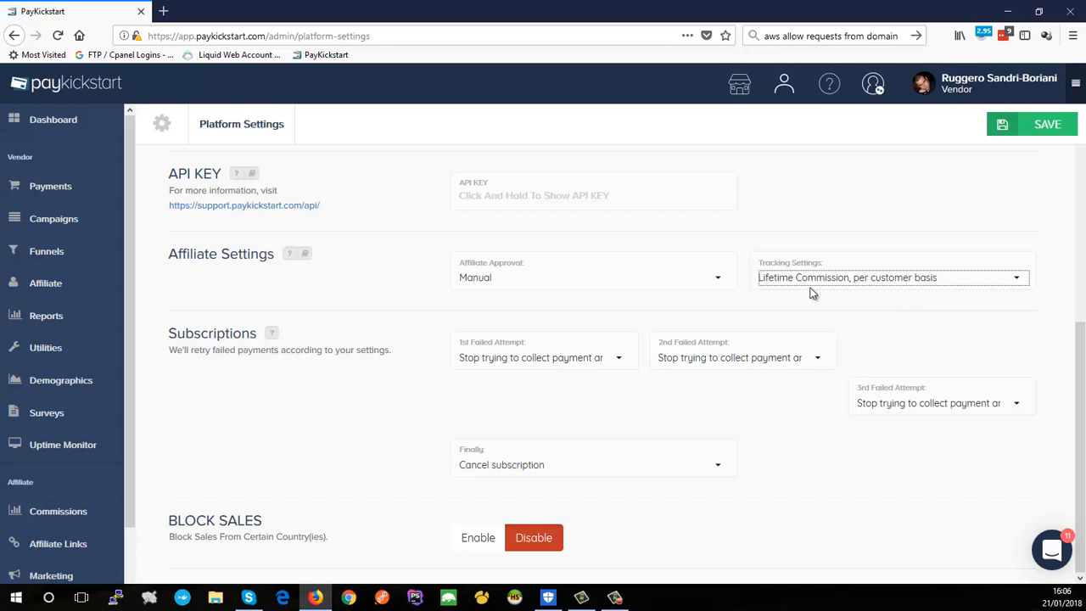
{"action": "mouse_move", "coordinate": [808, 284]}
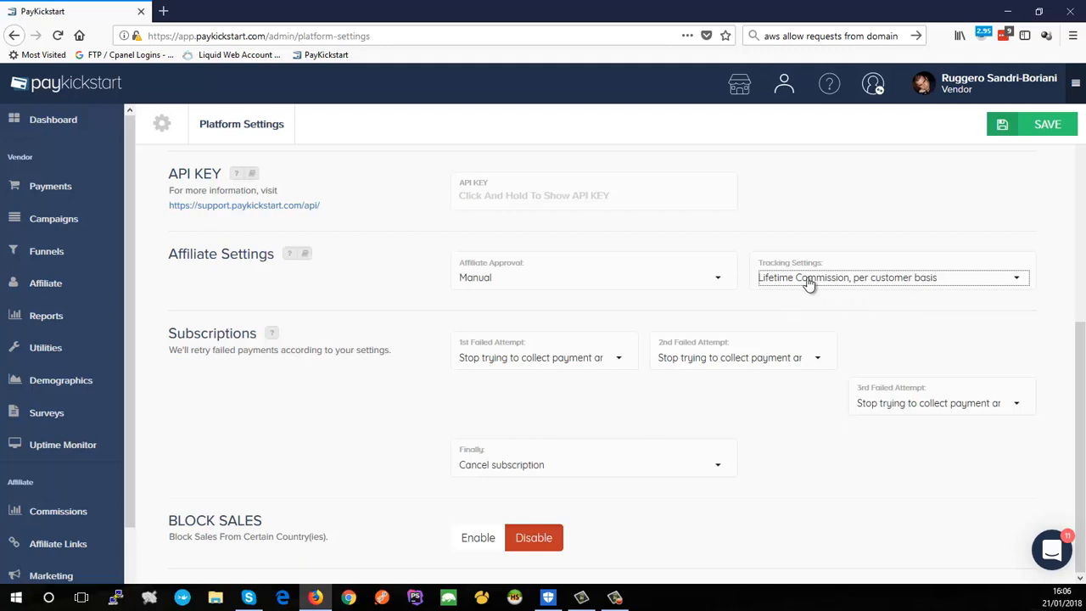
{"action": "mouse_move", "coordinate": [326, 389]}
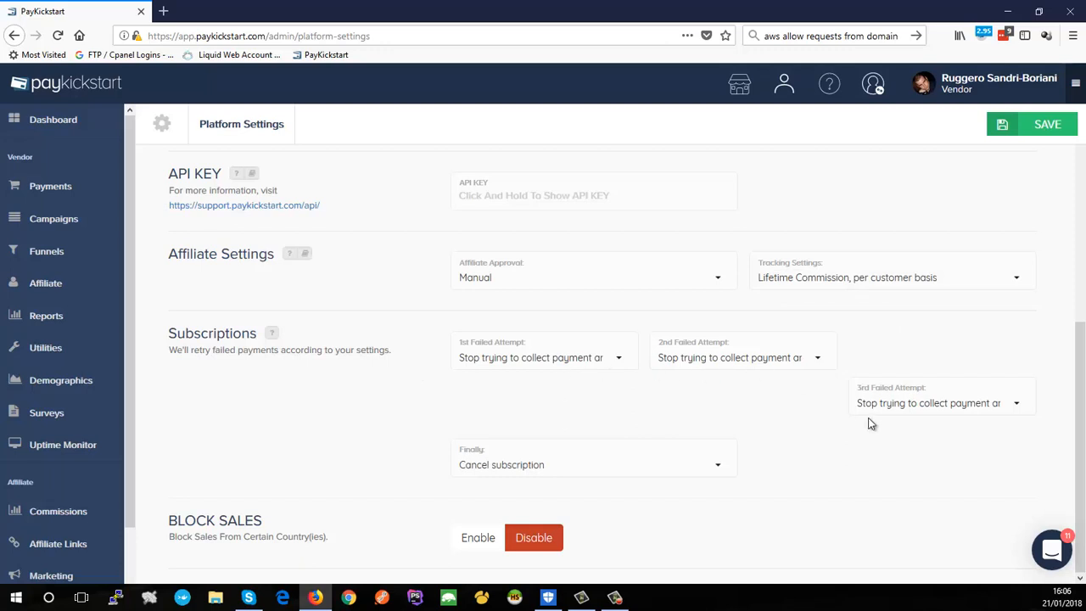
{"action": "mouse_move", "coordinate": [602, 443]}
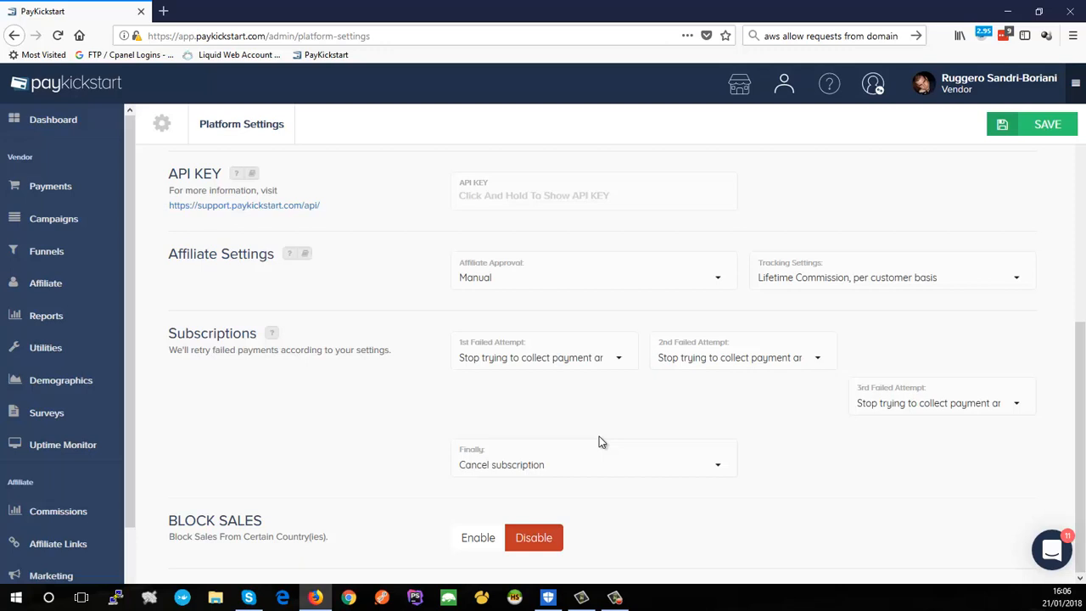
{"action": "mouse_move", "coordinate": [569, 407]}
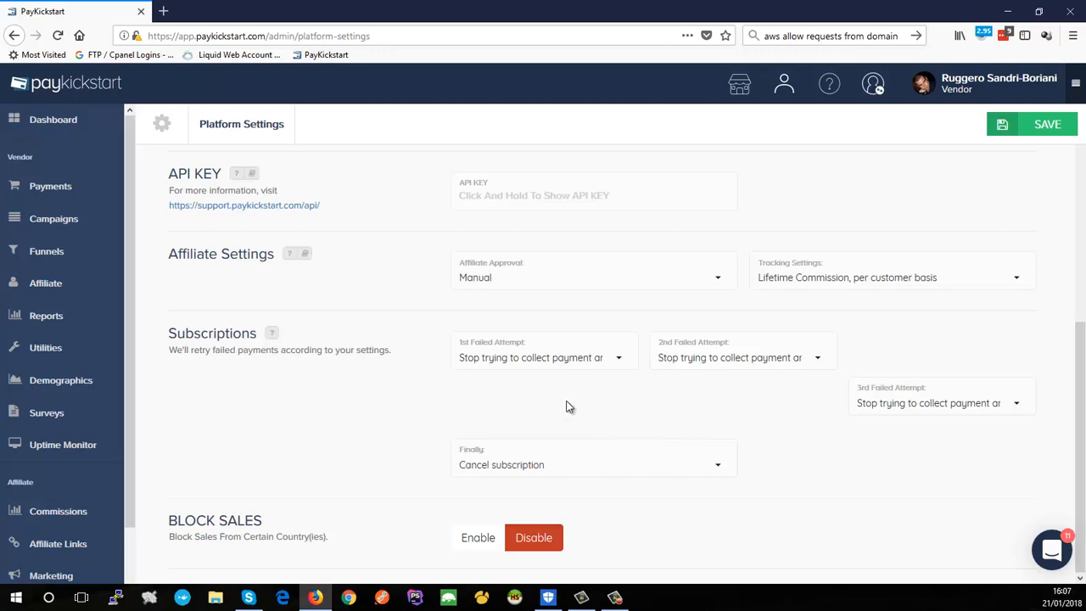
{"action": "mouse_move", "coordinate": [787, 273]}
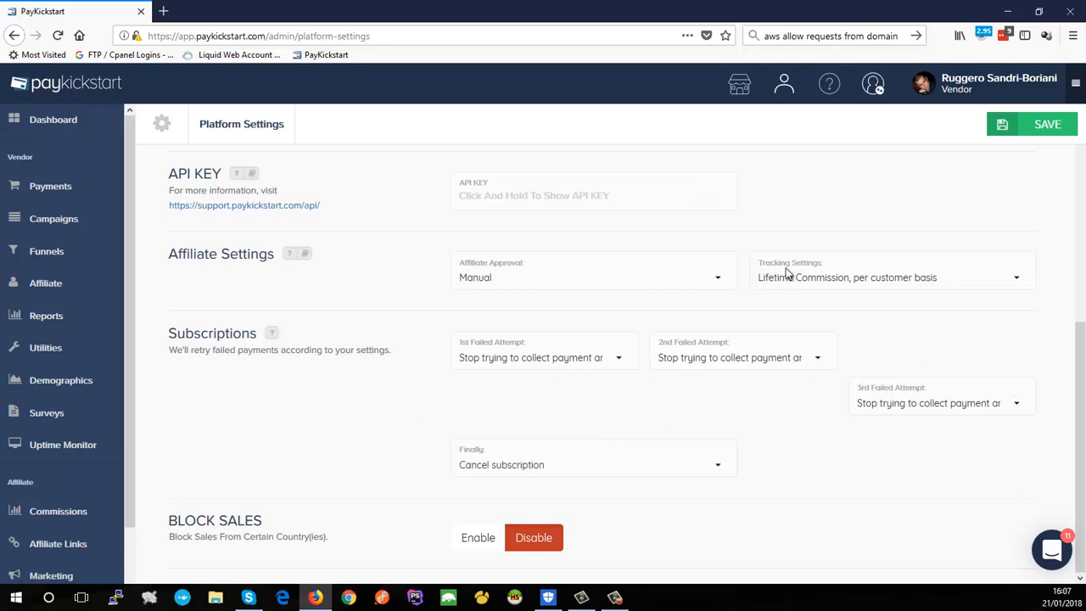
{"action": "mouse_move", "coordinate": [611, 382]}
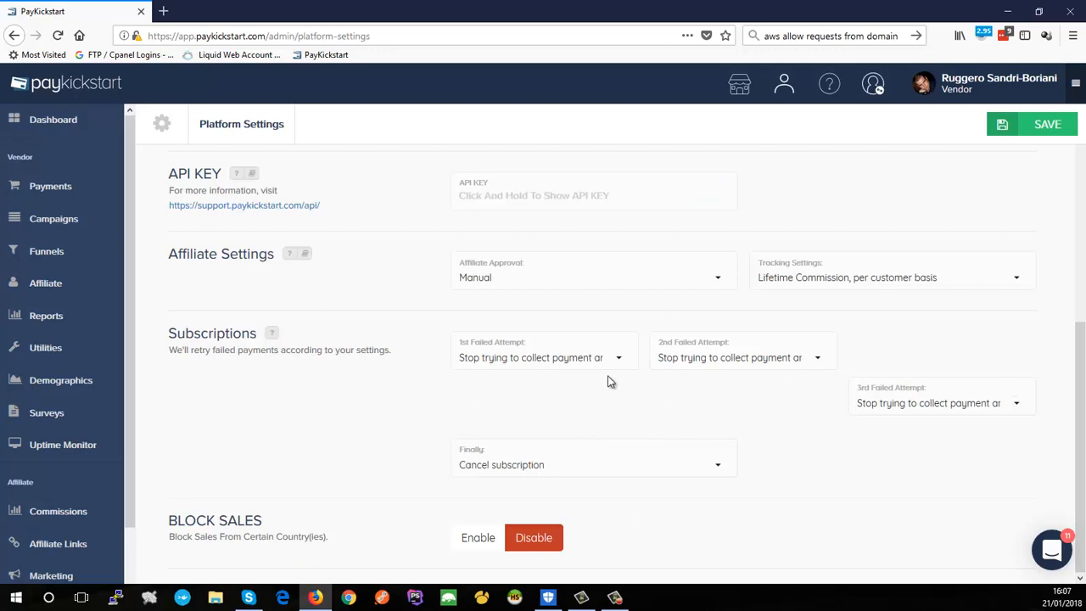
{"action": "mouse_move", "coordinate": [911, 410]}
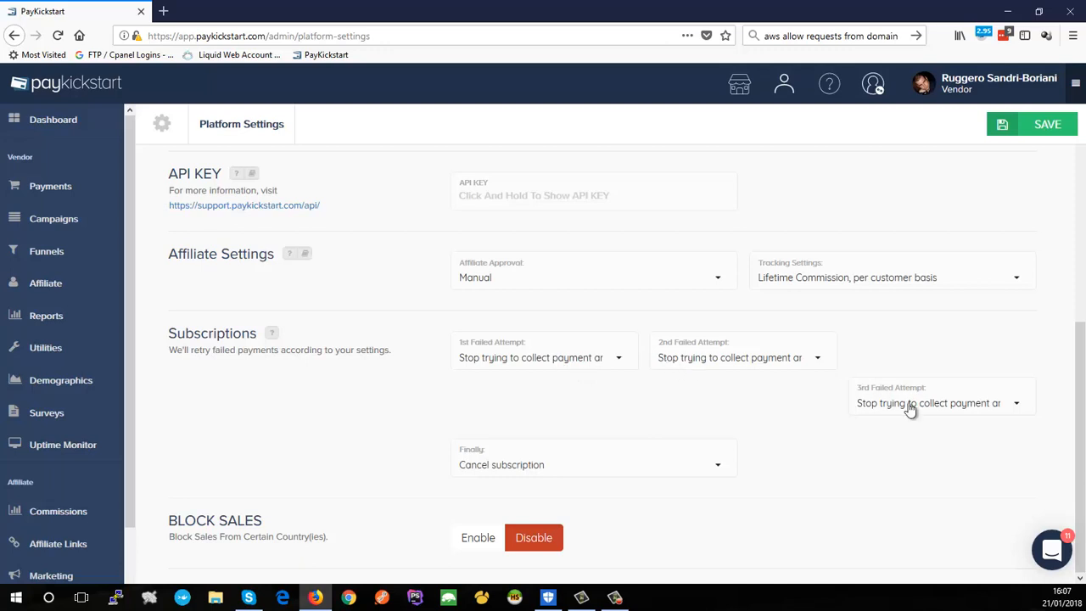
{"action": "mouse_move", "coordinate": [581, 475]}
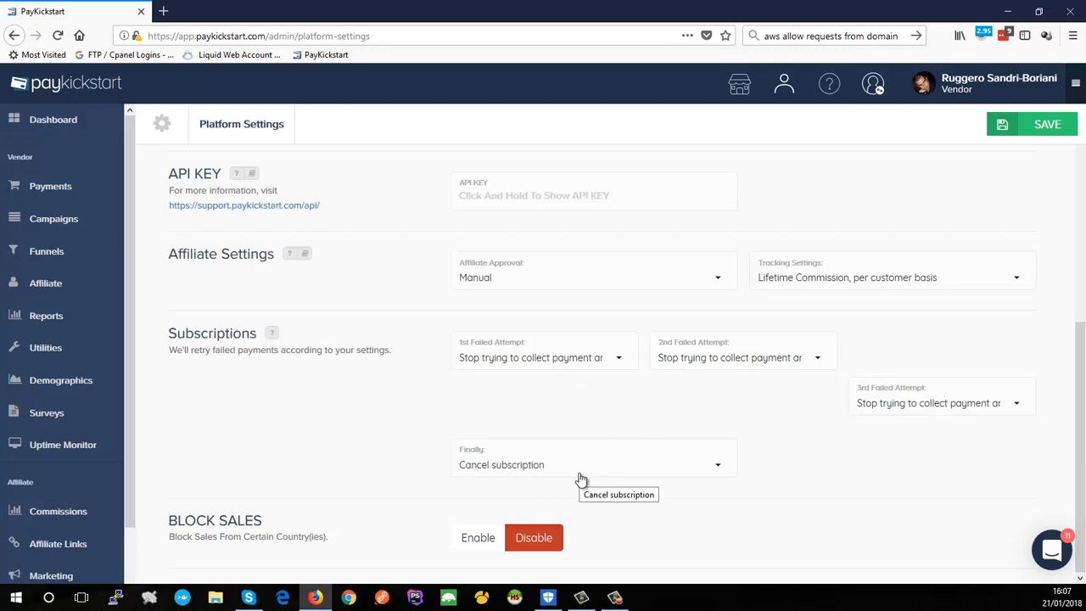
{"action": "mouse_move", "coordinate": [857, 398]}
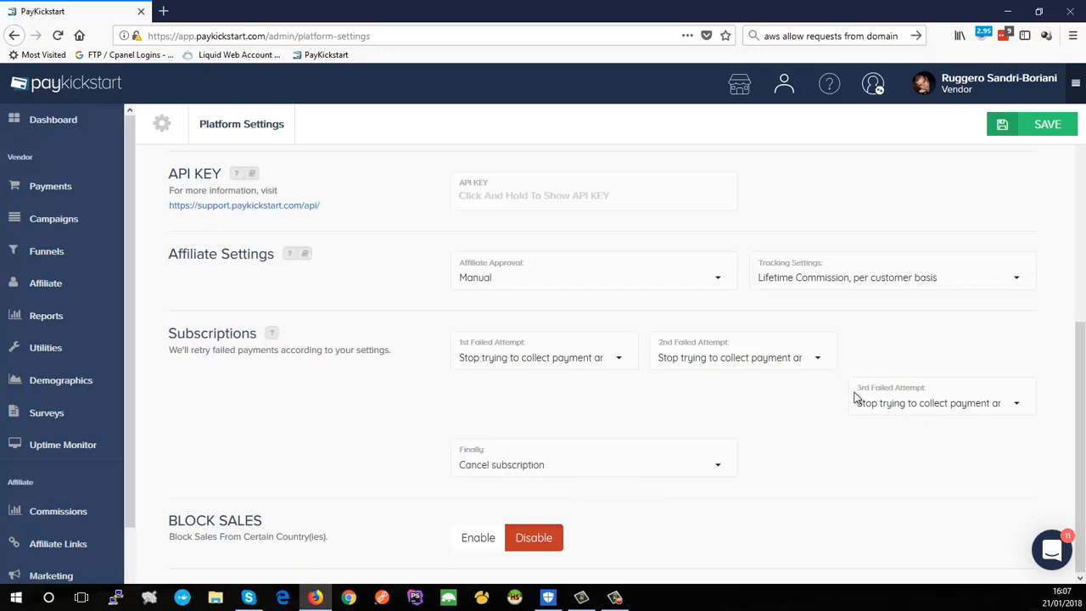
{"action": "mouse_move", "coordinate": [524, 444]}
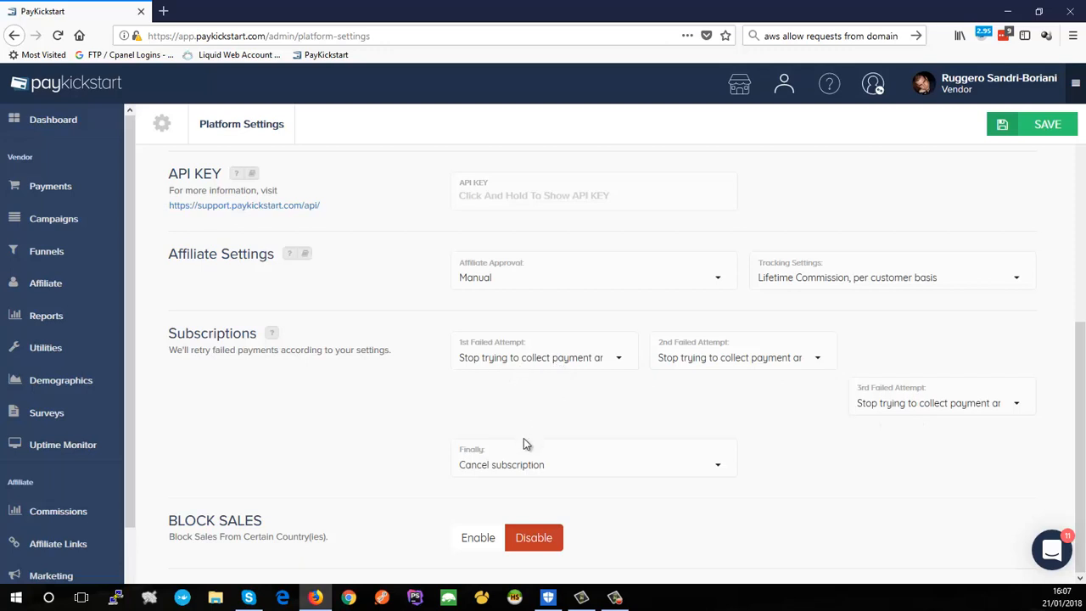
{"action": "mouse_move", "coordinate": [609, 473]}
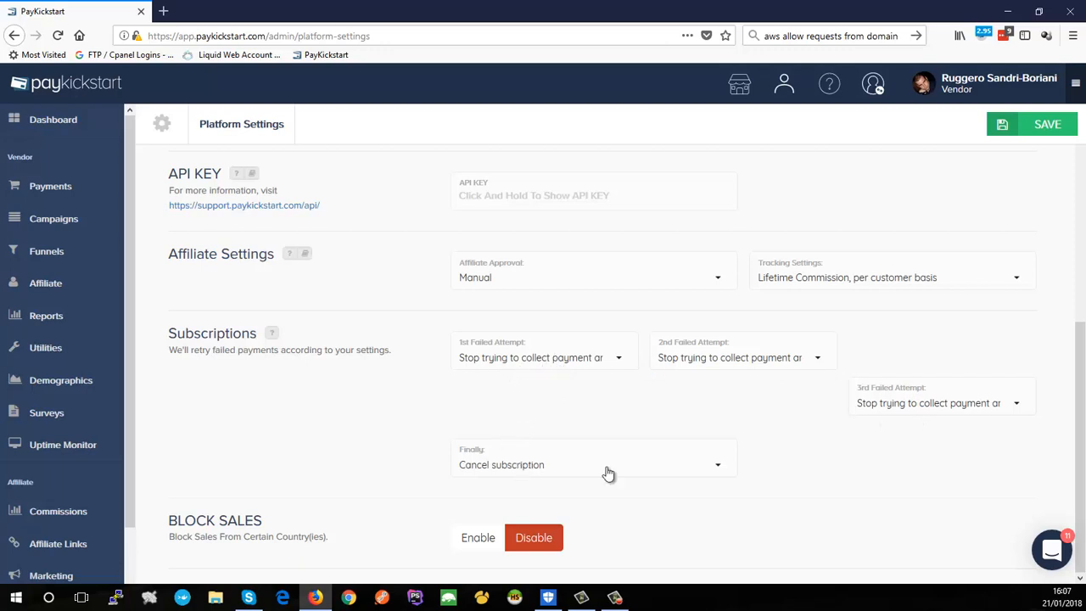
Set 1st Failed Attempt to retry after 1 day and 2nd to retry after 3 days
{"action": "left_click", "coordinate": [543, 357]}
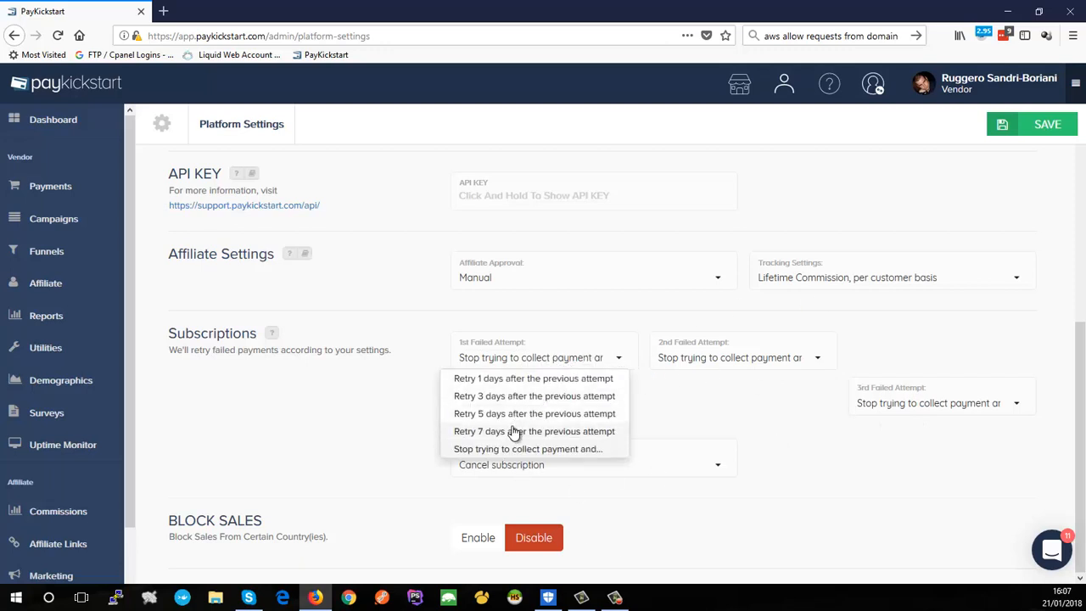
{"action": "mouse_move", "coordinate": [539, 378]}
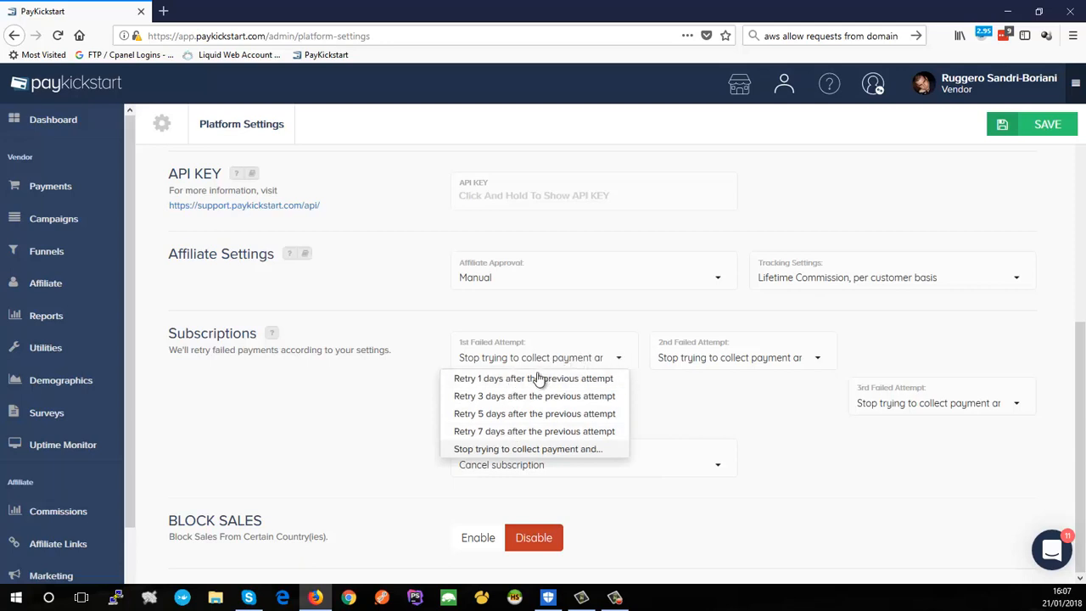
{"action": "left_click", "coordinate": [534, 378]}
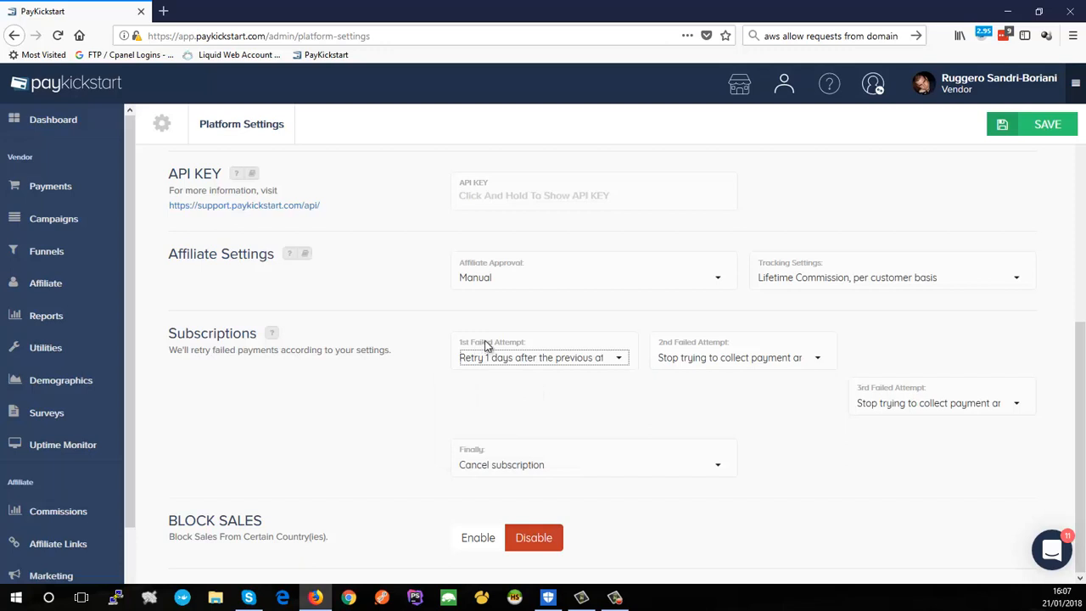
{"action": "mouse_move", "coordinate": [577, 365]}
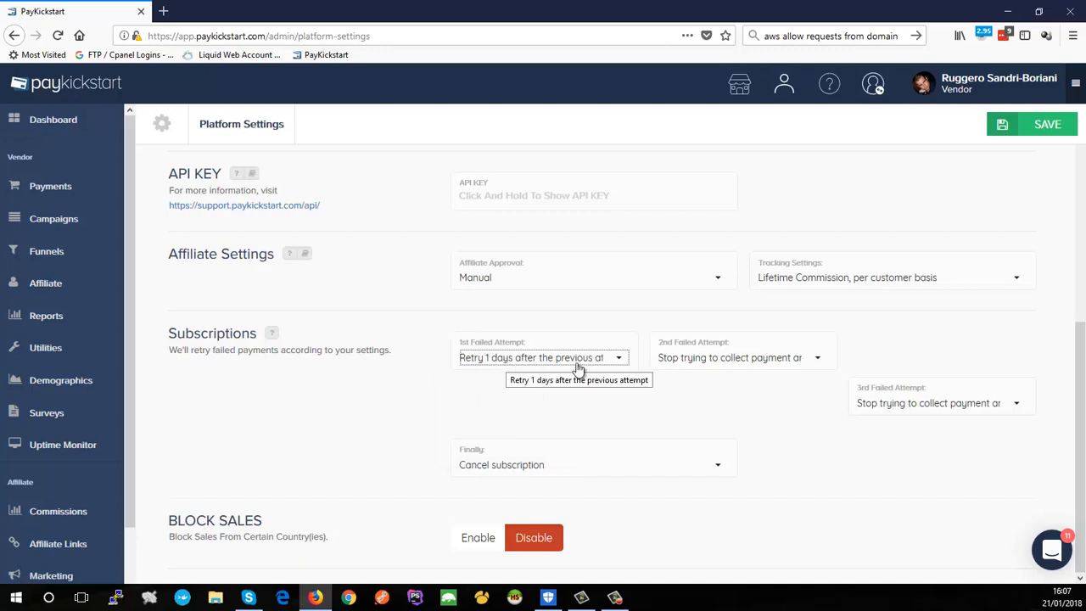
{"action": "left_click", "coordinate": [743, 357]}
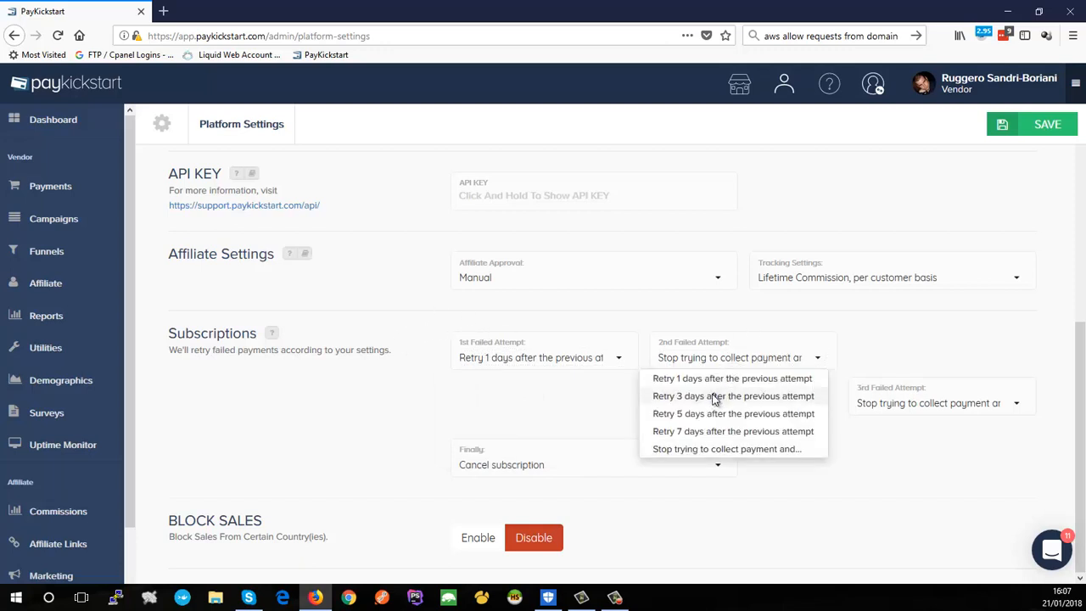
{"action": "left_click", "coordinate": [733, 396]}
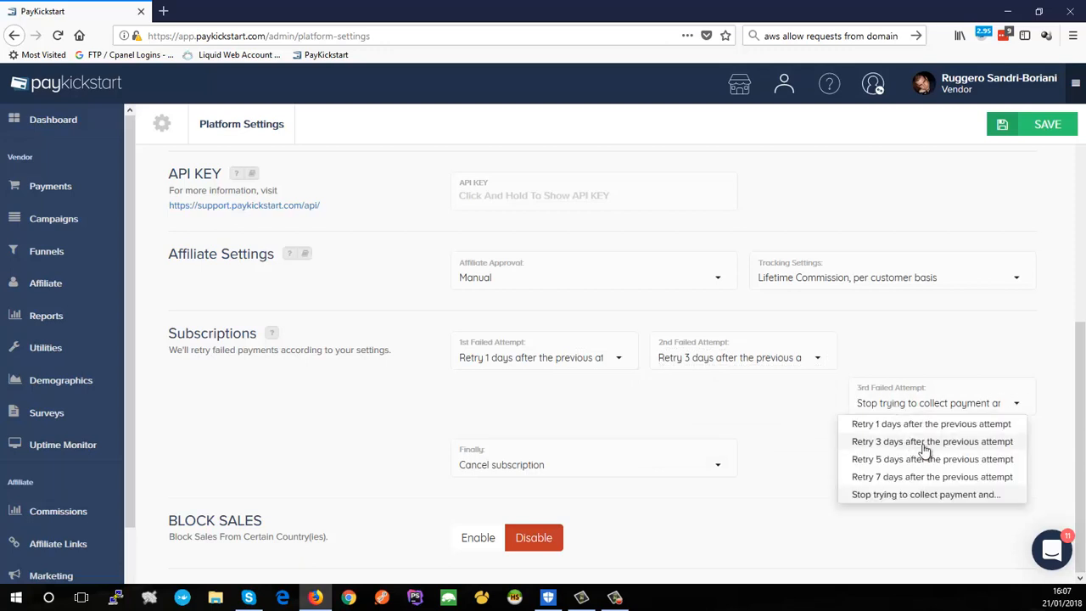
{"action": "mouse_move", "coordinate": [898, 477]}
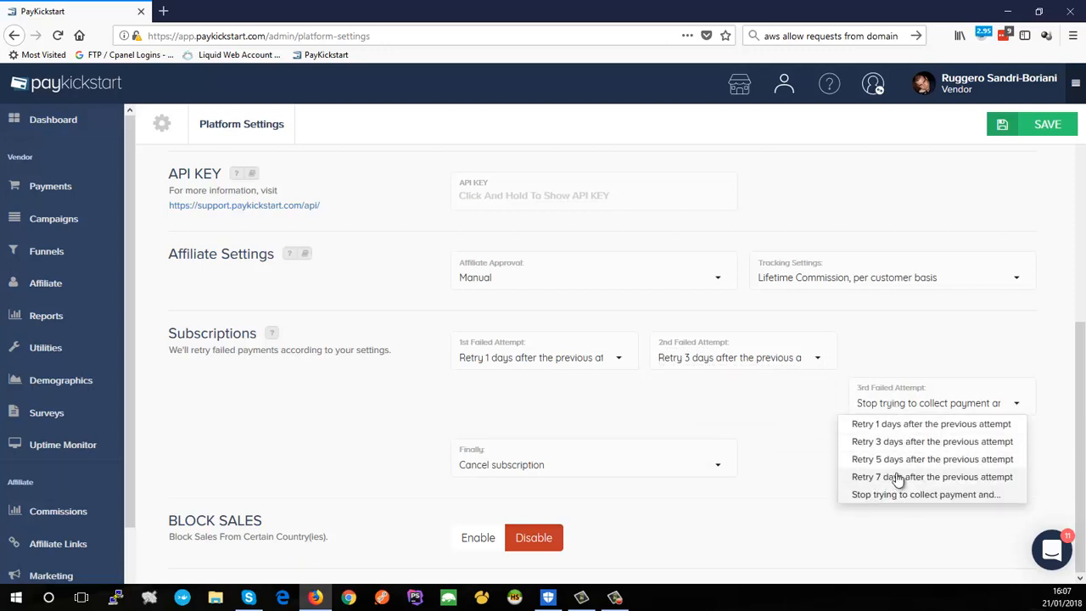
{"action": "mouse_move", "coordinate": [547, 410]}
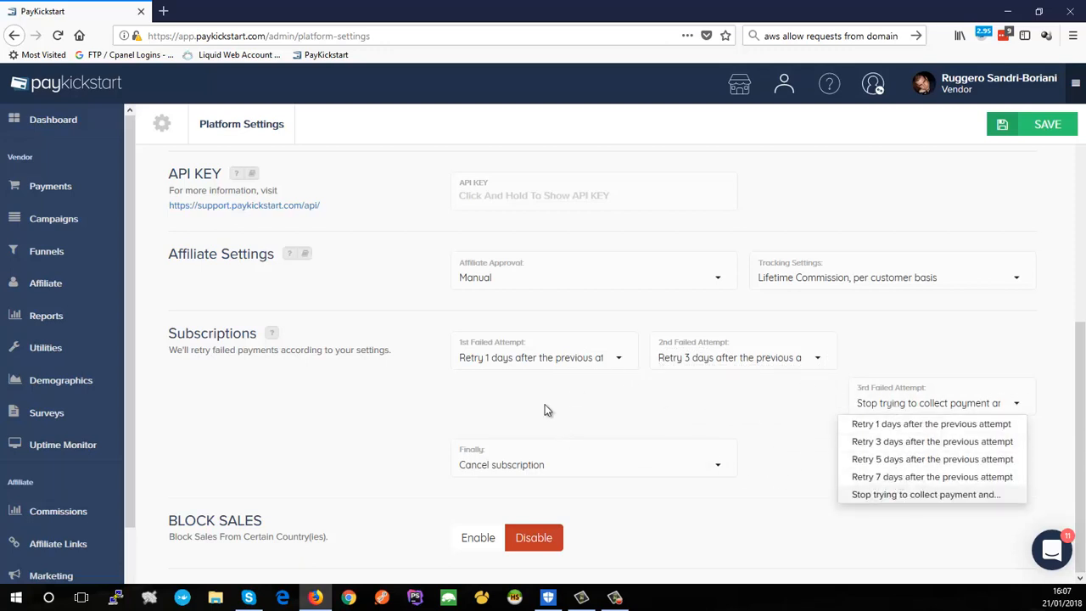
{"action": "mouse_move", "coordinate": [488, 366]}
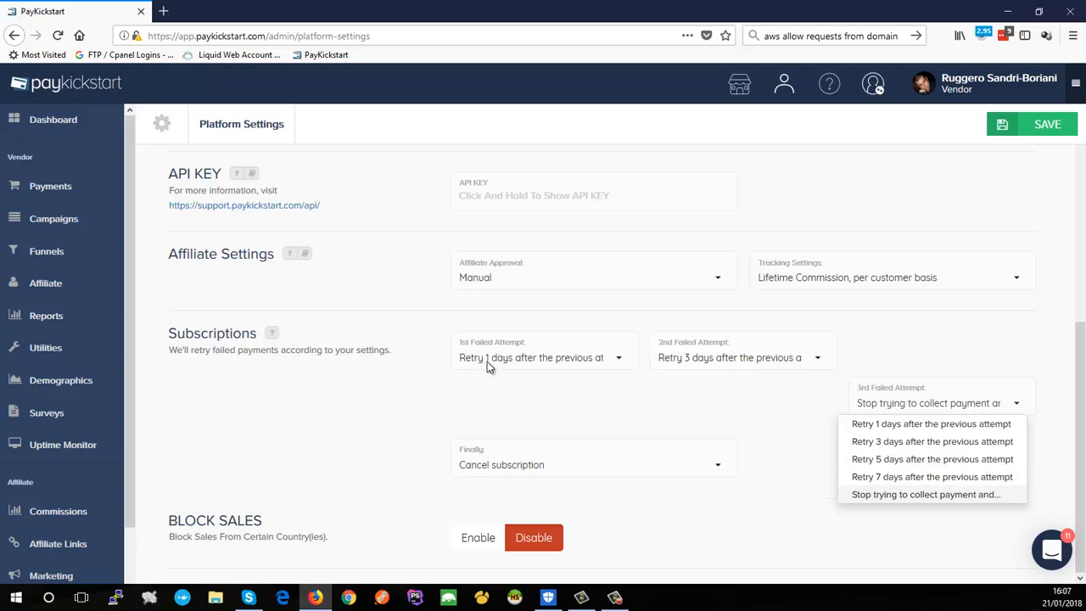
{"action": "mouse_move", "coordinate": [692, 365]}
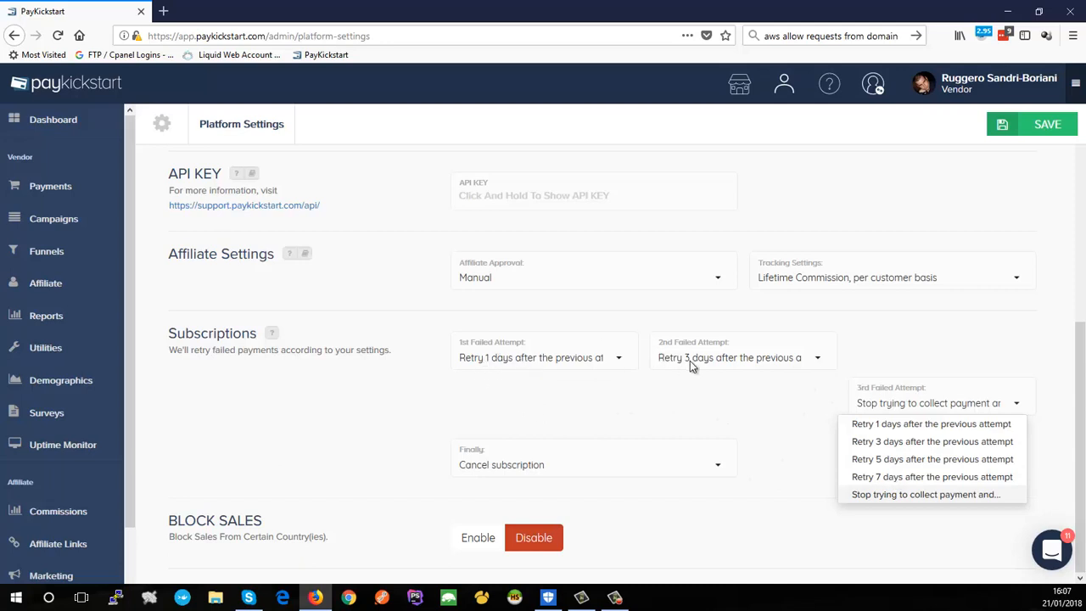
{"action": "mouse_move", "coordinate": [901, 460]}
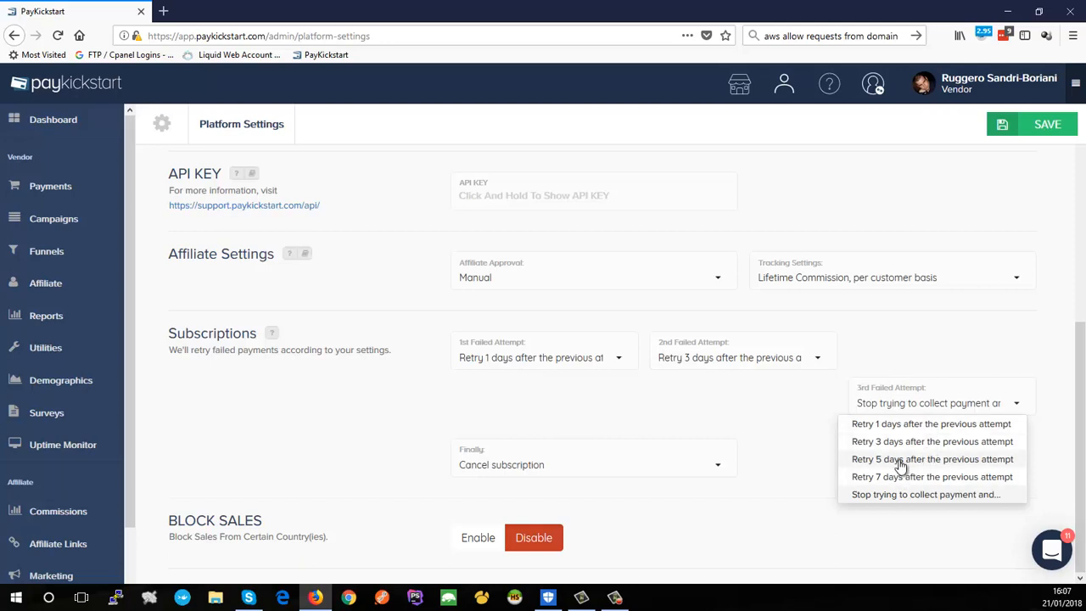
{"action": "mouse_move", "coordinate": [642, 365]}
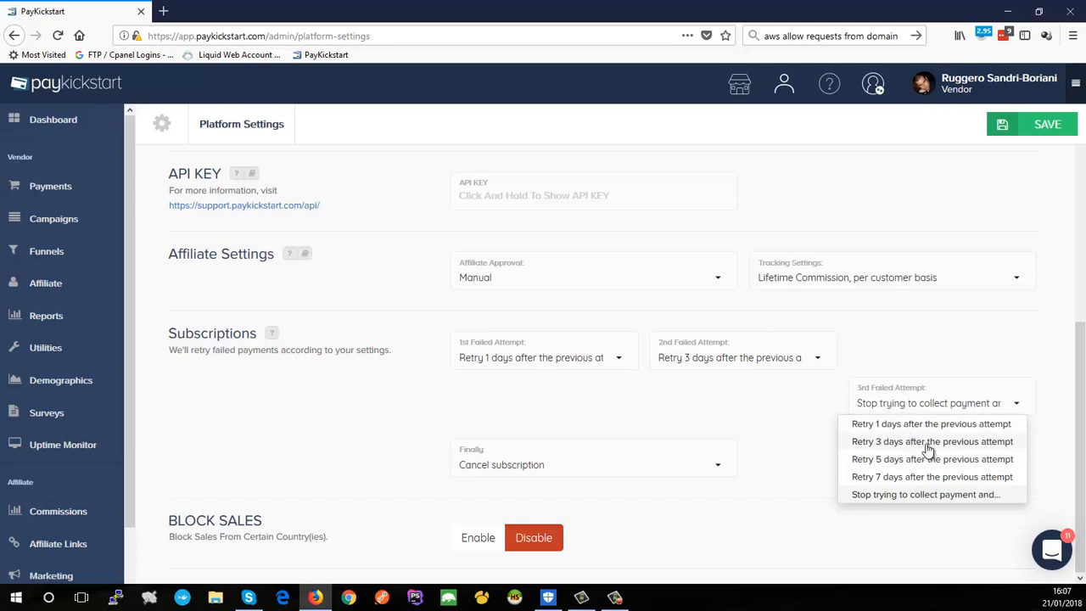
{"action": "mouse_move", "coordinate": [897, 464]}
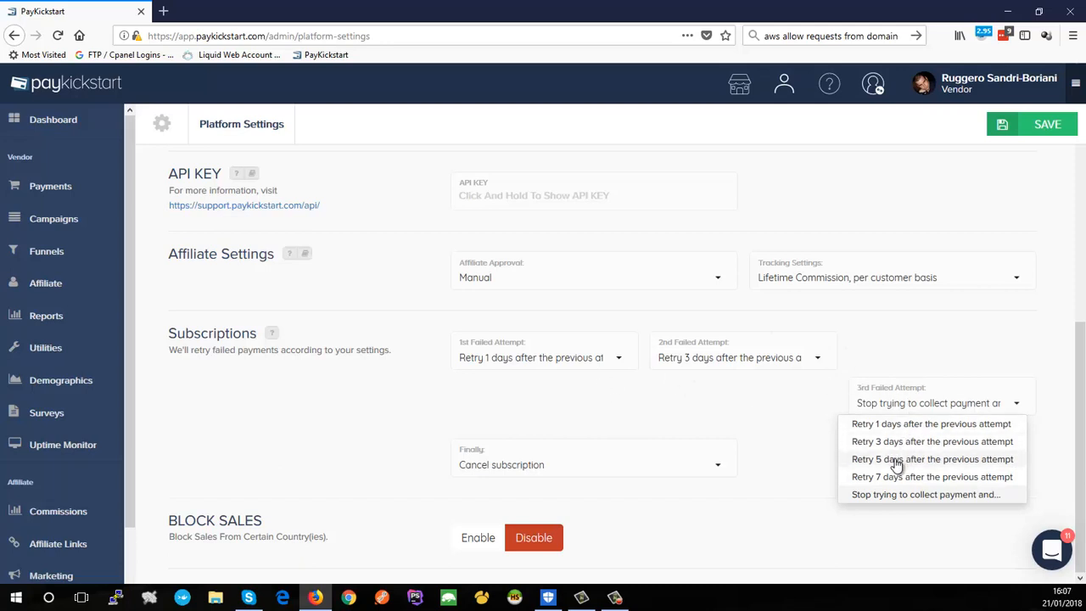
{"action": "mouse_move", "coordinate": [887, 476]}
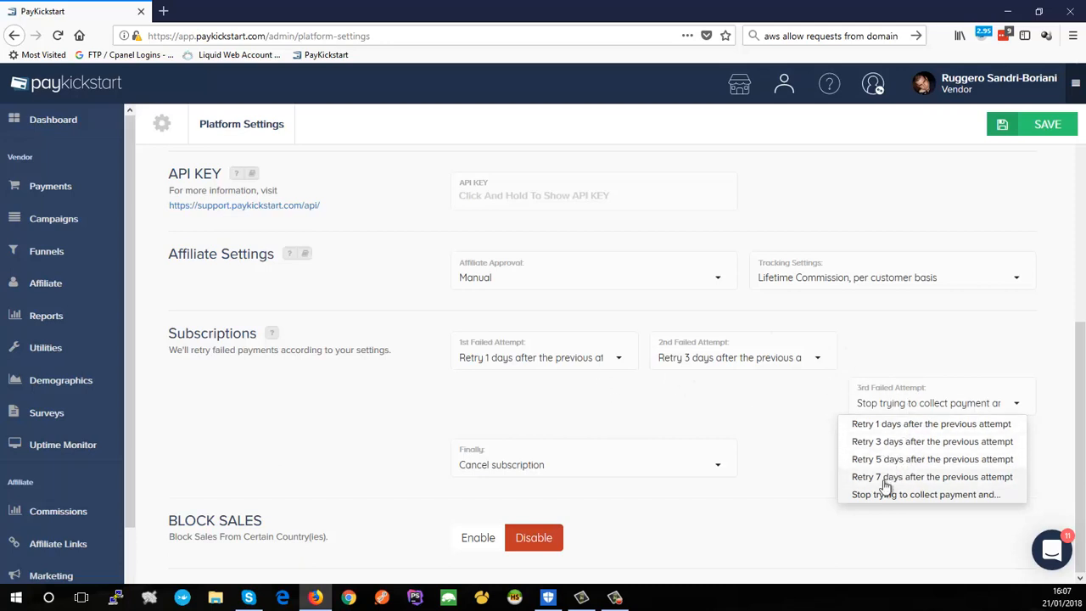
{"action": "mouse_move", "coordinate": [886, 458]}
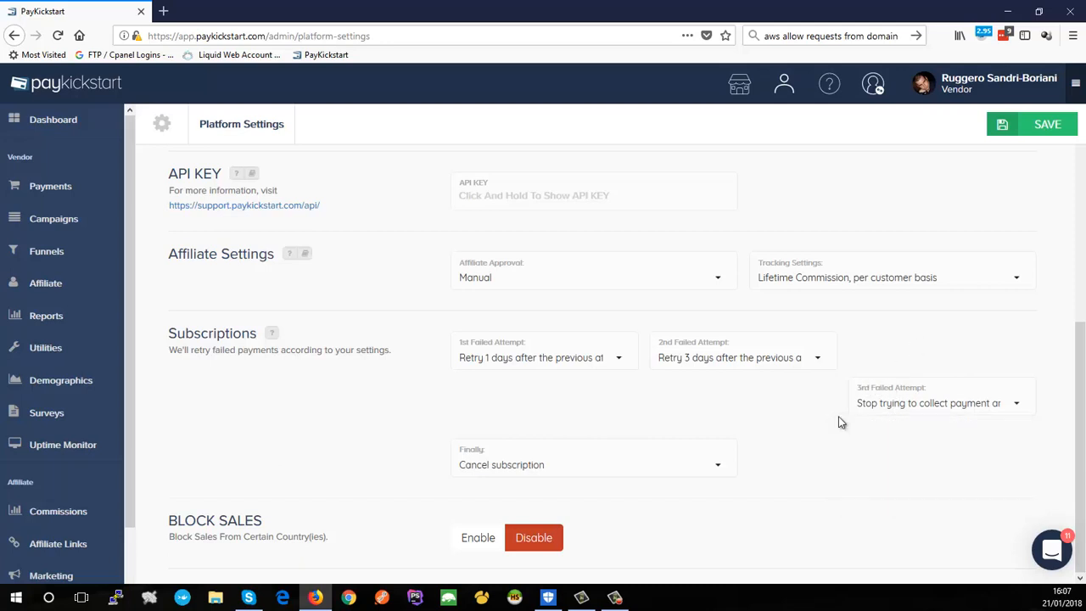
{"action": "mouse_move", "coordinate": [906, 380]}
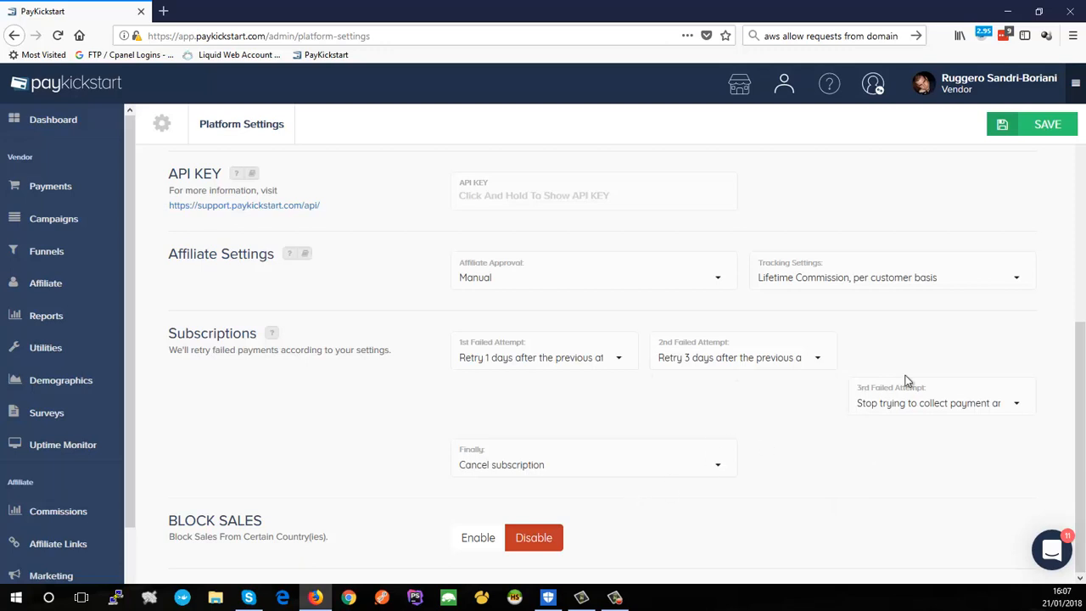
Set 3rd Failed Attempt to retry after 5 days and Finally to 'Cancel subscription'
{"action": "left_click", "coordinate": [940, 404]}
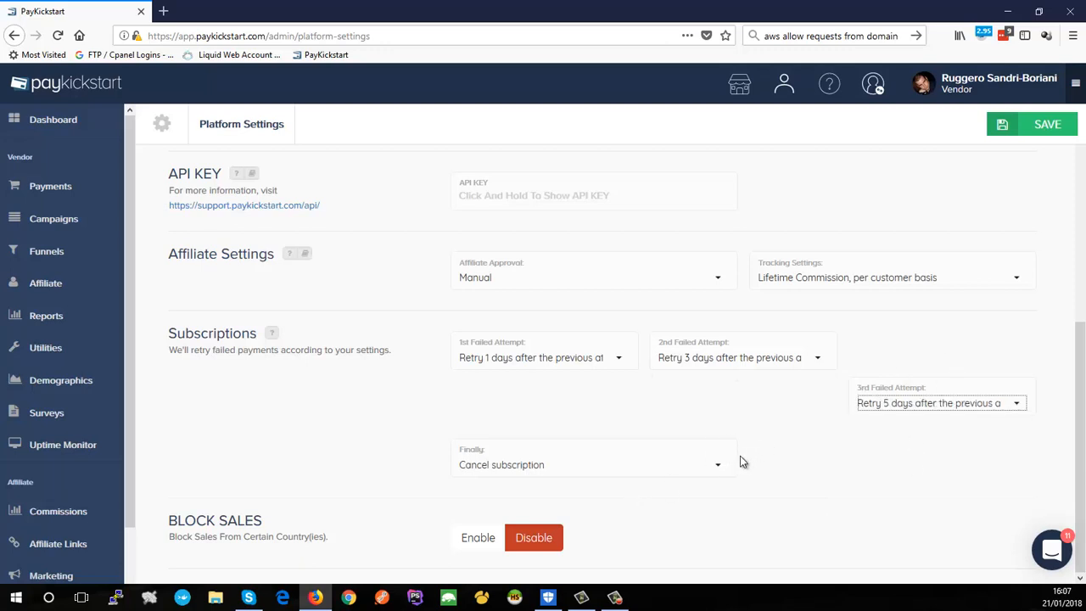
{"action": "left_click", "coordinate": [591, 464]}
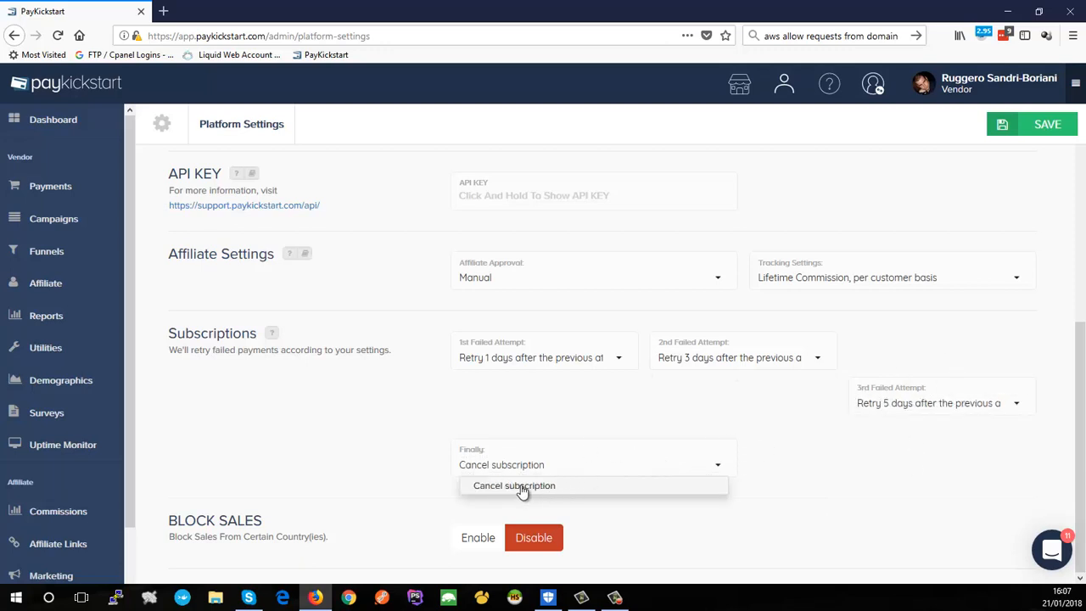
{"action": "left_click", "coordinate": [513, 486]}
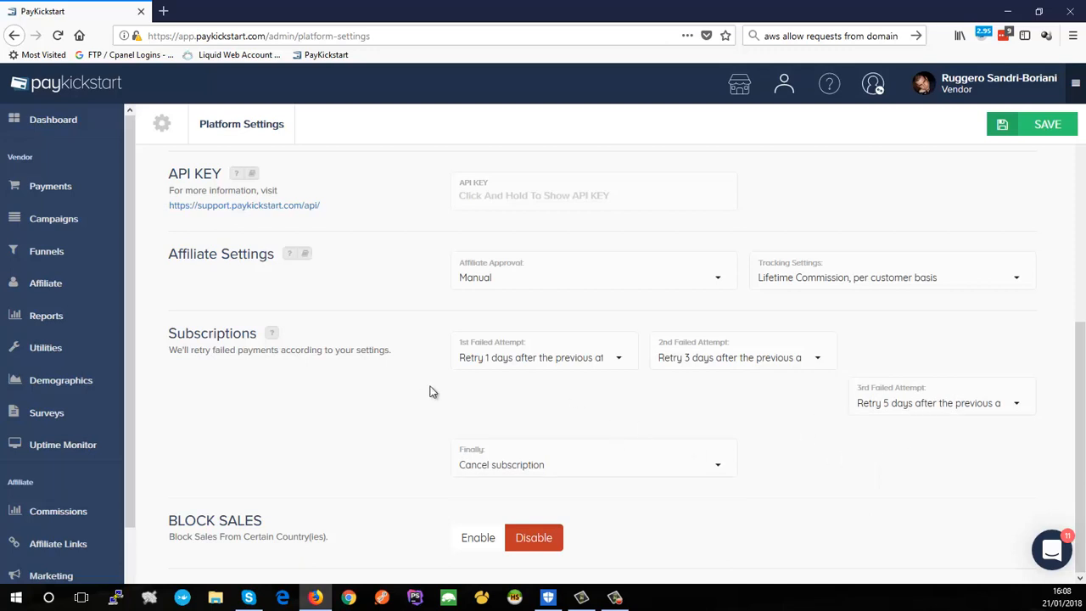
{"action": "mouse_move", "coordinate": [933, 408]}
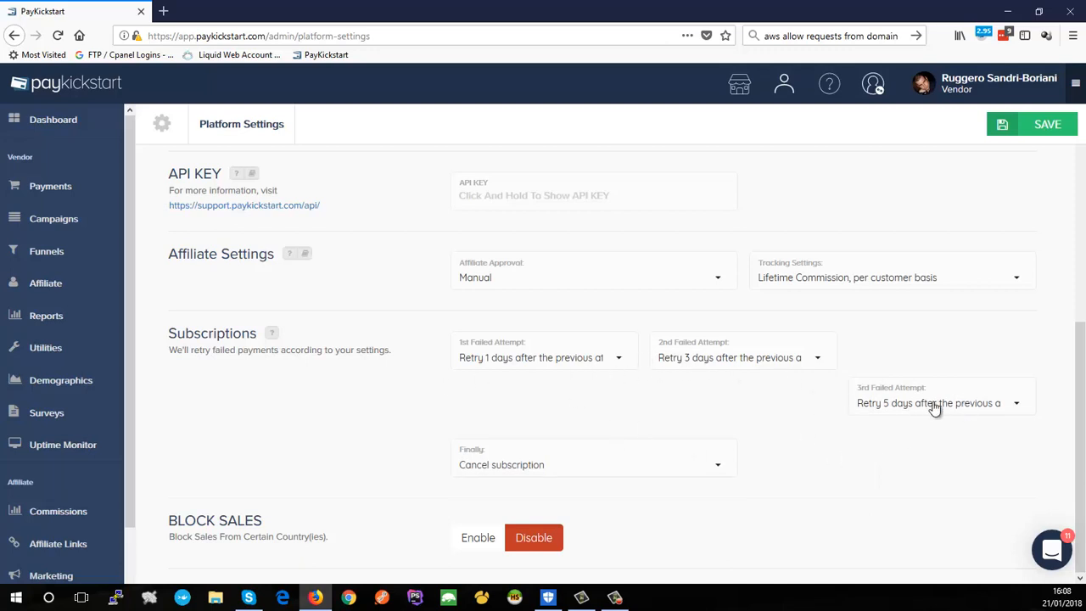
{"action": "left_click", "coordinate": [938, 403]}
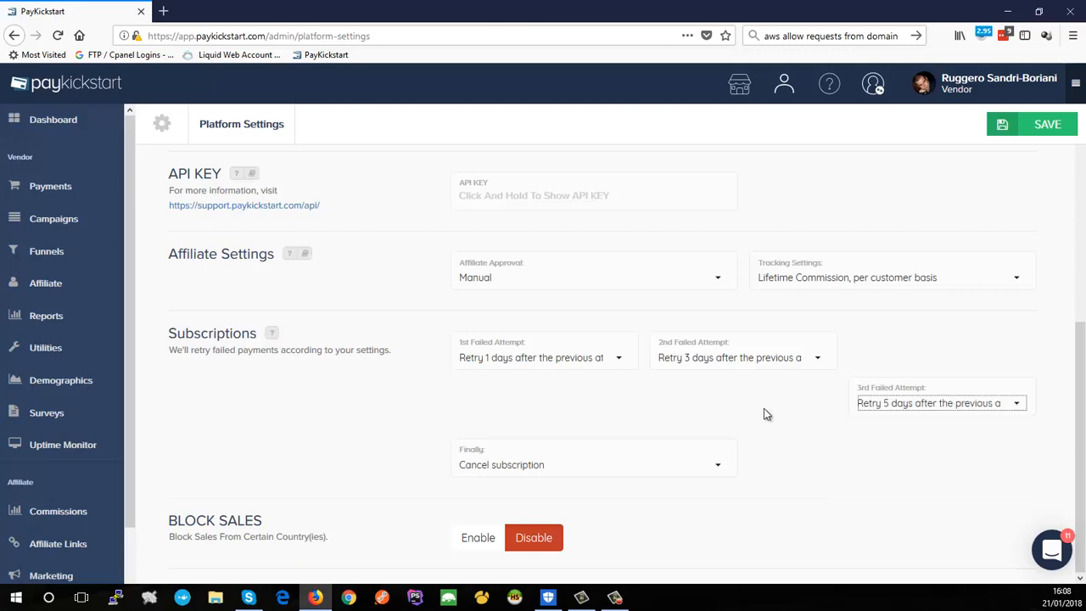
{"action": "mouse_move", "coordinate": [484, 545]}
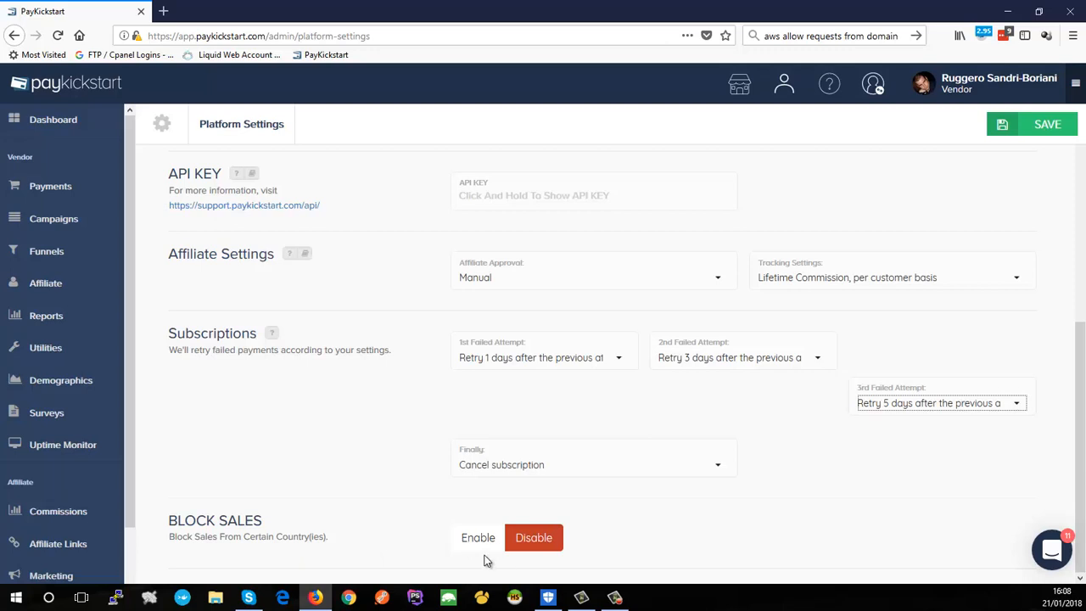
{"action": "mouse_move", "coordinate": [435, 536]}
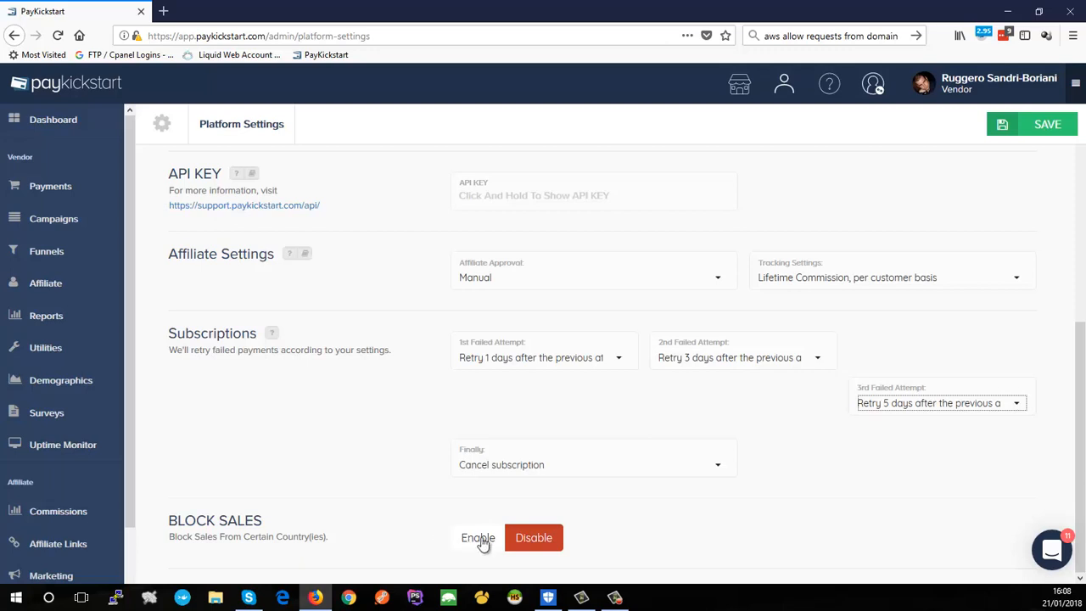
{"action": "mouse_move", "coordinate": [481, 550]}
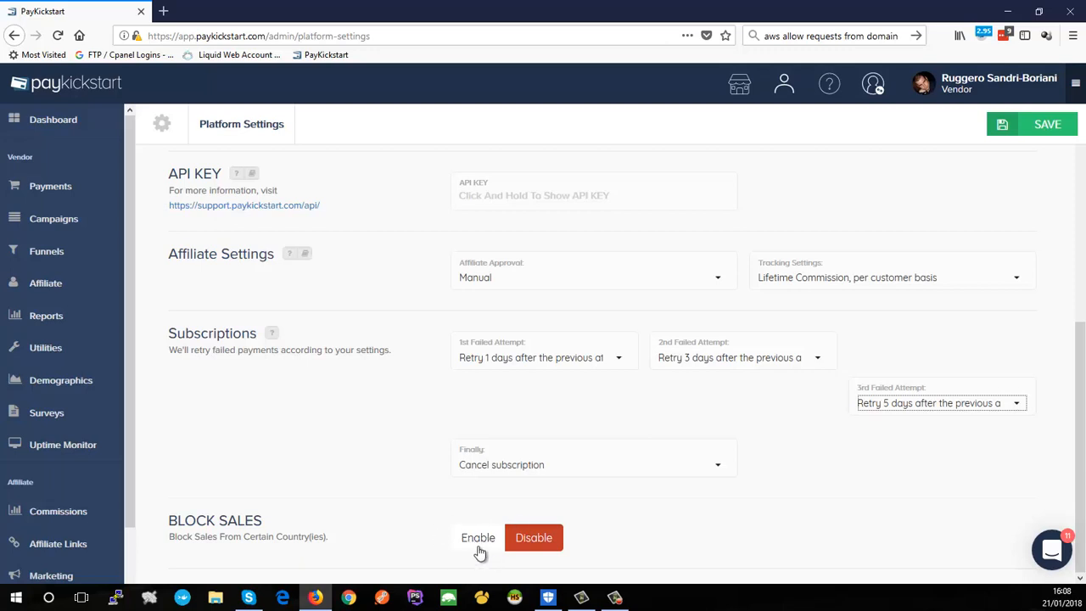
Toggle Block Sales to Enable to view its country fields, then back to Disable
{"action": "left_click", "coordinate": [477, 537]}
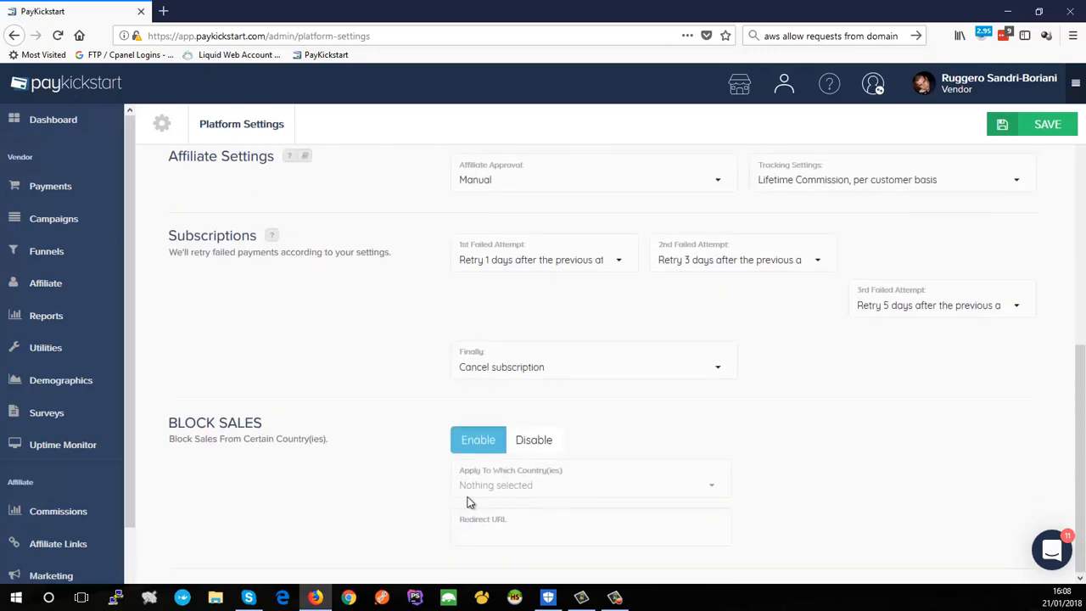
{"action": "mouse_move", "coordinate": [526, 494]}
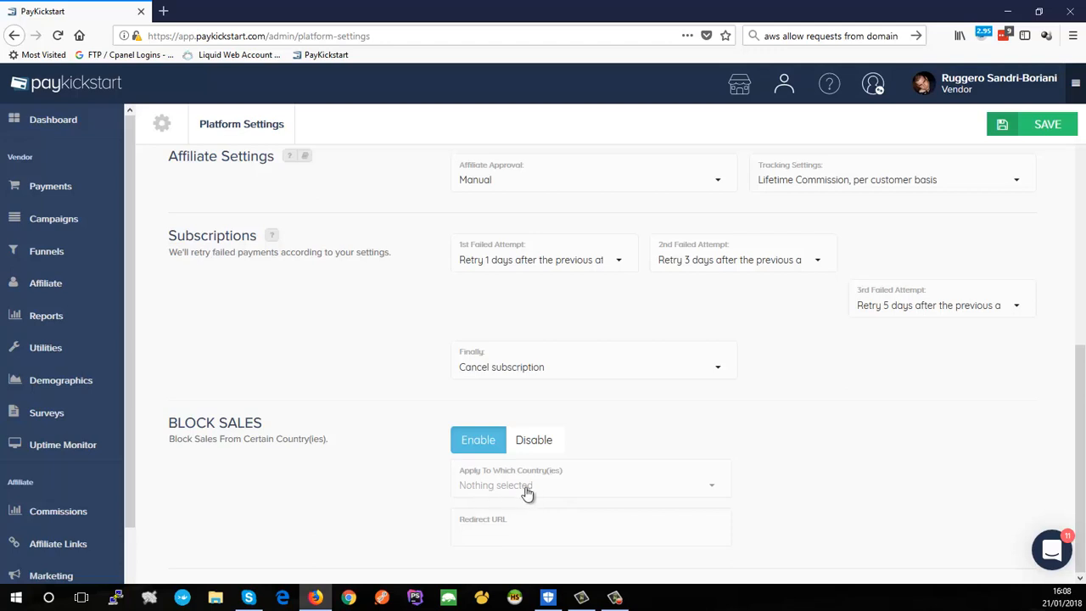
{"action": "mouse_move", "coordinate": [405, 453]}
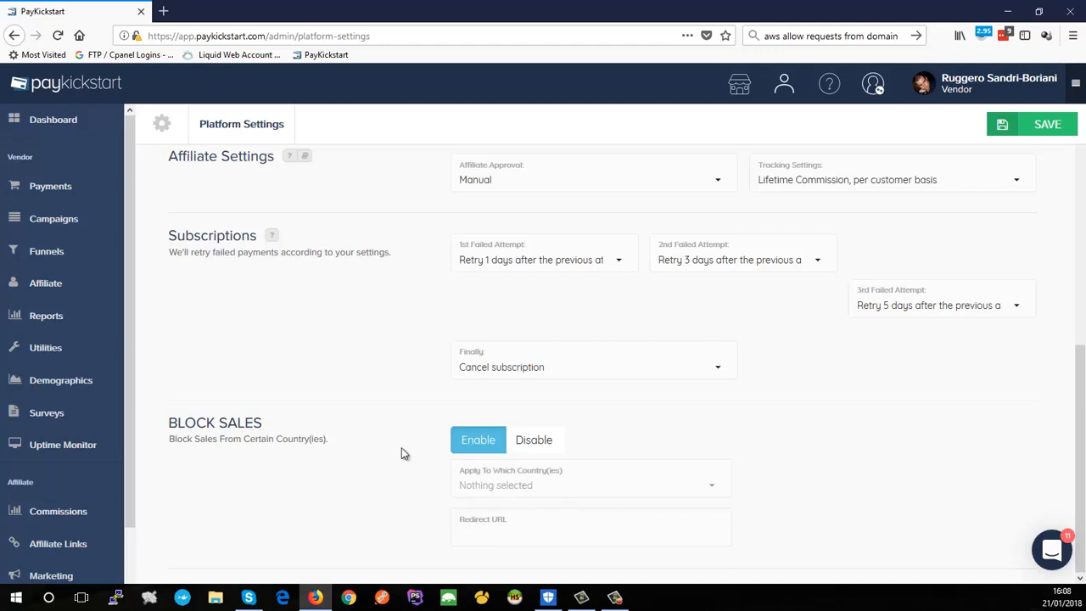
{"action": "mouse_move", "coordinate": [382, 458]}
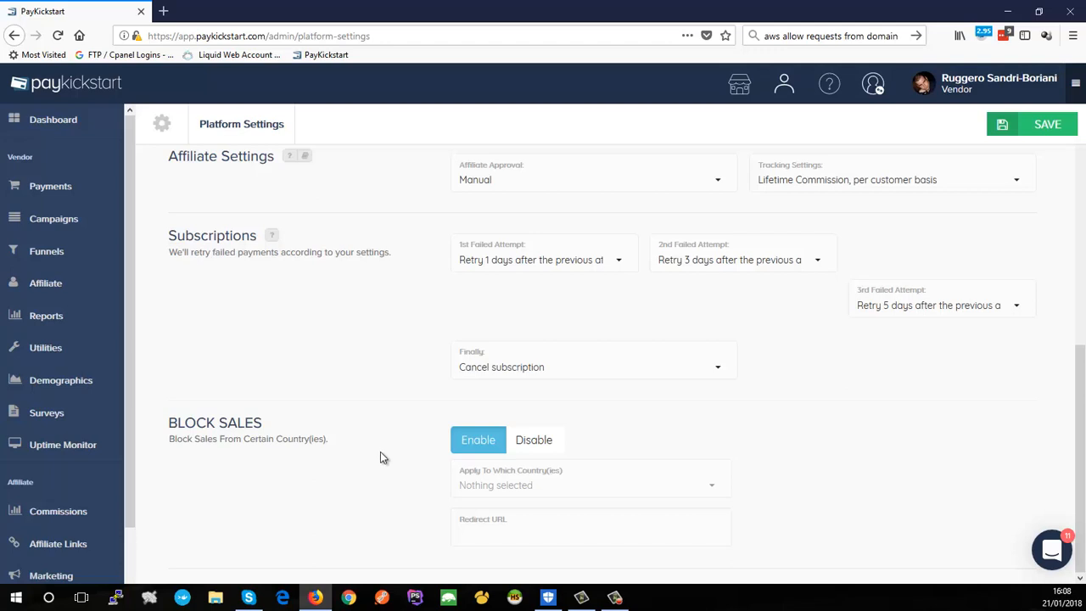
{"action": "mouse_move", "coordinate": [380, 465]}
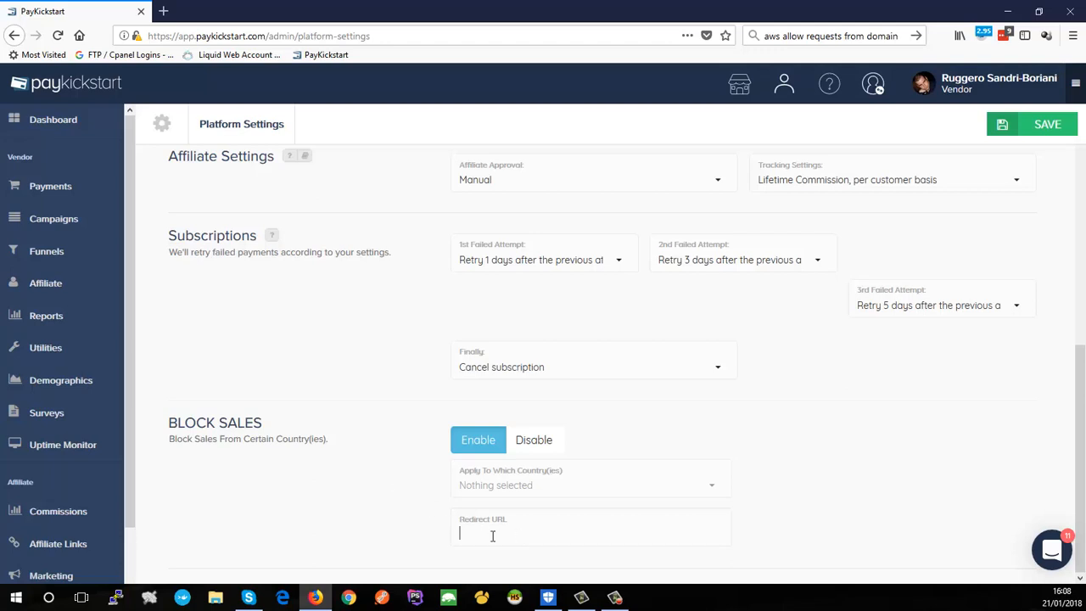
{"action": "mouse_move", "coordinate": [583, 557]}
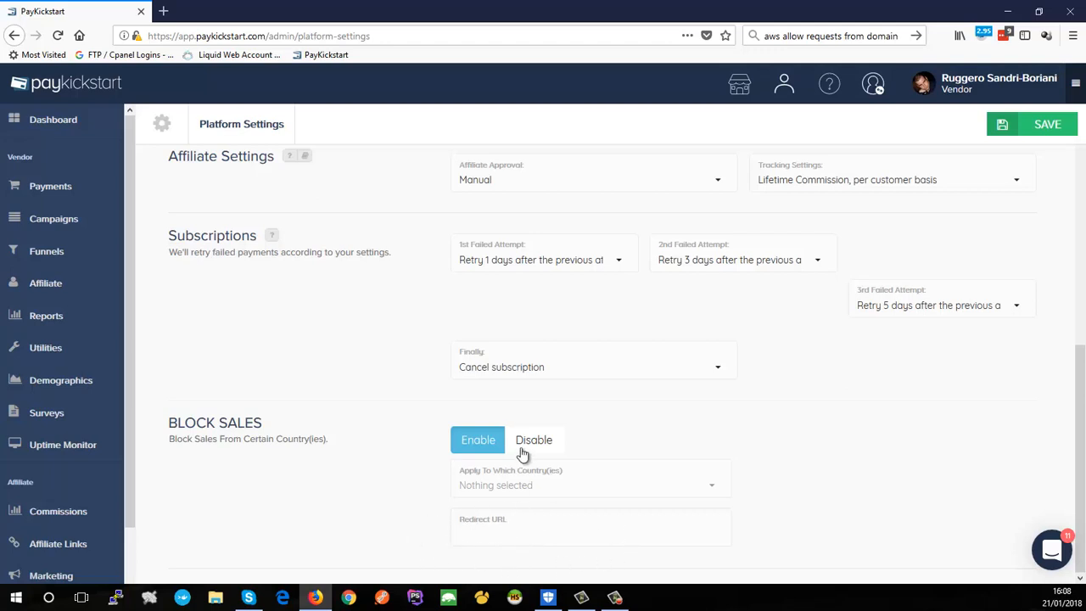
{"action": "left_click", "coordinate": [534, 440]}
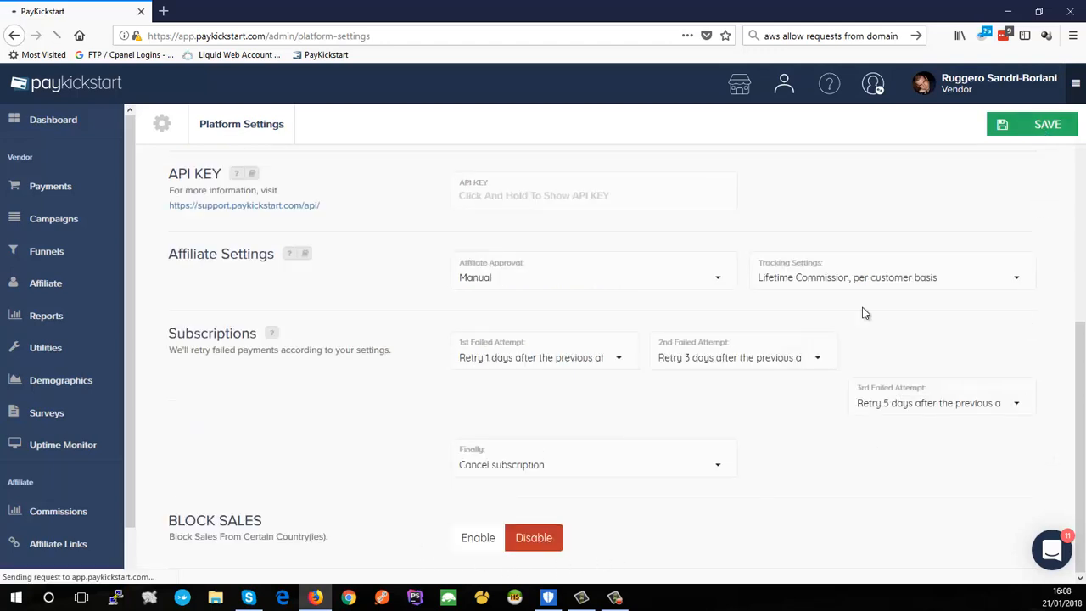
Scroll the reloaded Platform Settings page to check currency, USD and the retry schedule
{"action": "scroll", "scroll_direction": "up", "scroll_amount": 3}
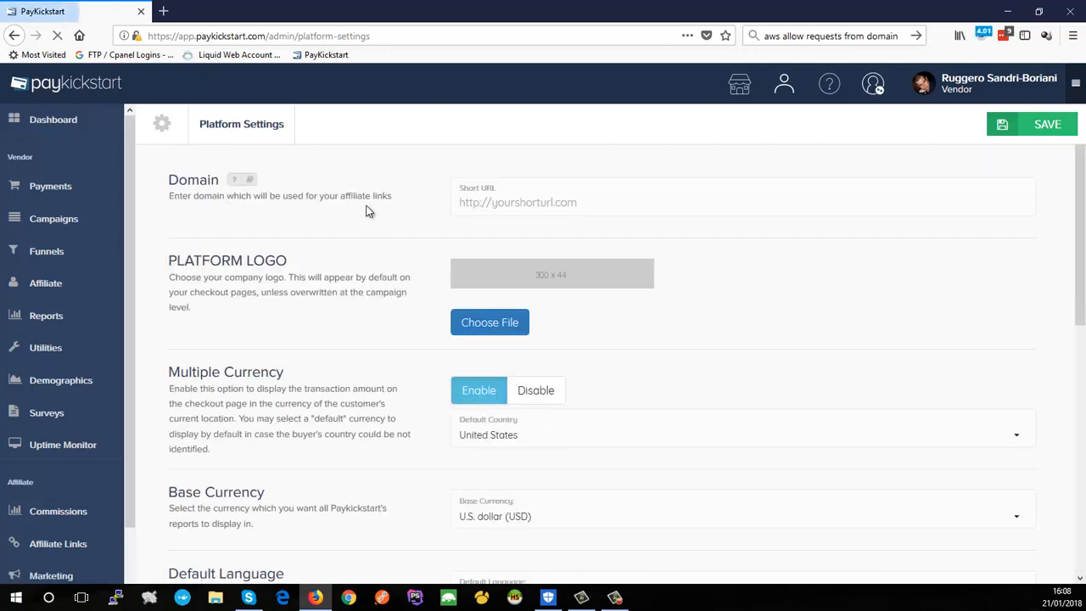
{"action": "scroll", "scroll_direction": "down", "scroll_amount": 3}
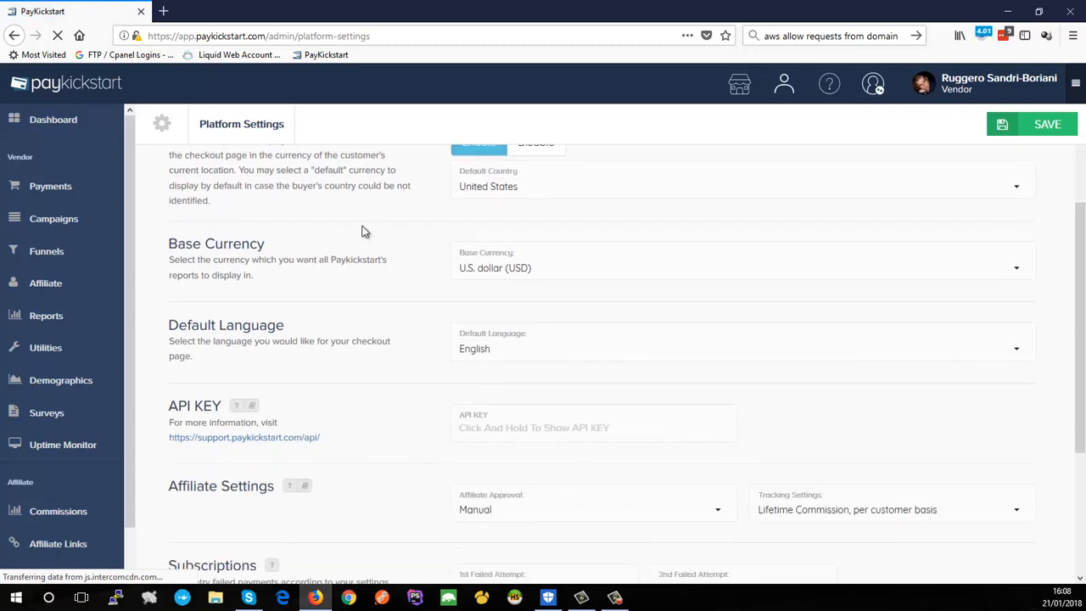
{"action": "scroll", "scroll_direction": "down", "scroll_amount": 3}
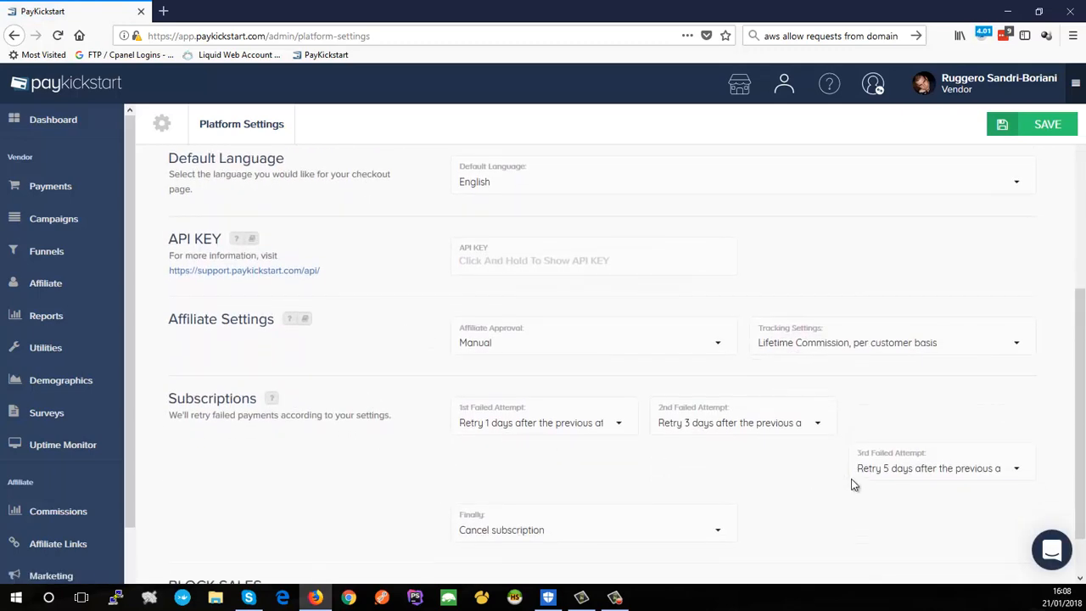
{"action": "scroll", "scroll_direction": "up", "scroll_amount": 3}
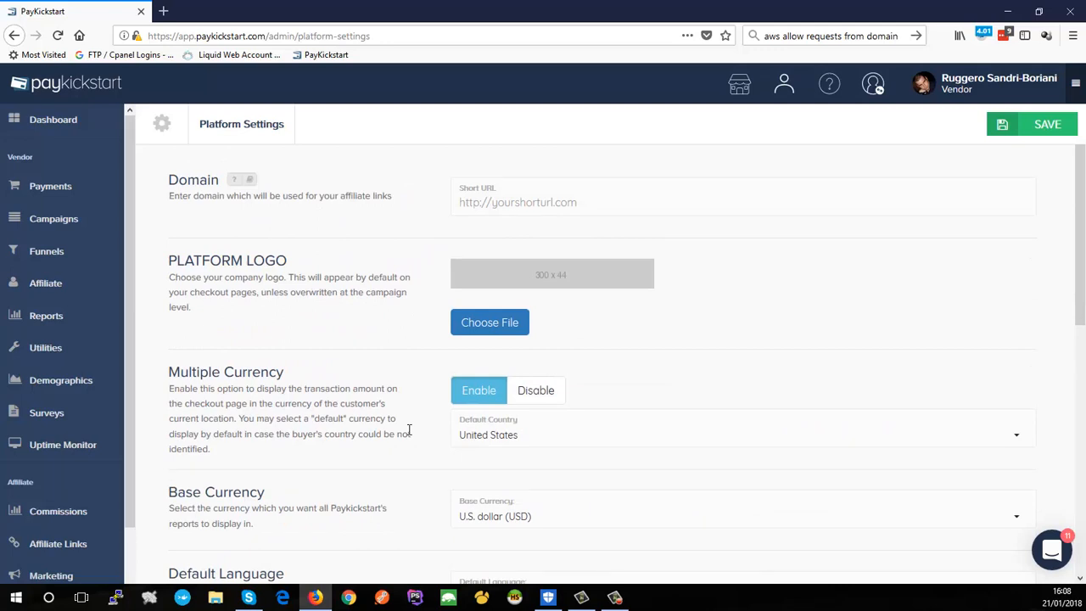
{"action": "mouse_move", "coordinate": [453, 455]}
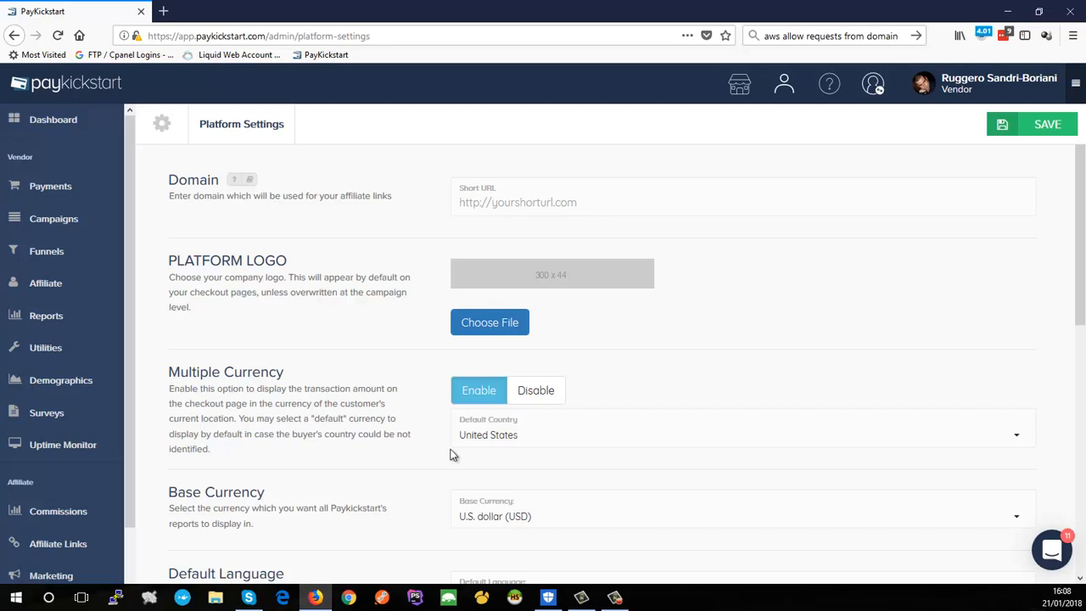